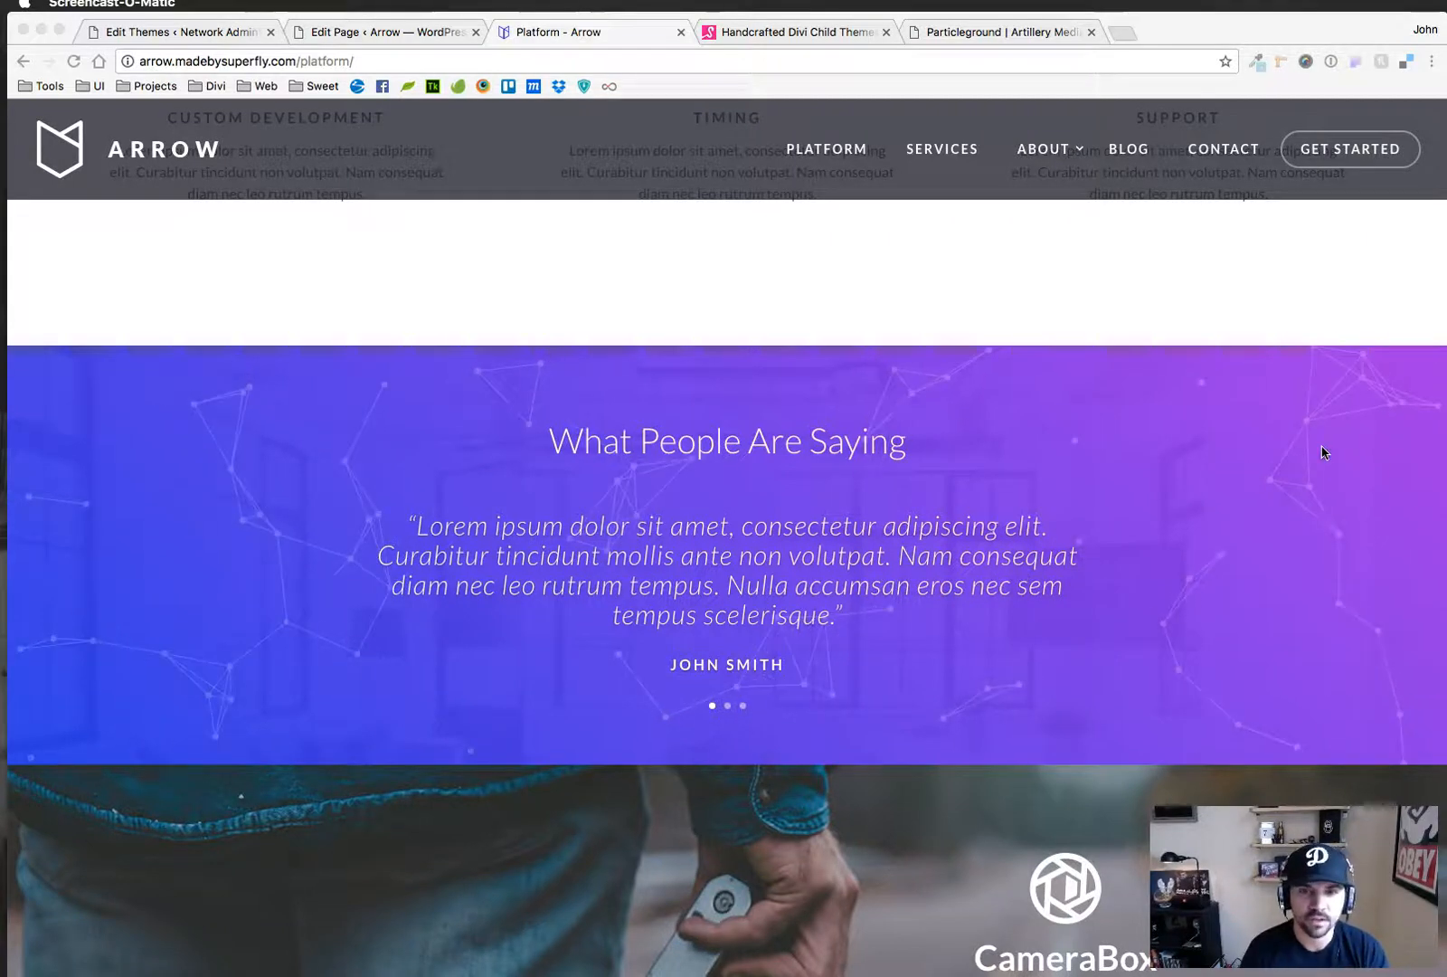
mouse_move(1272, 499)
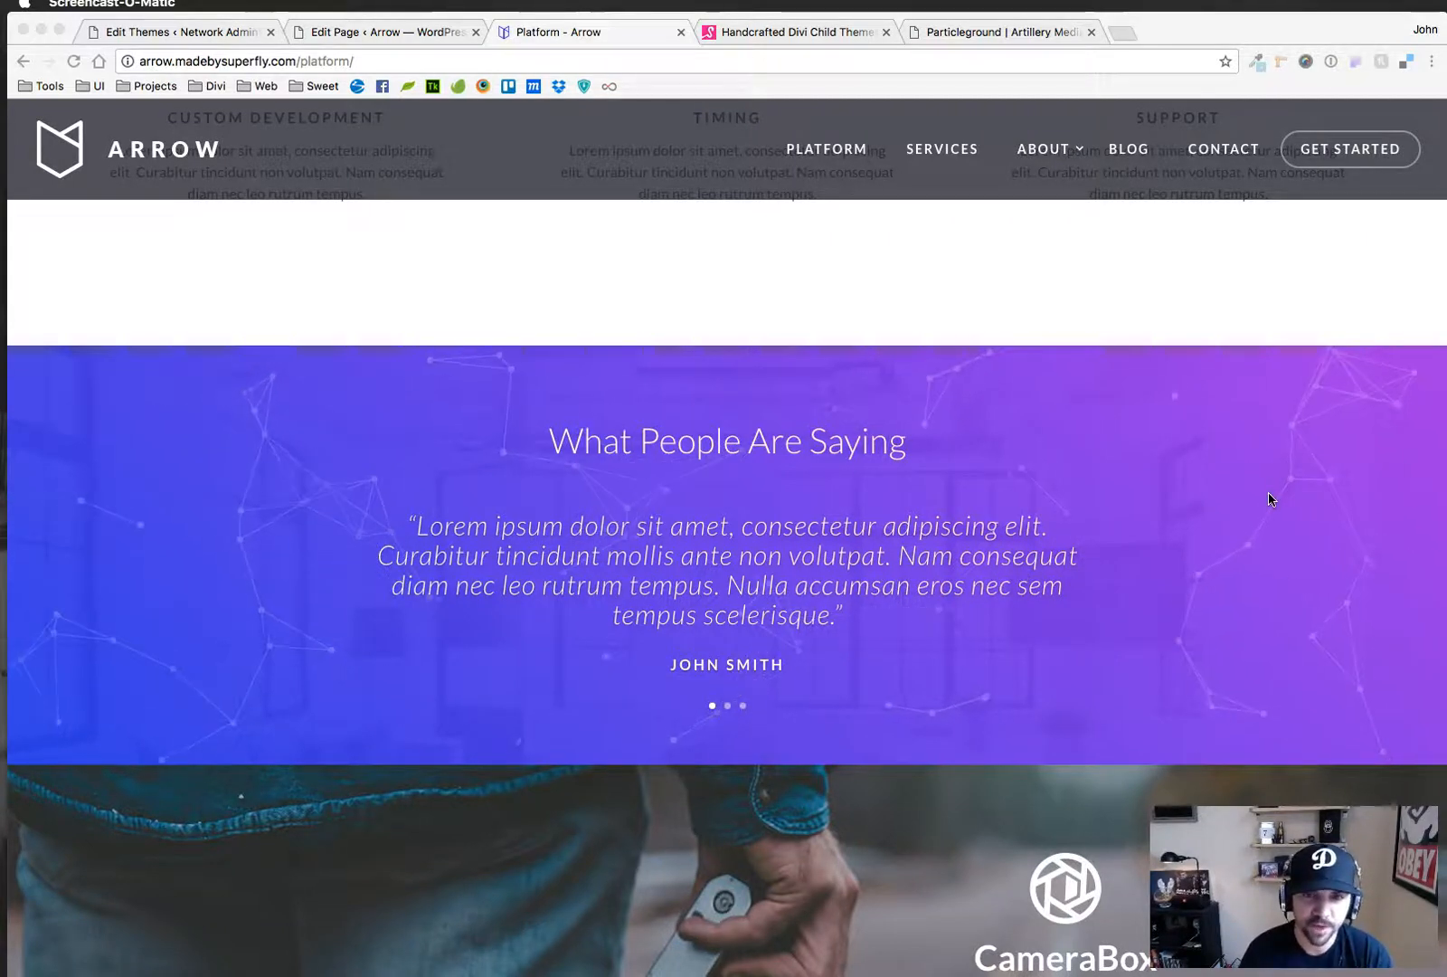
Scroll the Platform page editor to the Particleground Code module script, then bring up the Superfly site
scroll("down", 3)
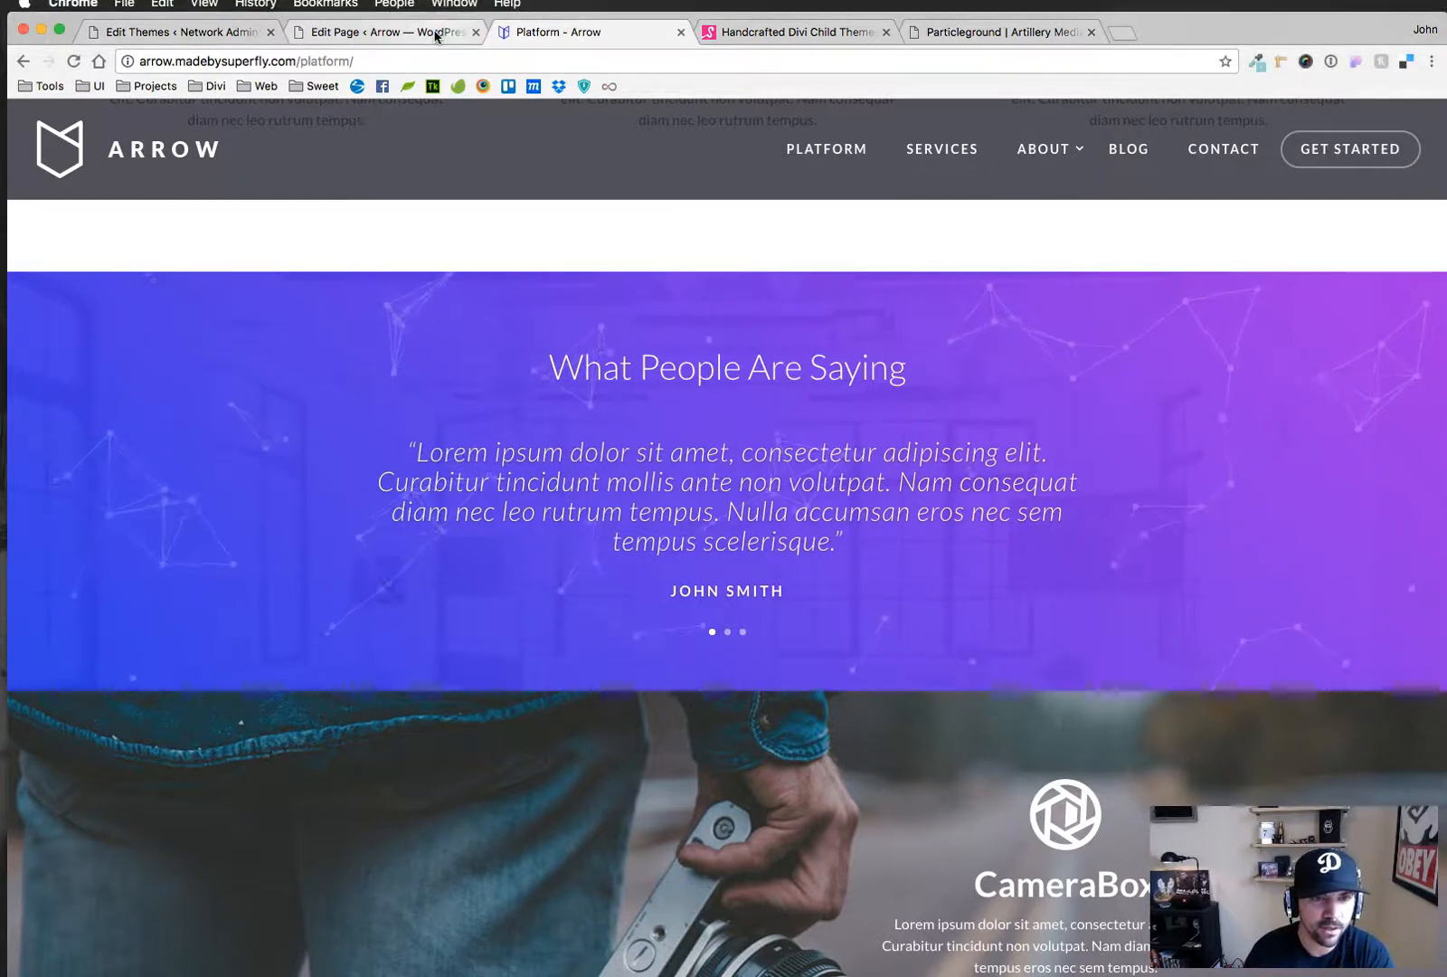
left_click(383, 31)
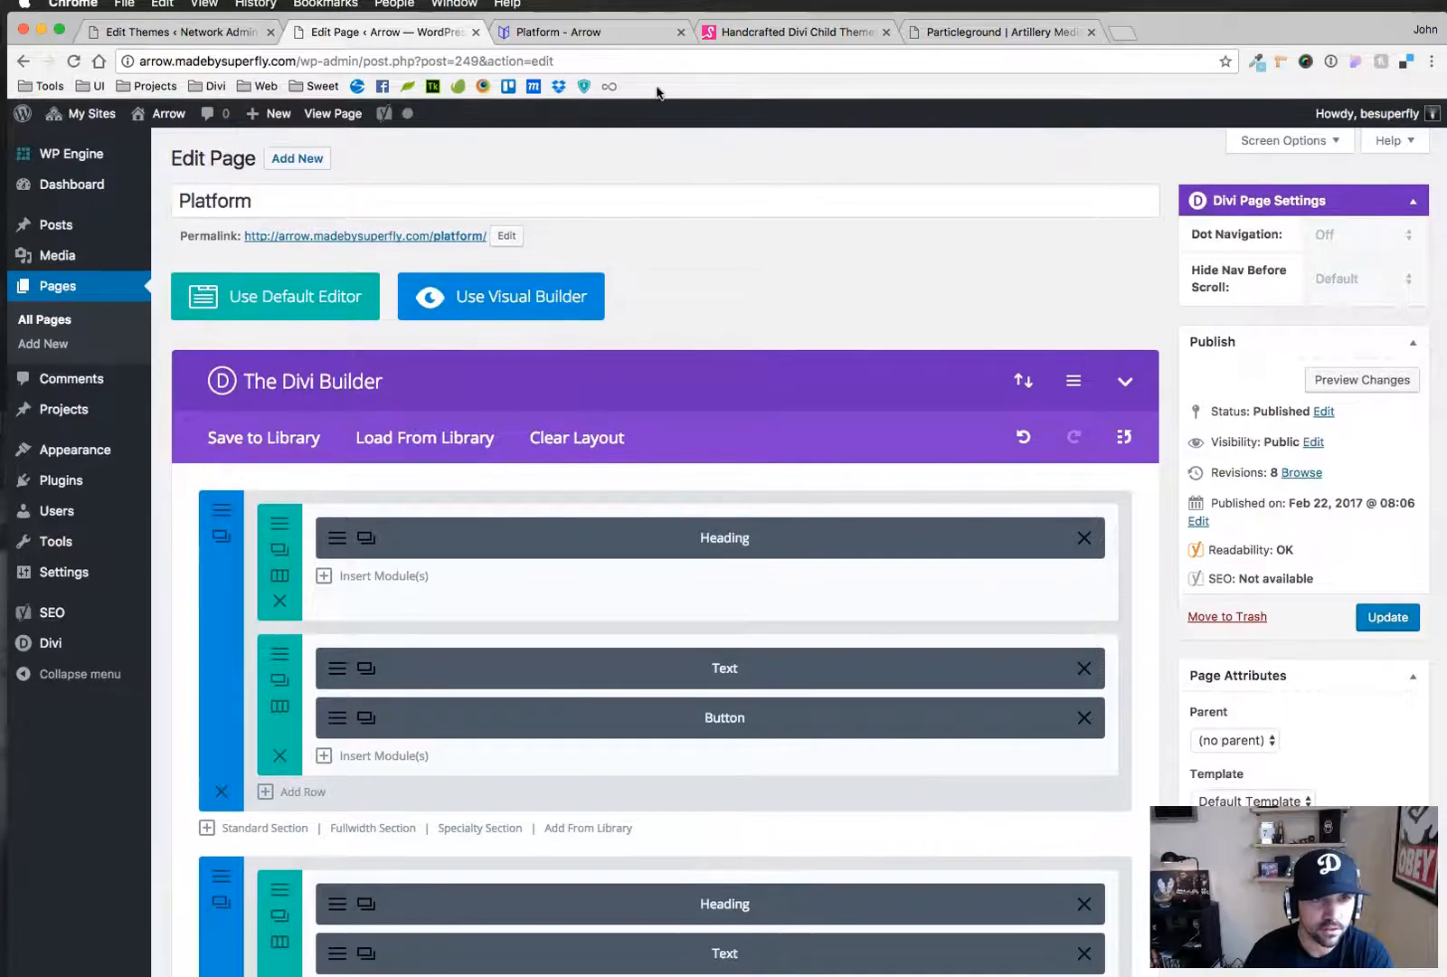
scroll("down", 3)
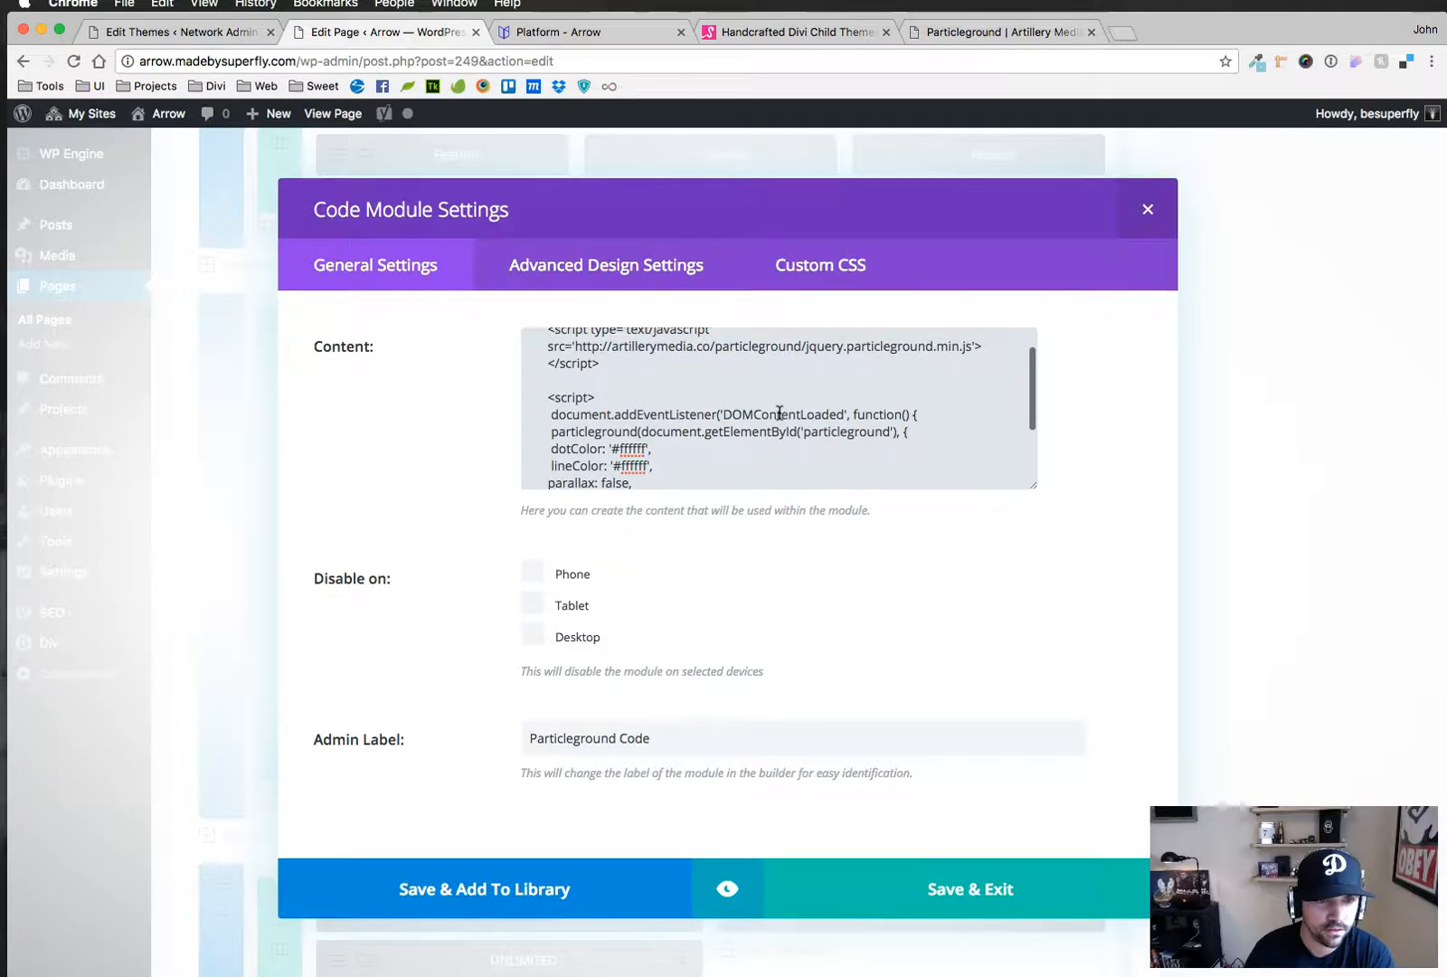
scroll("down", 3)
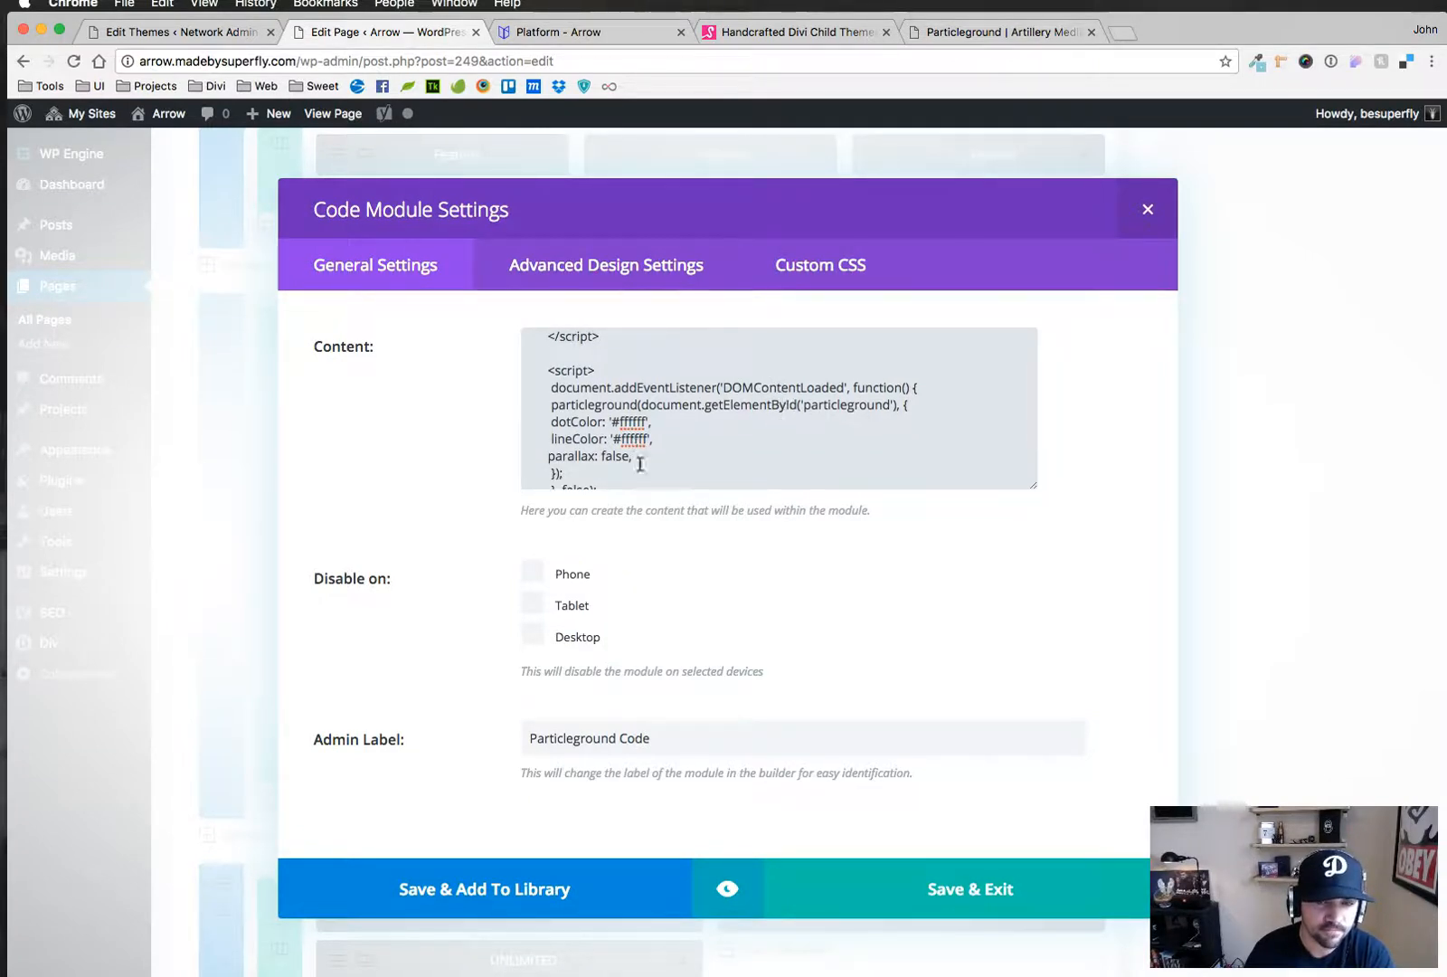
left_click(794, 31)
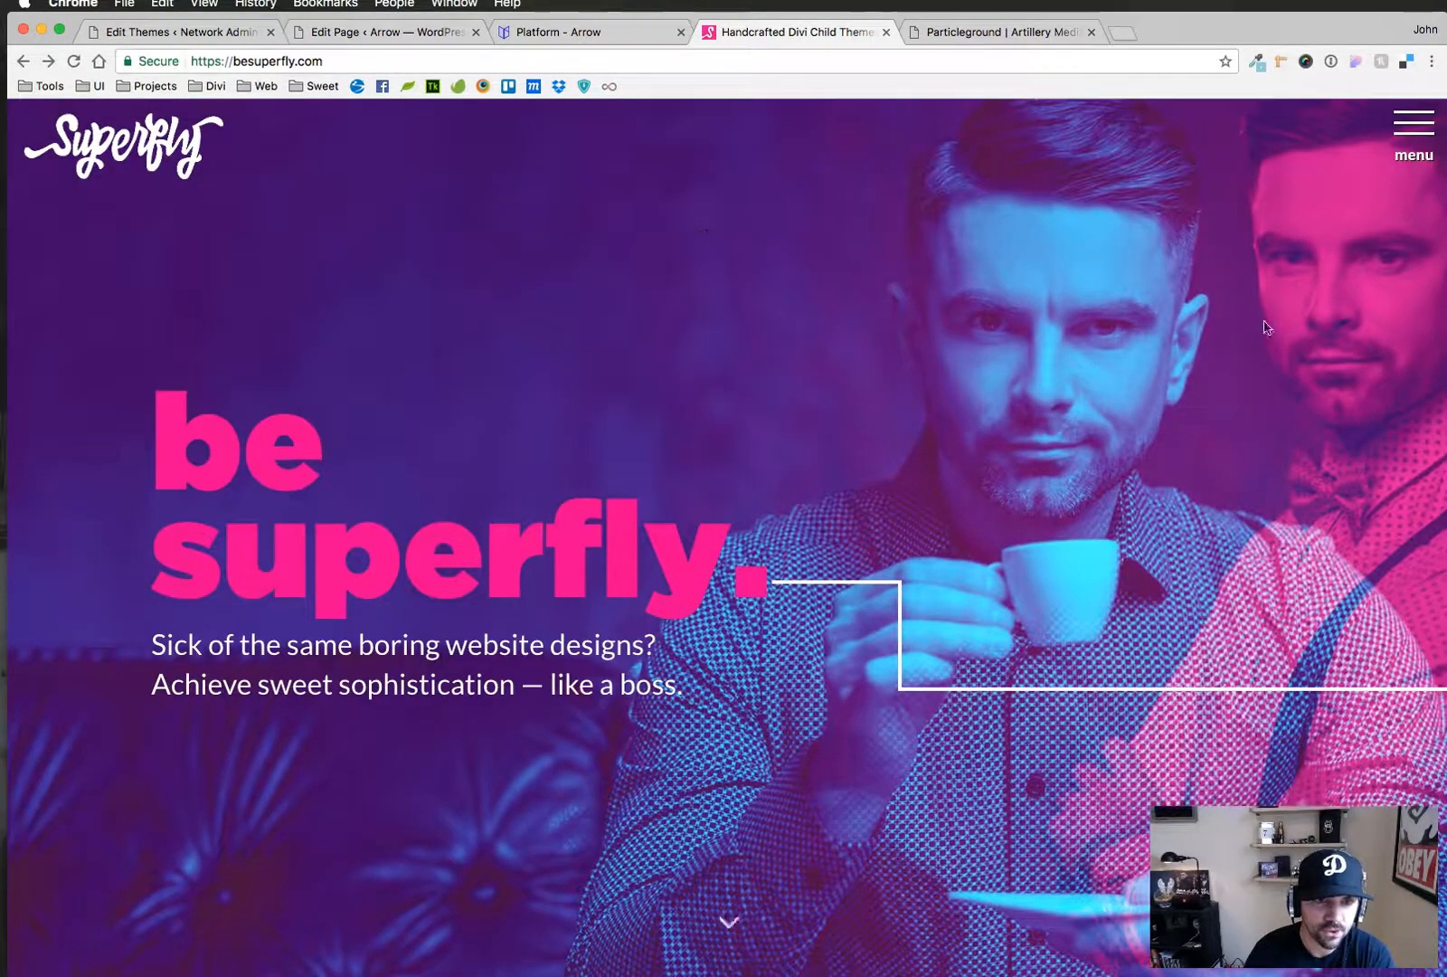
Go to the besuperfly.com particles tutorial, play its video and scroll through its steps
left_click(1412, 121)
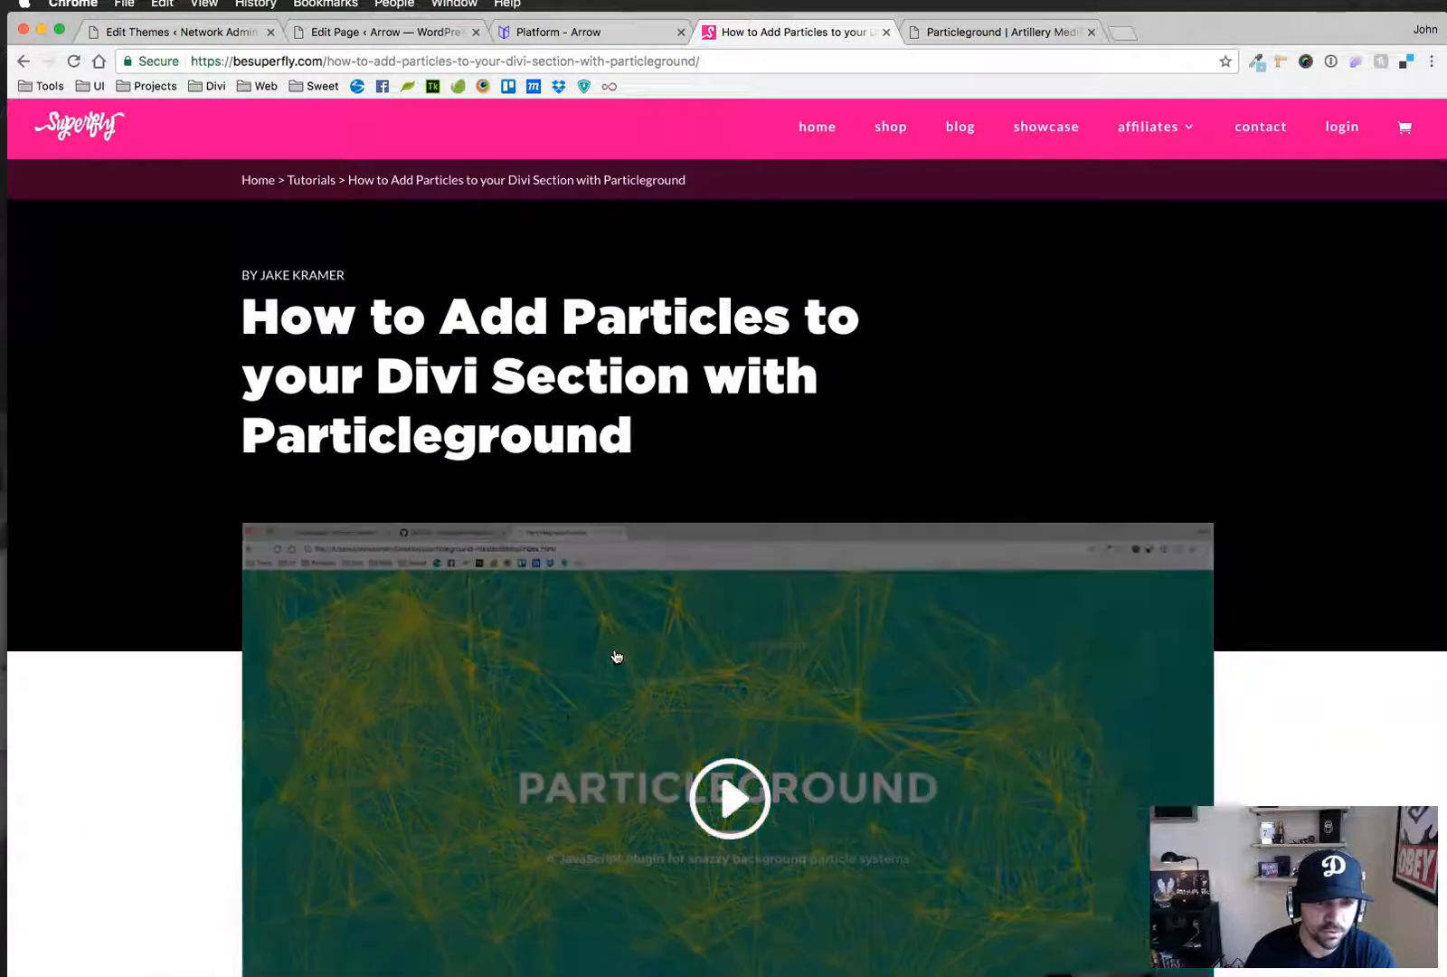
left_click(729, 798)
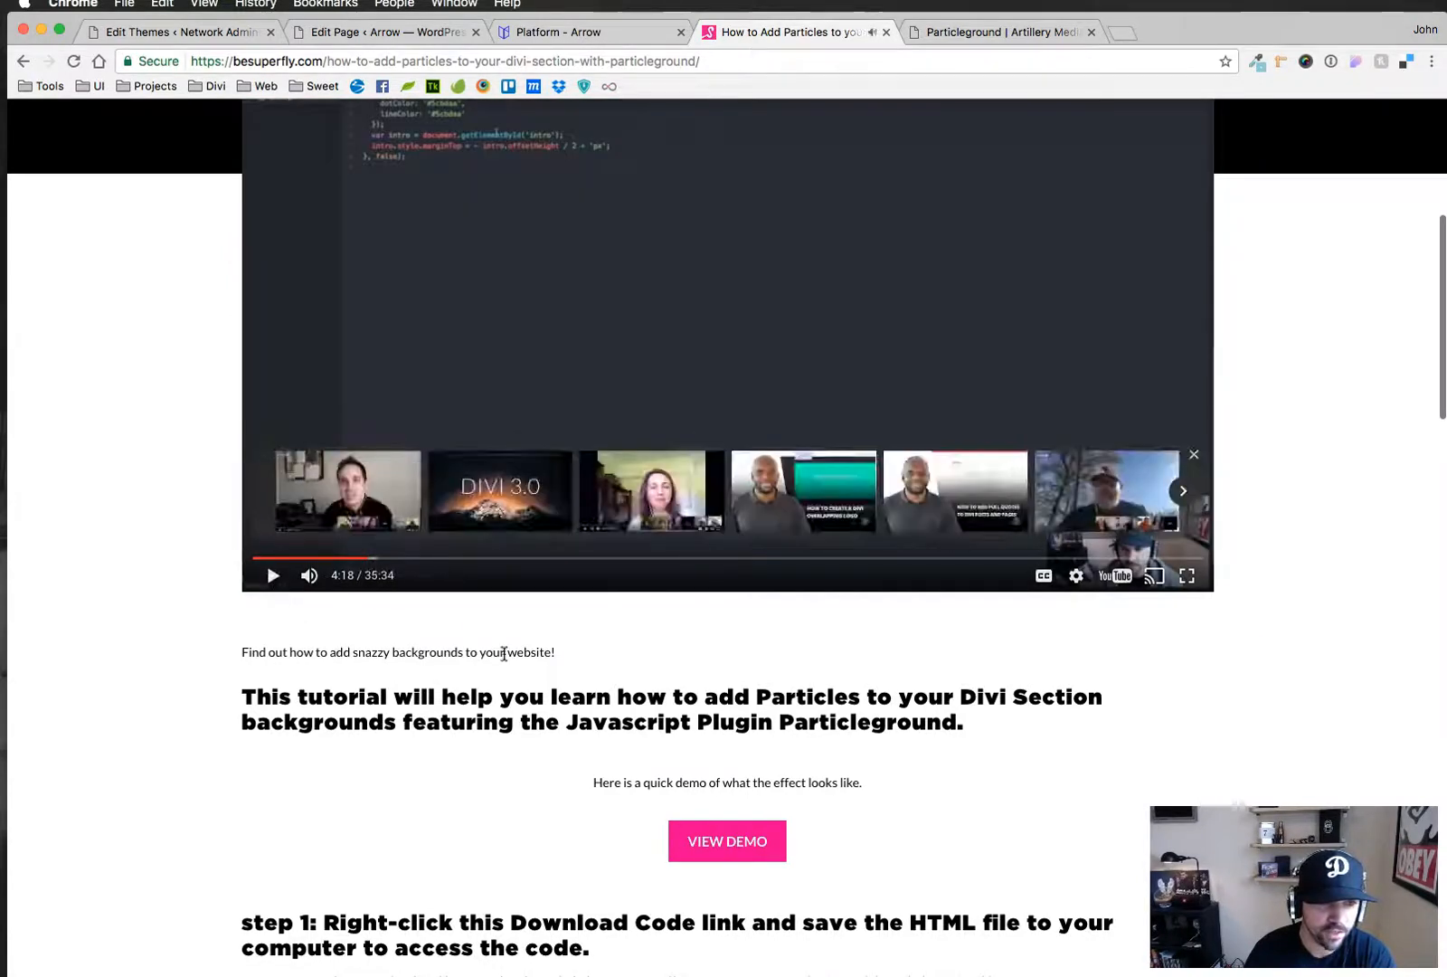
scroll("down", 3)
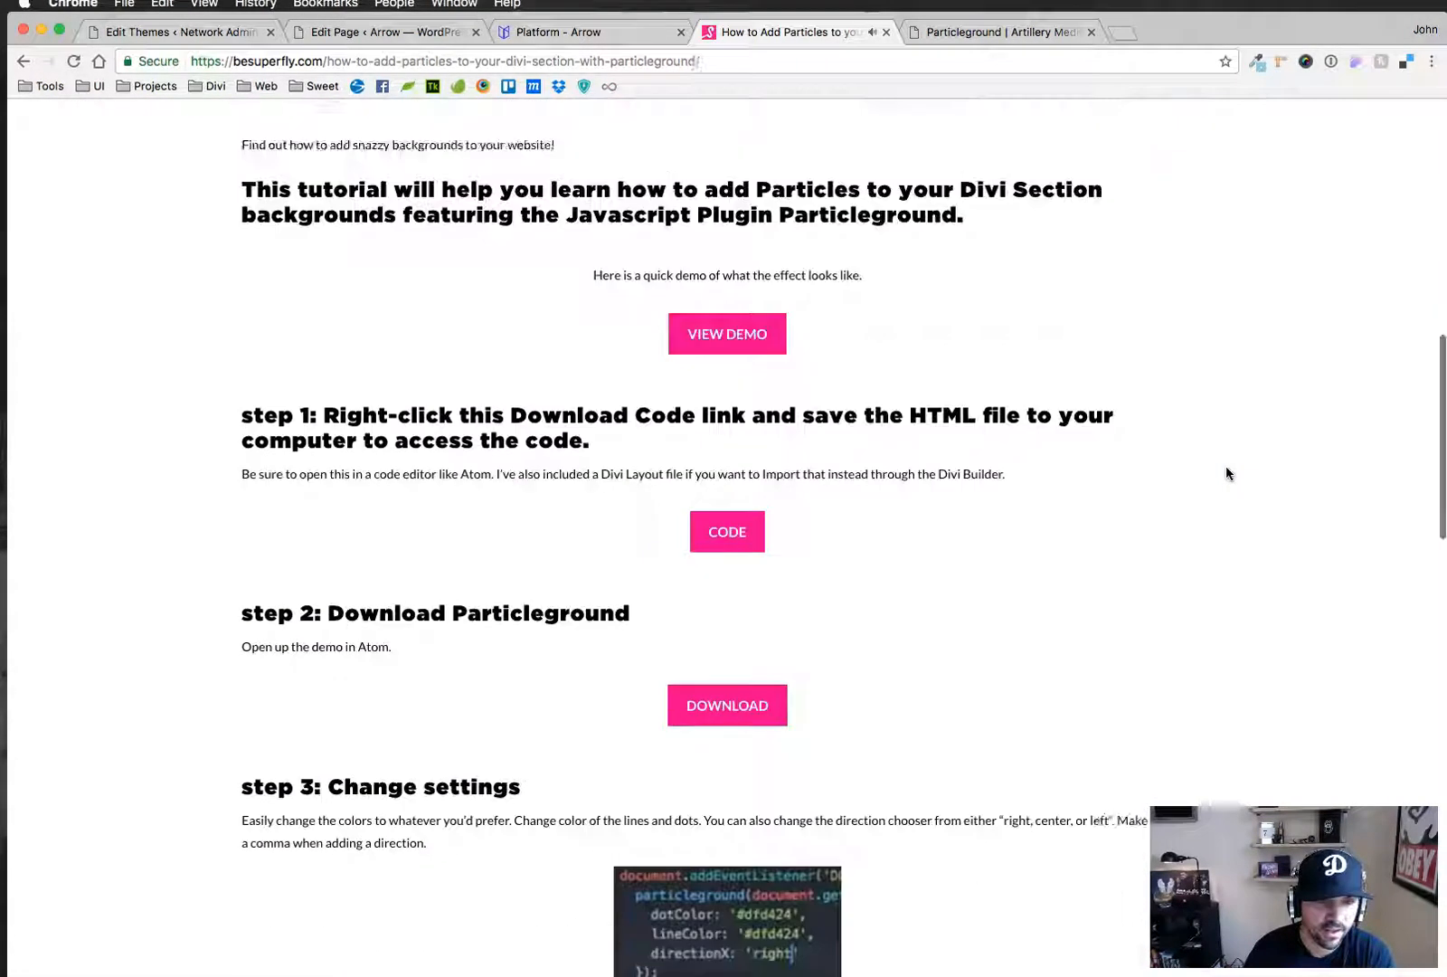
scroll("down", 3)
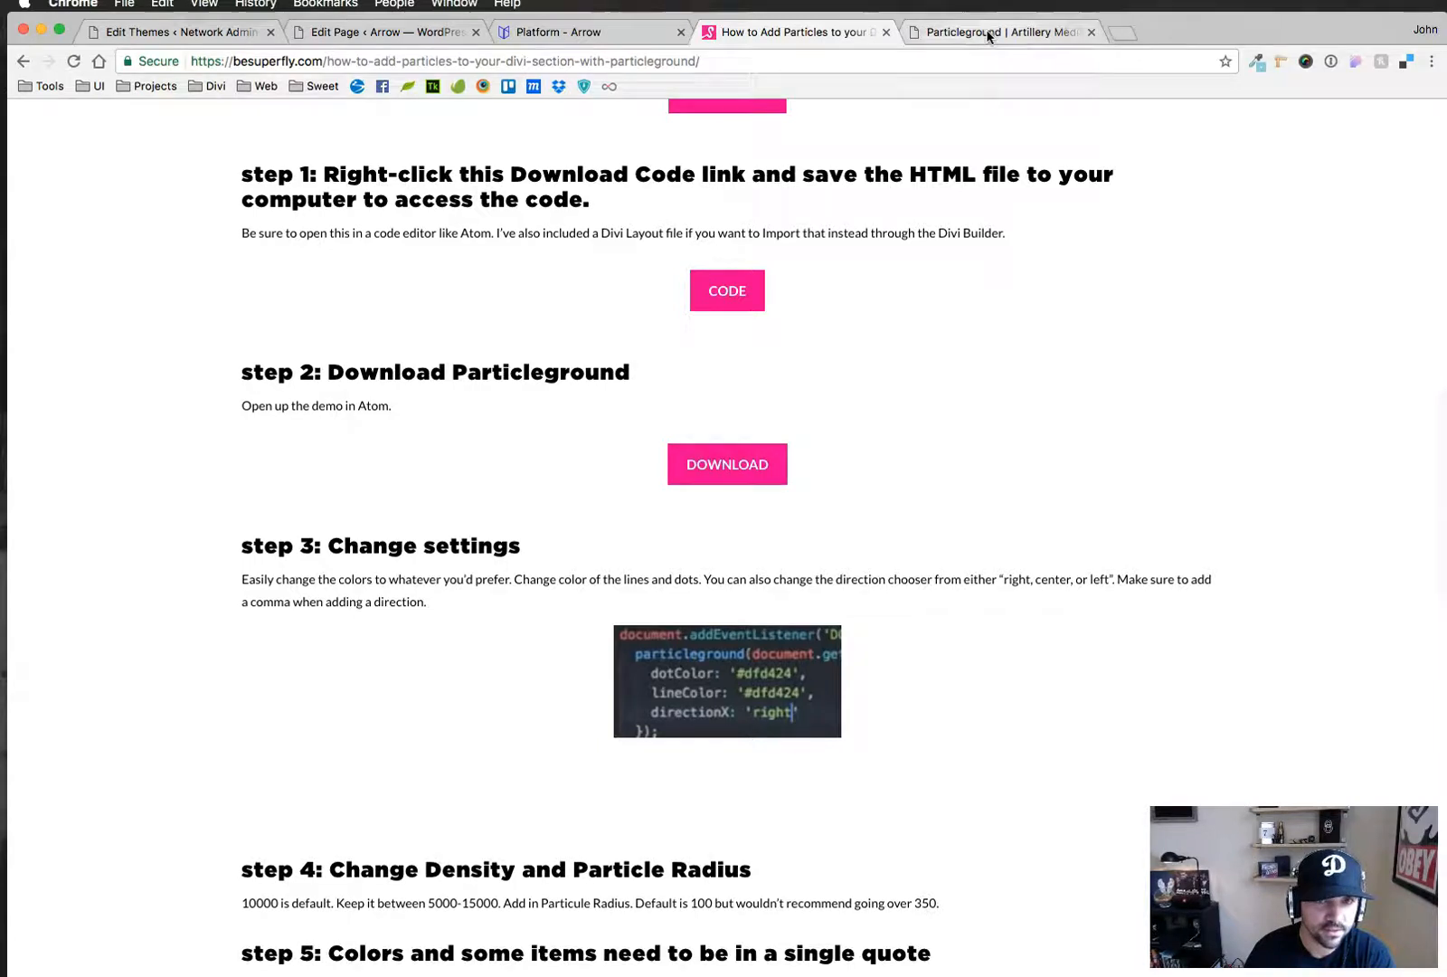
View the Particleground demo page, then return to the live Arrow Platform page
left_click(1002, 31)
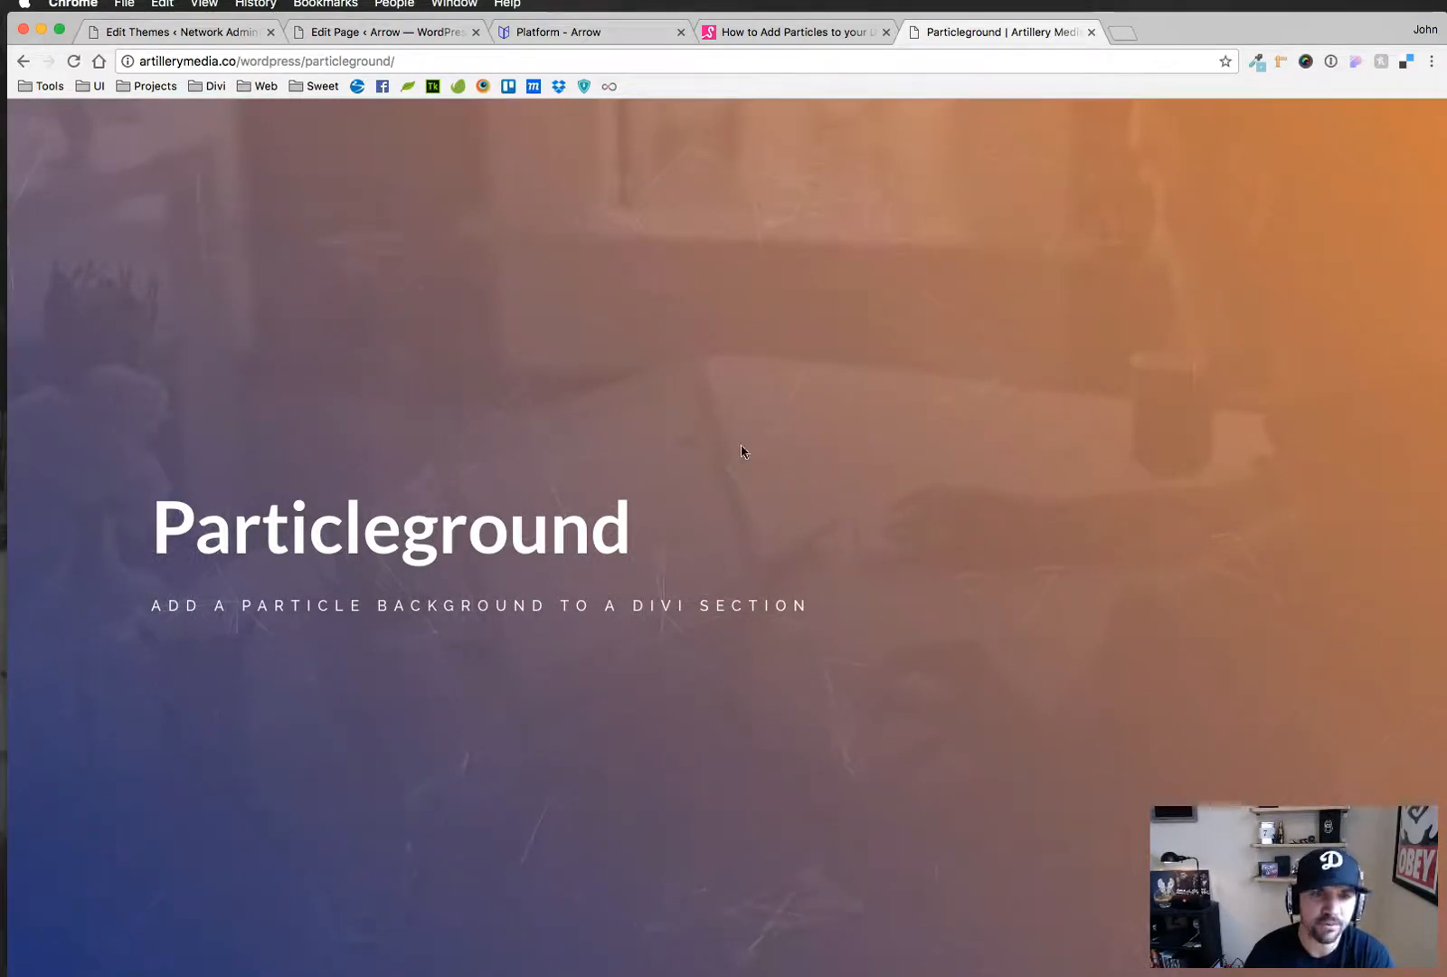
mouse_move(77, 477)
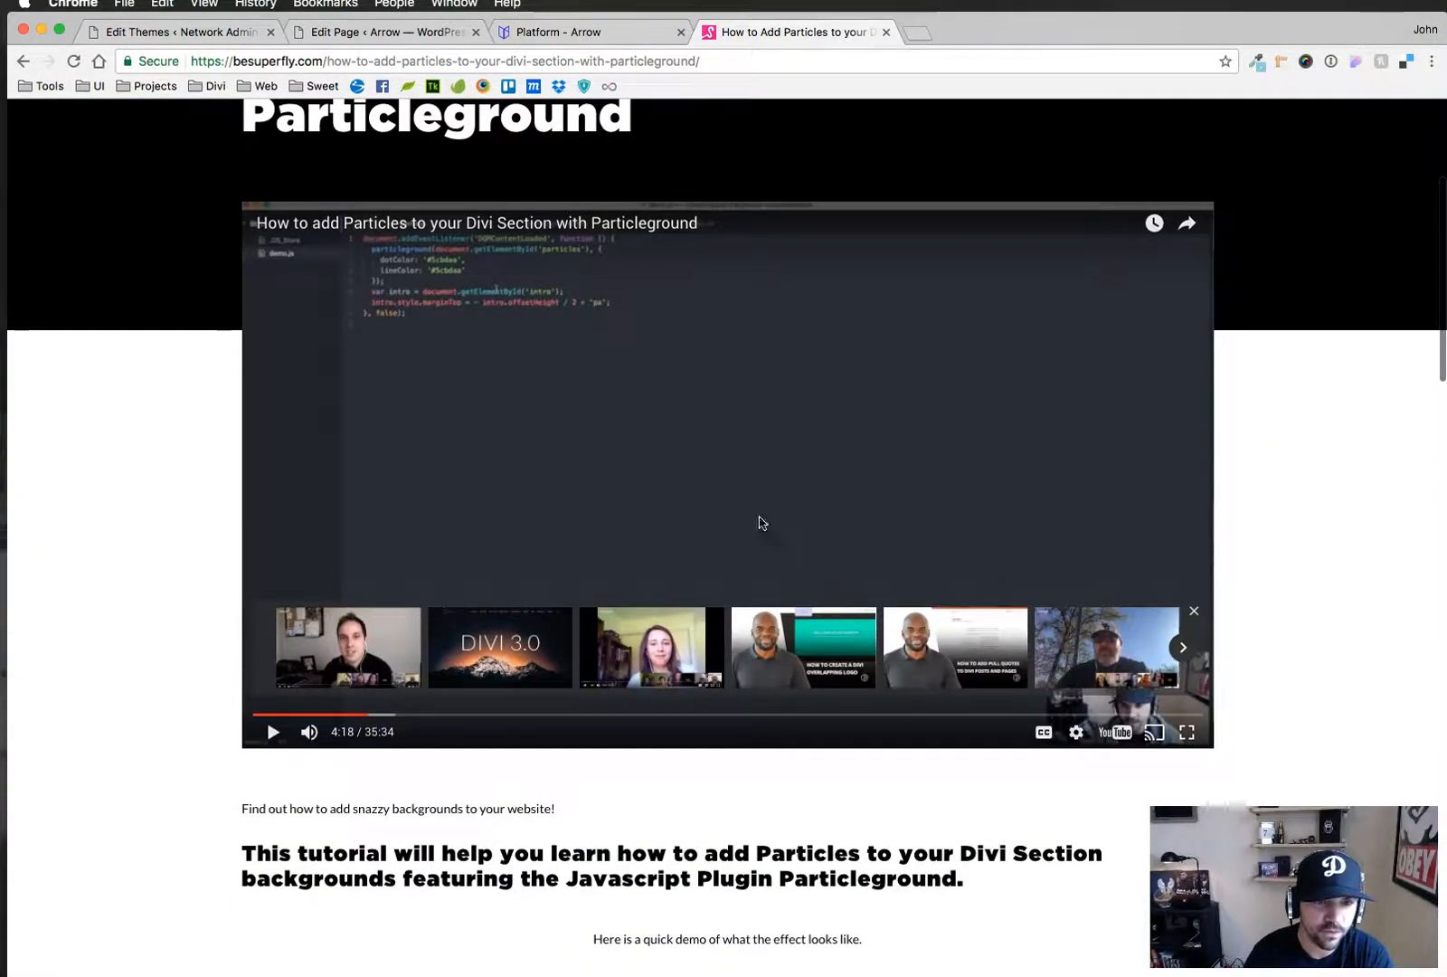
left_click(1194, 609)
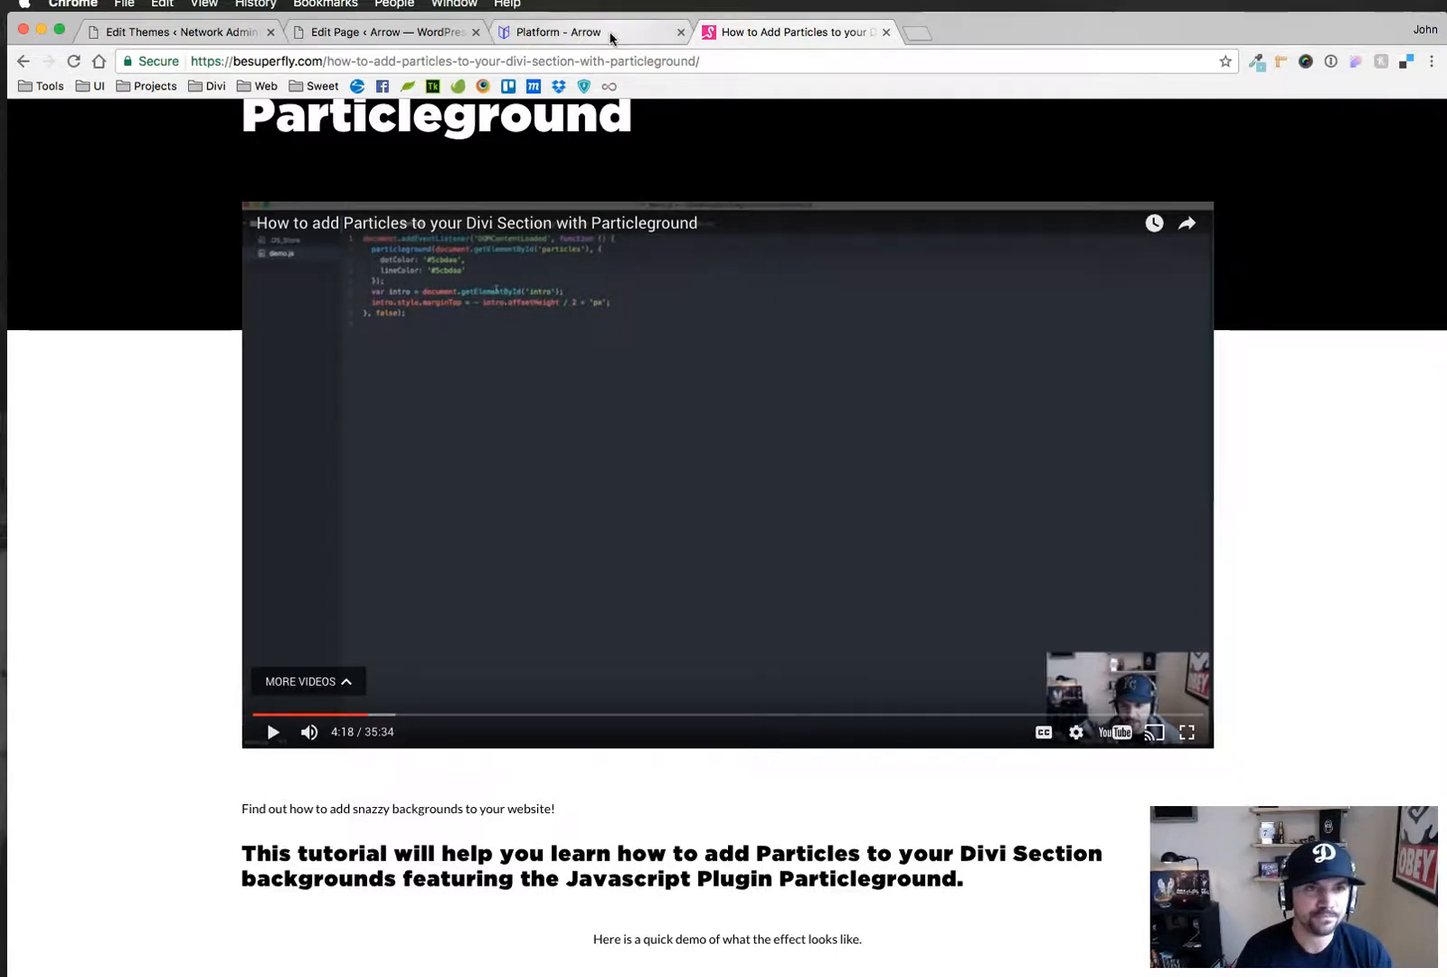
left_click(554, 31)
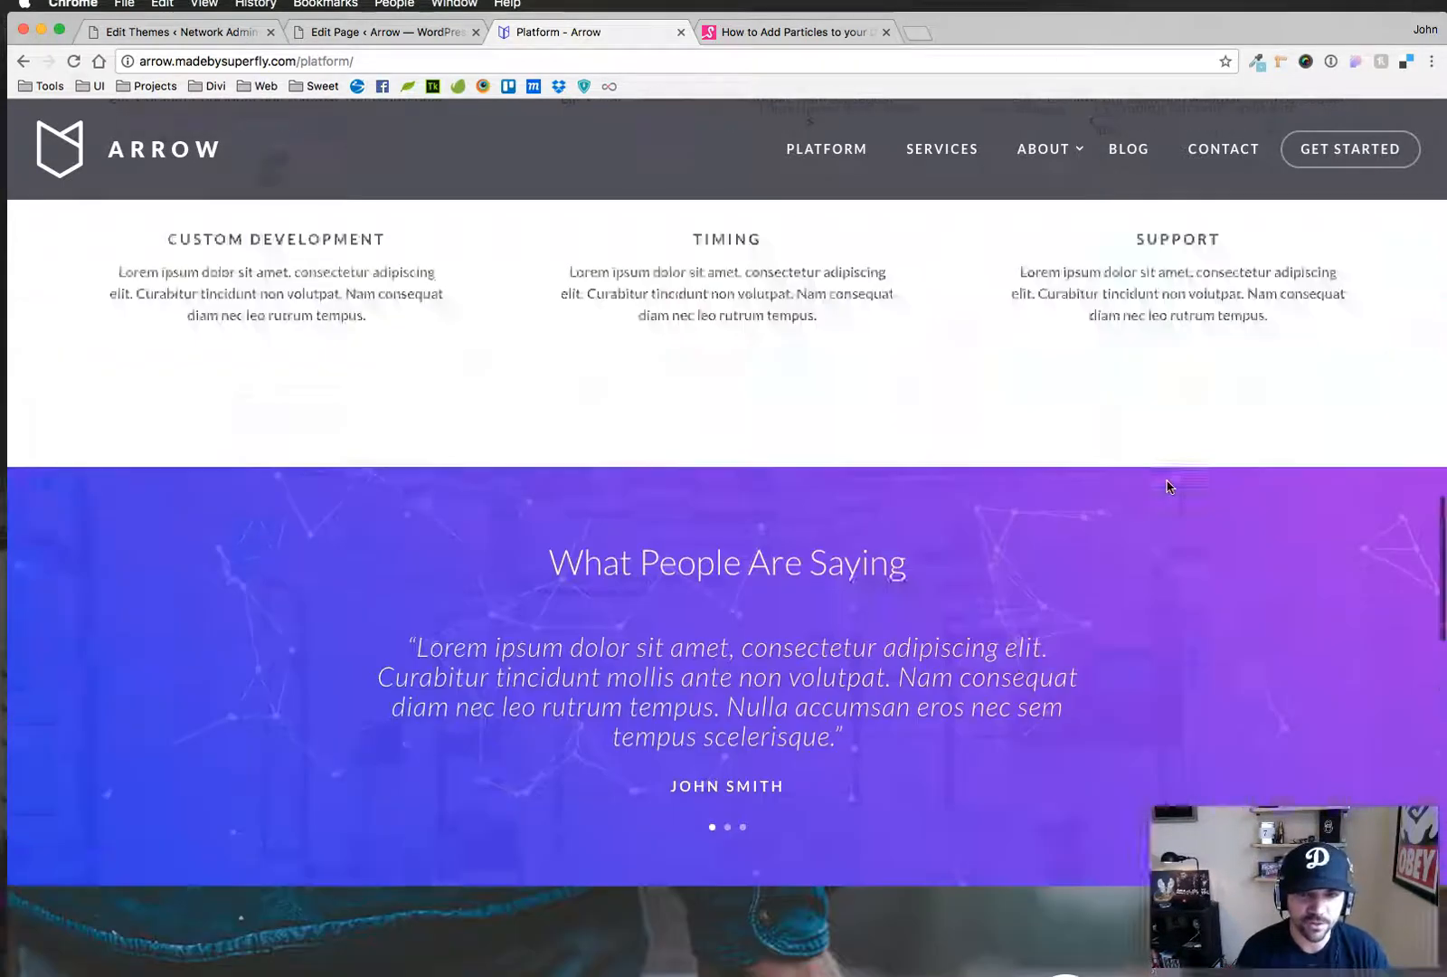
Scroll the Arrow Platform page down to the particle testimonials section, then start a new blank tab
scroll("up", 3)
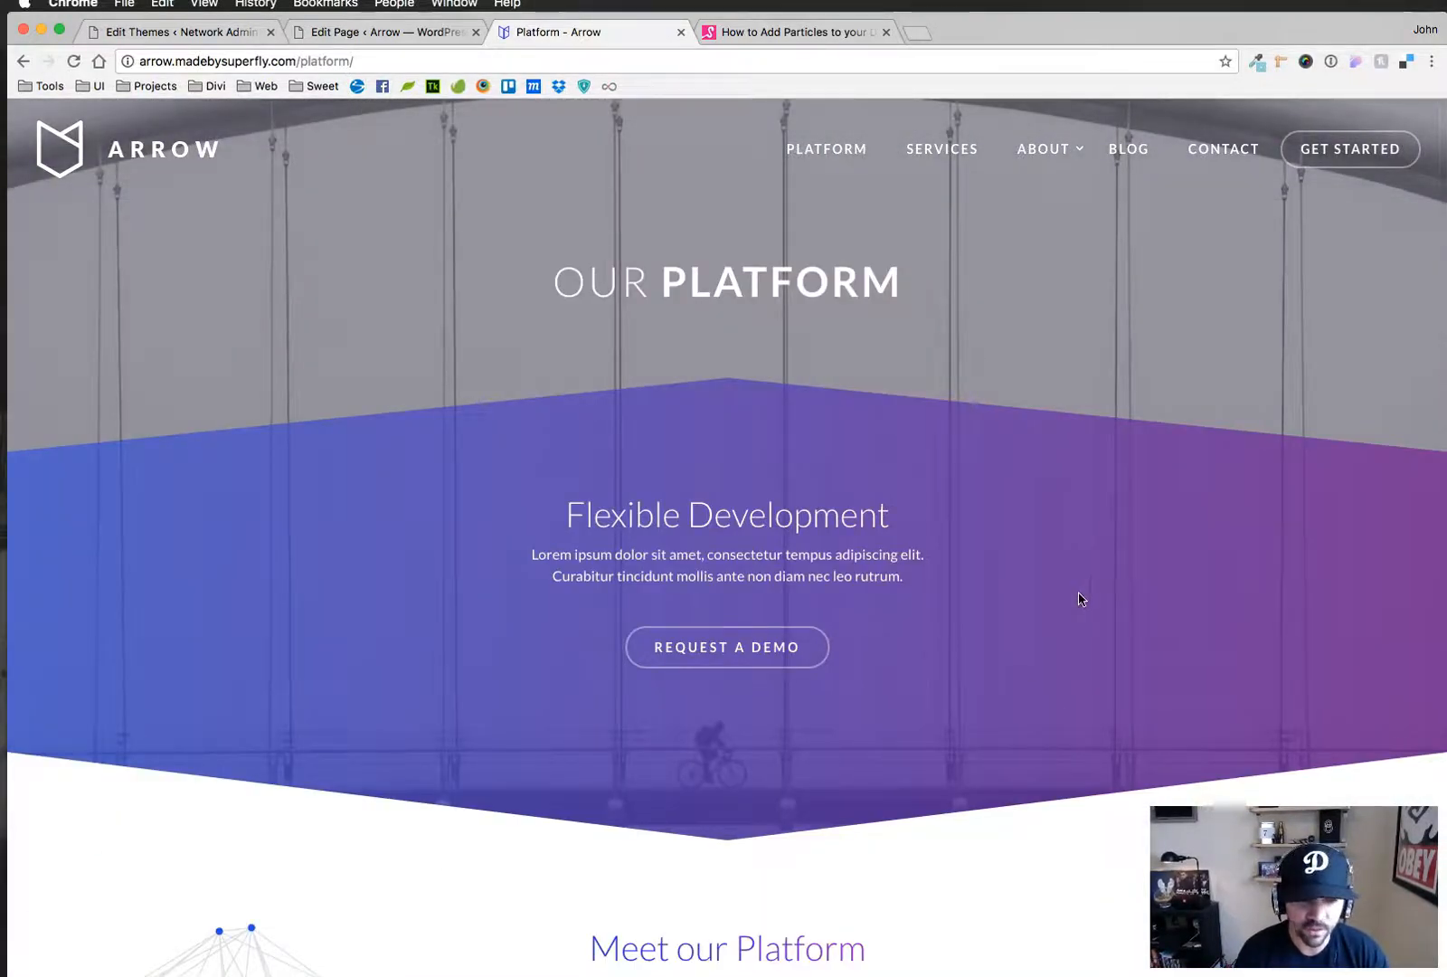
scroll("down", 3)
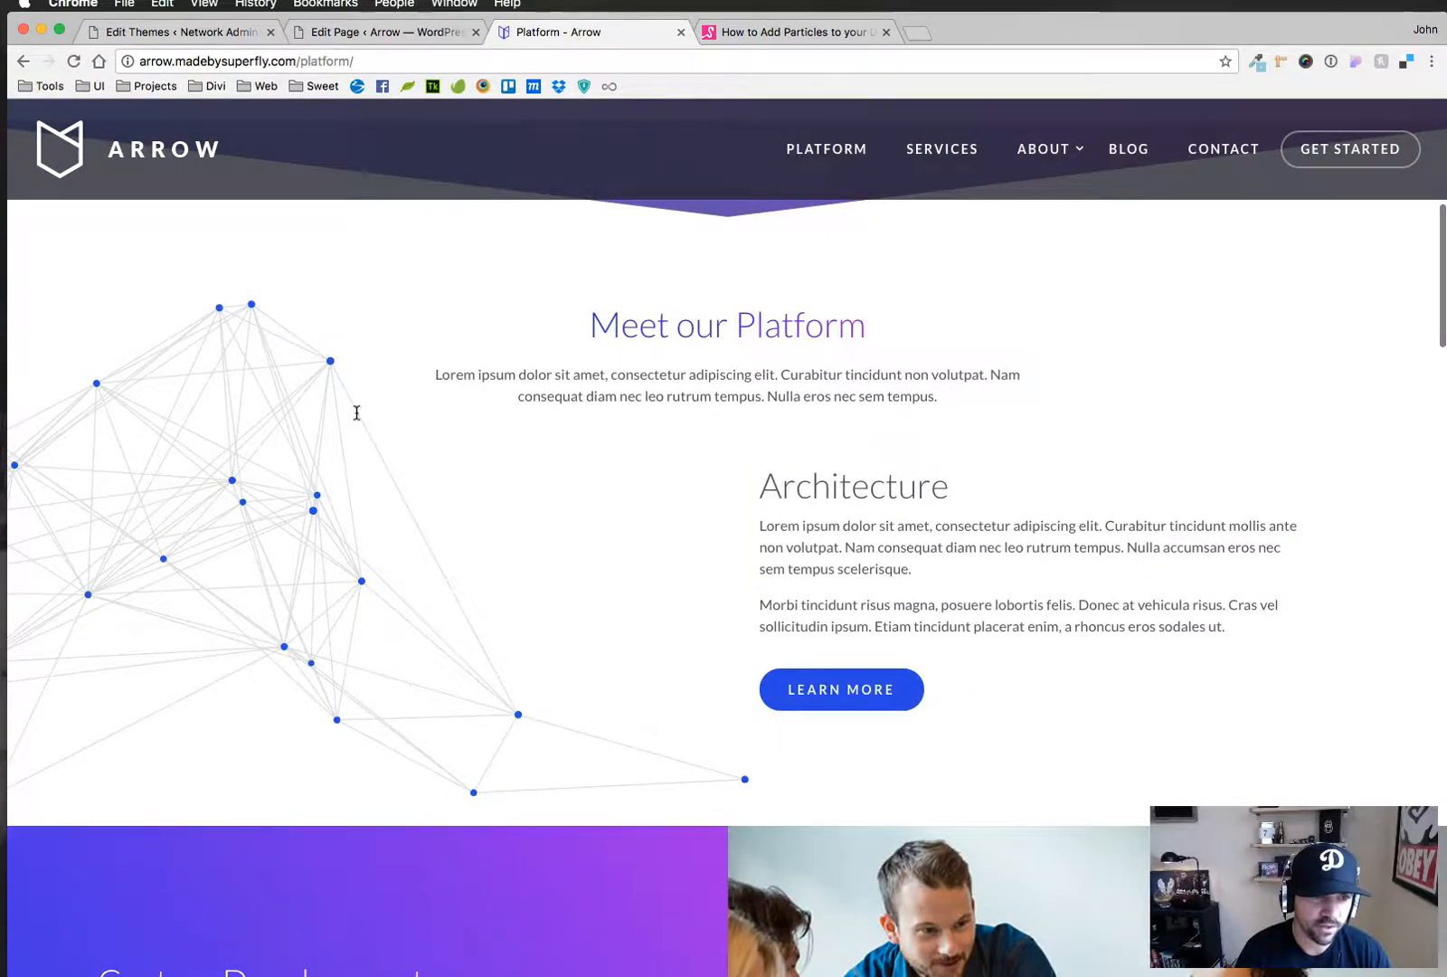
mouse_move(808, 767)
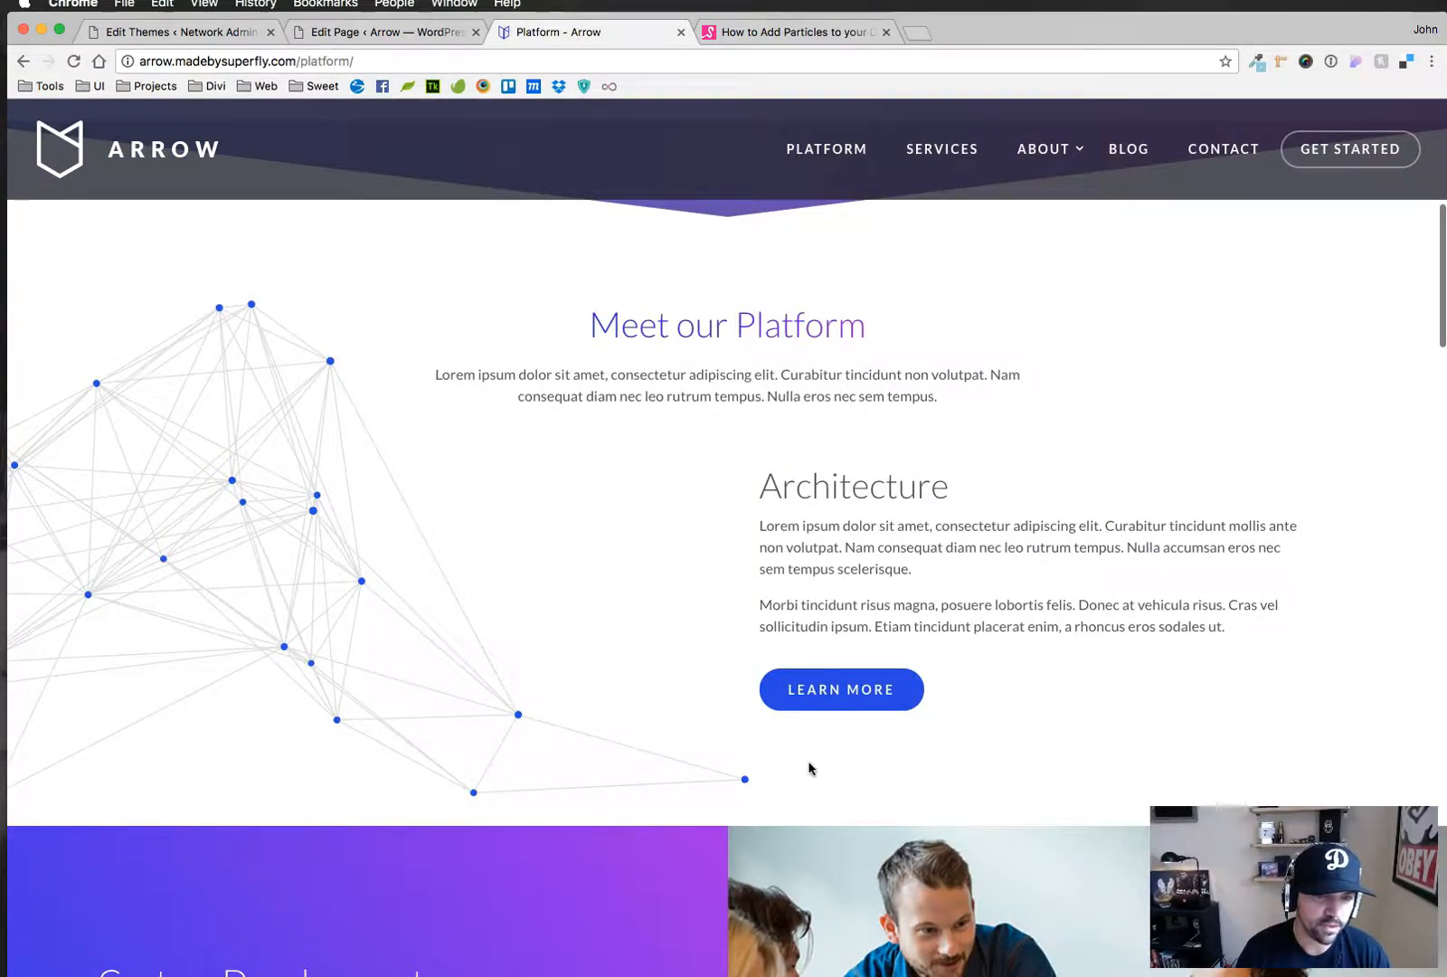
scroll("down", 3)
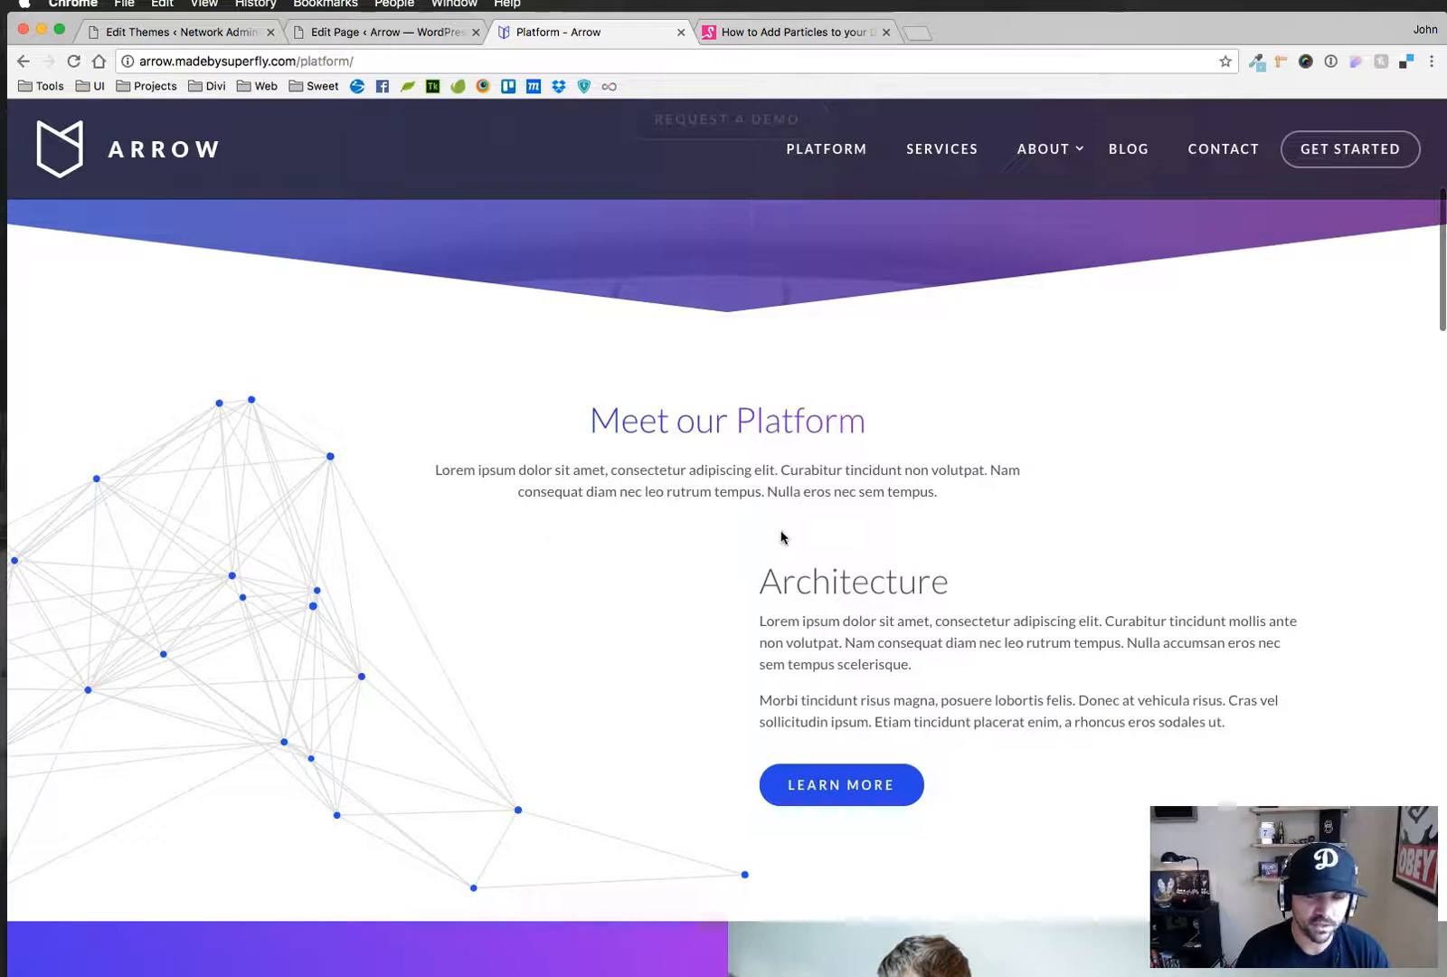
scroll("down", 3)
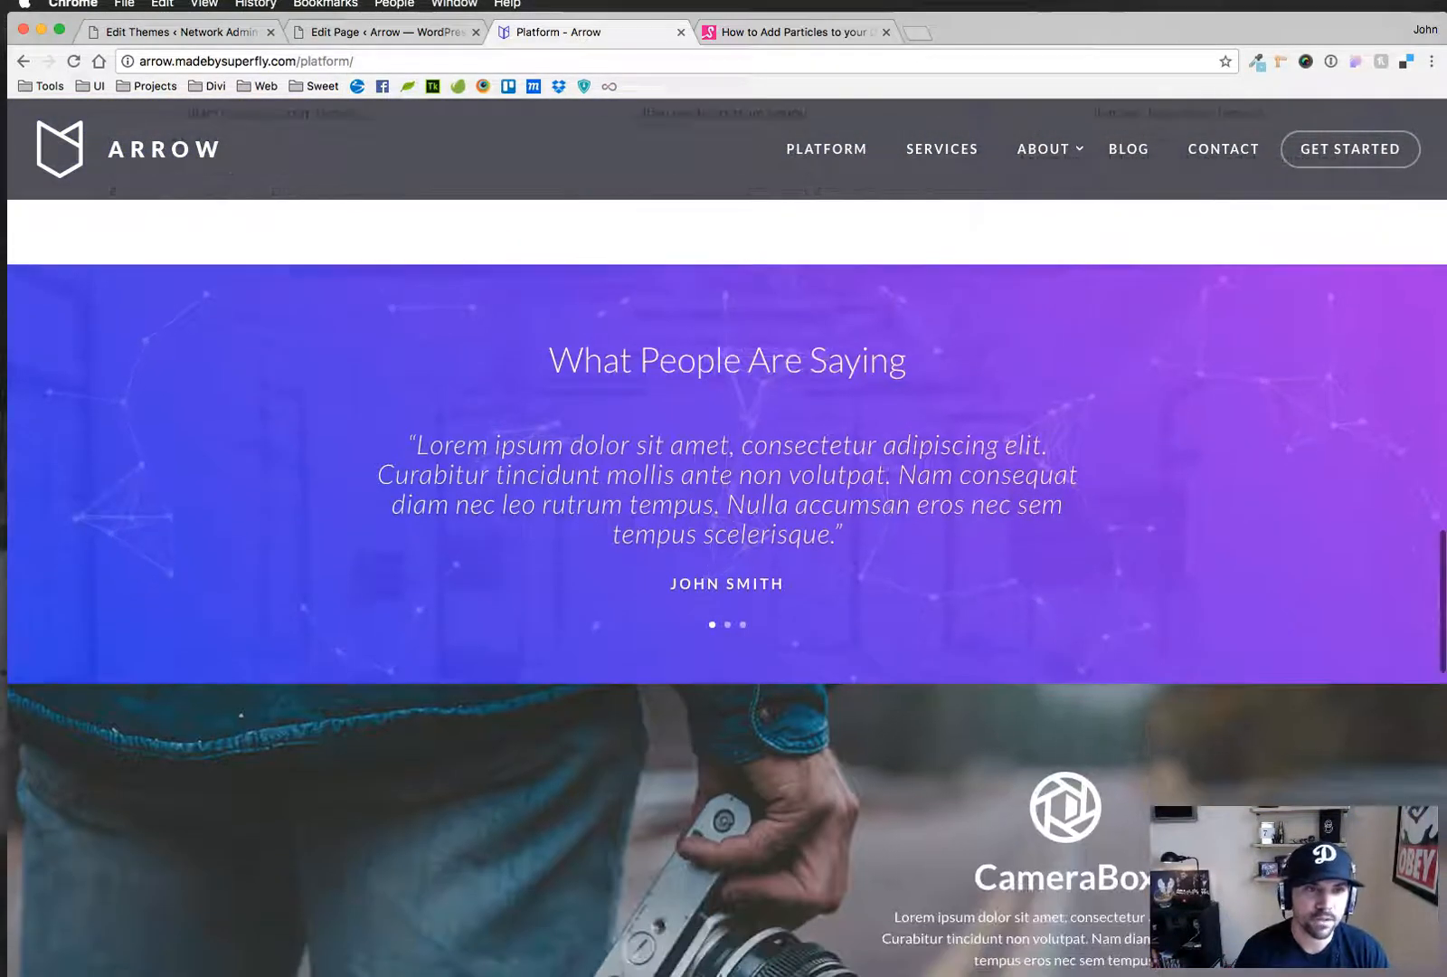
left_click(385, 30)
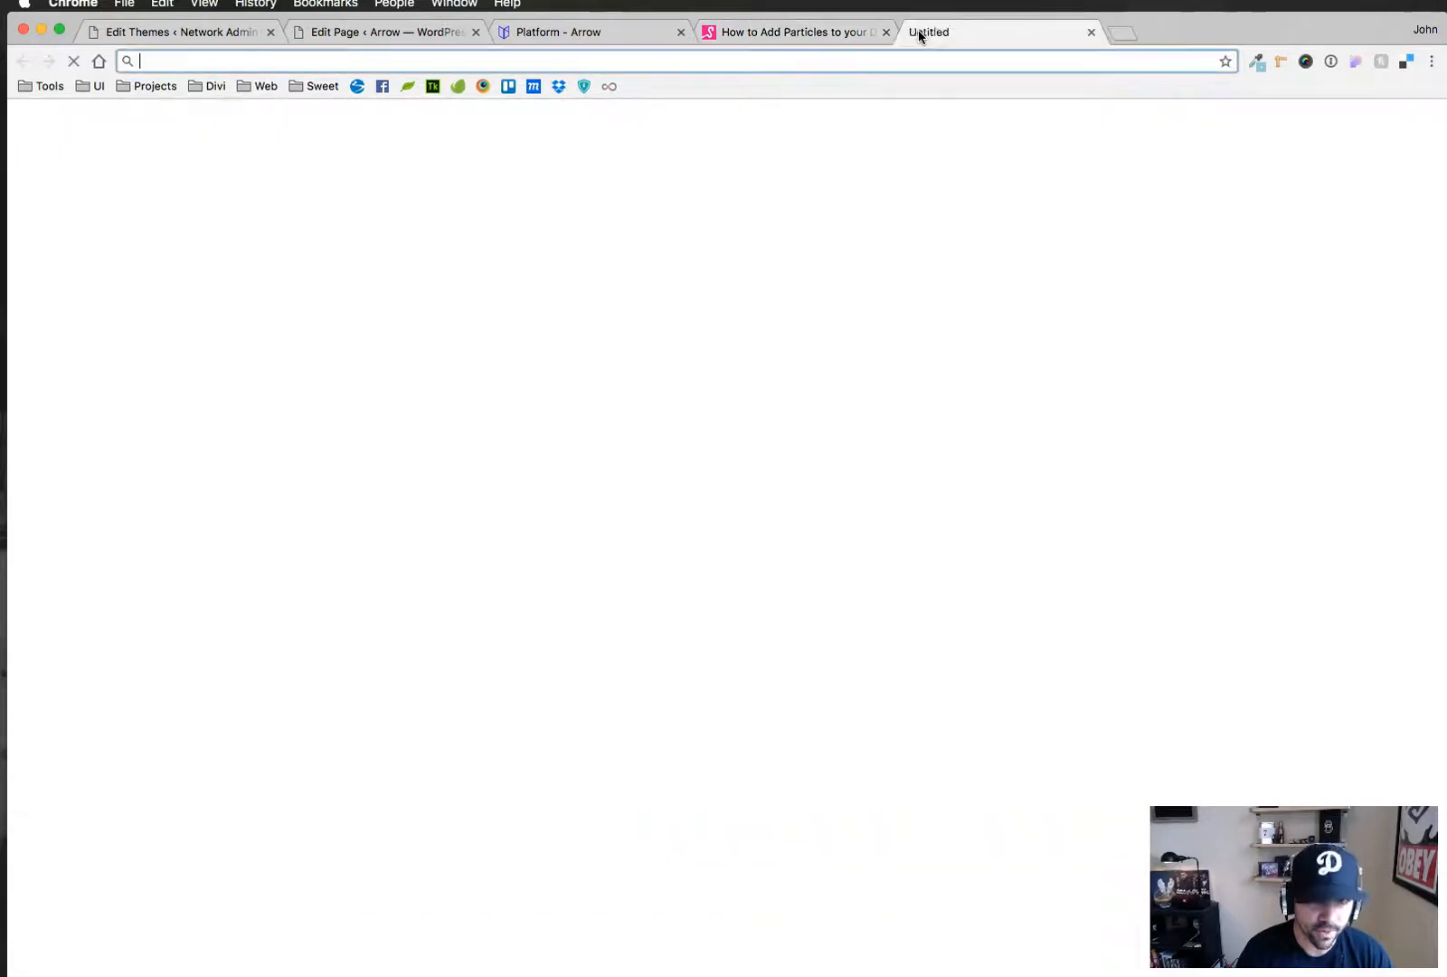
Search Google for 'particleground', visit the jnicol/particleground GitHub repository, then return to the page editor
type("particleground")
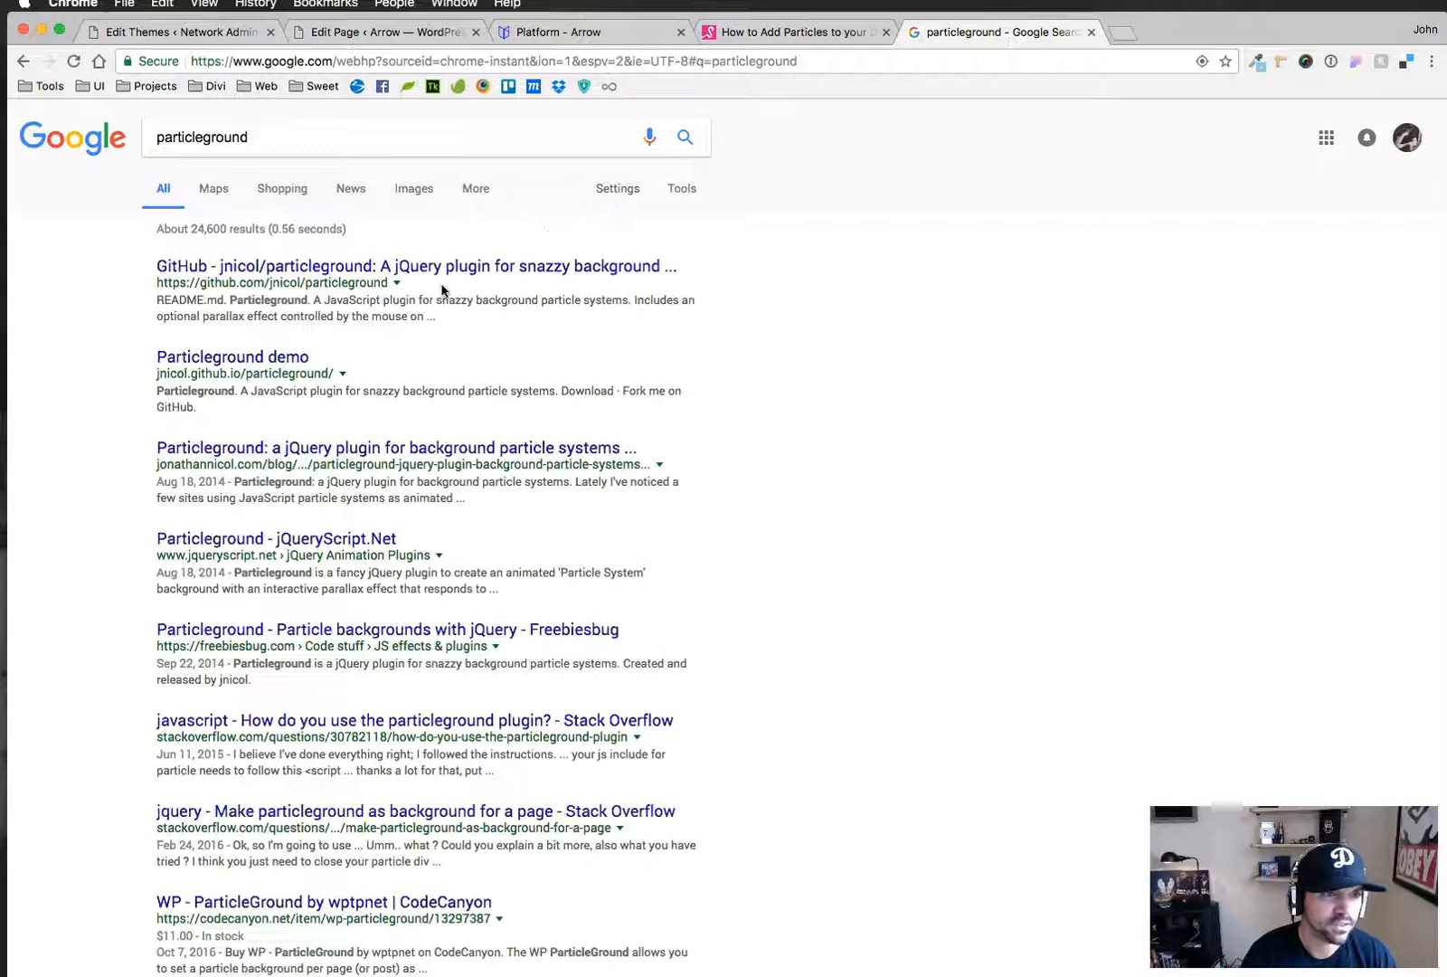
left_click(416, 266)
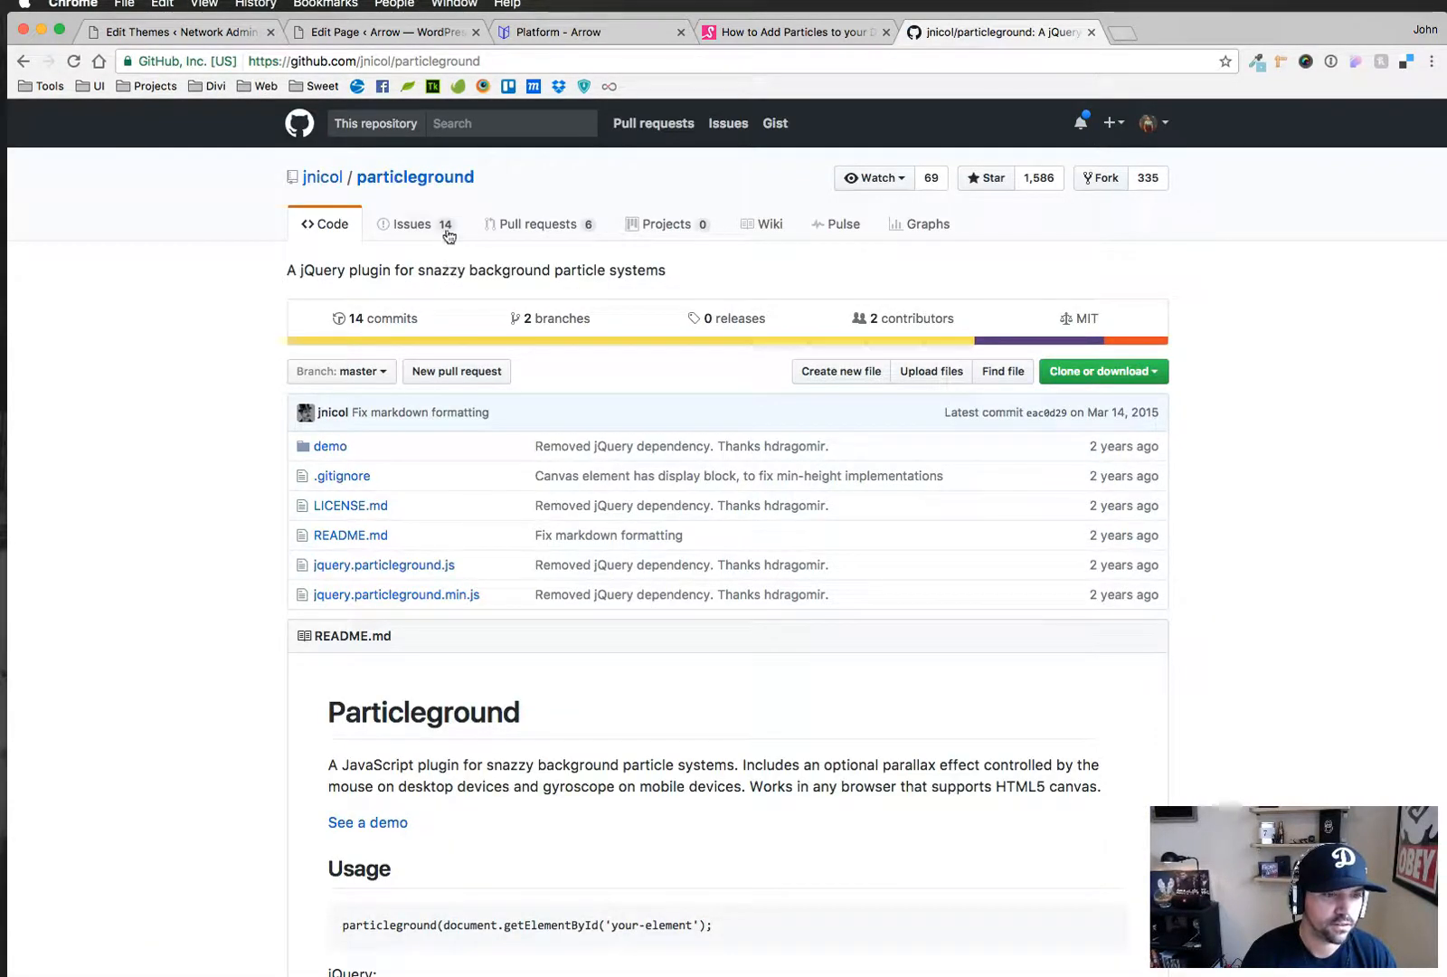
left_click(367, 821)
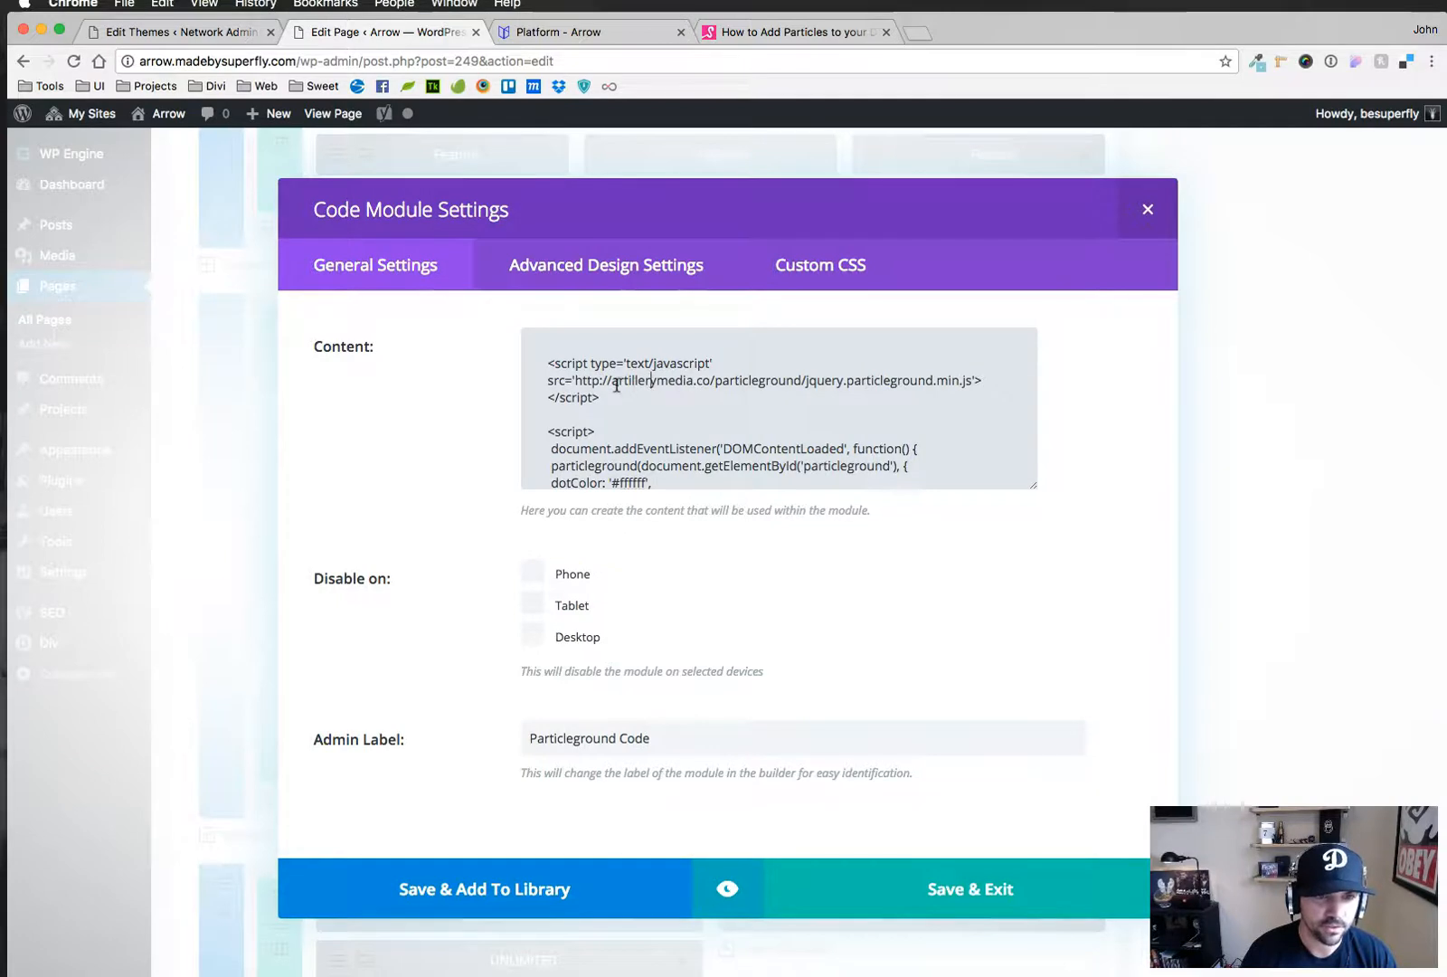
Select the Particleground script's source URL in the Code module, then switch to the live Platform page
double_click(649, 380)
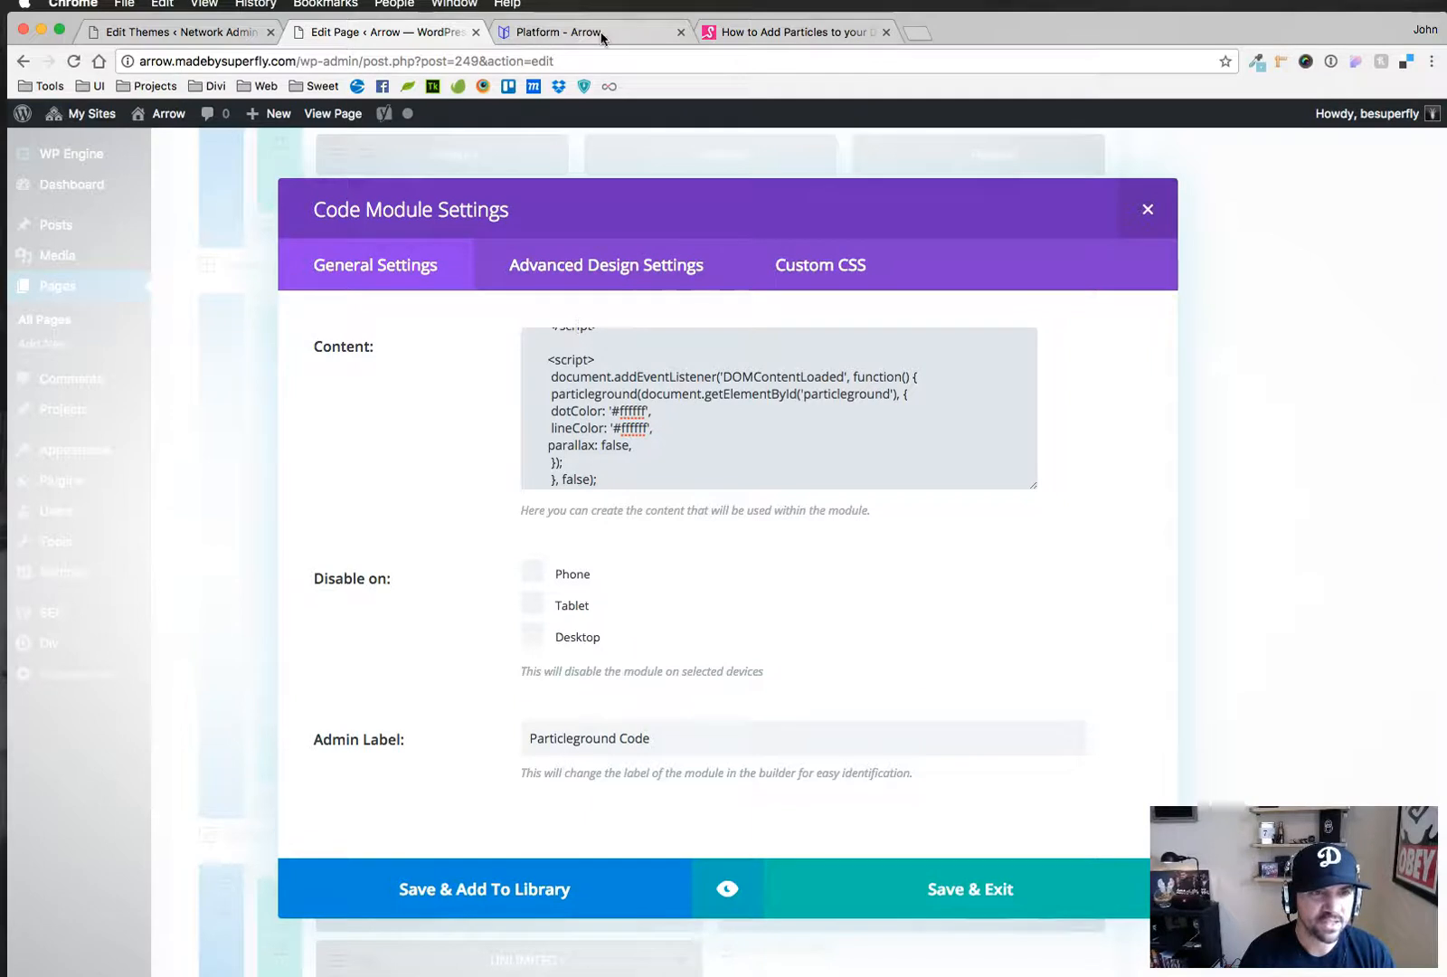
left_click(558, 33)
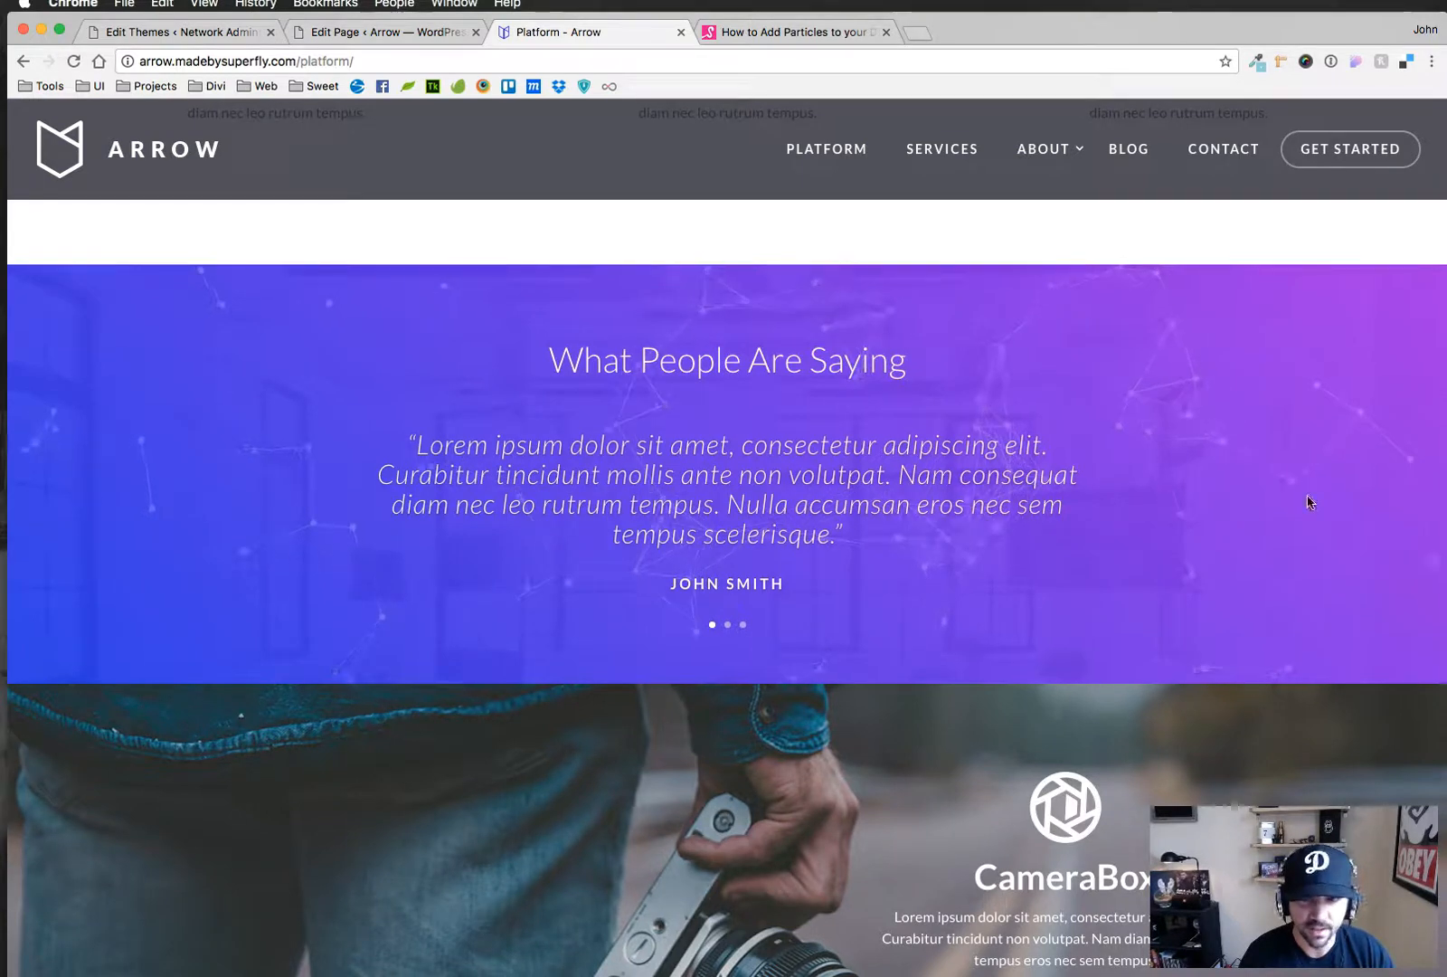
mouse_move(940, 265)
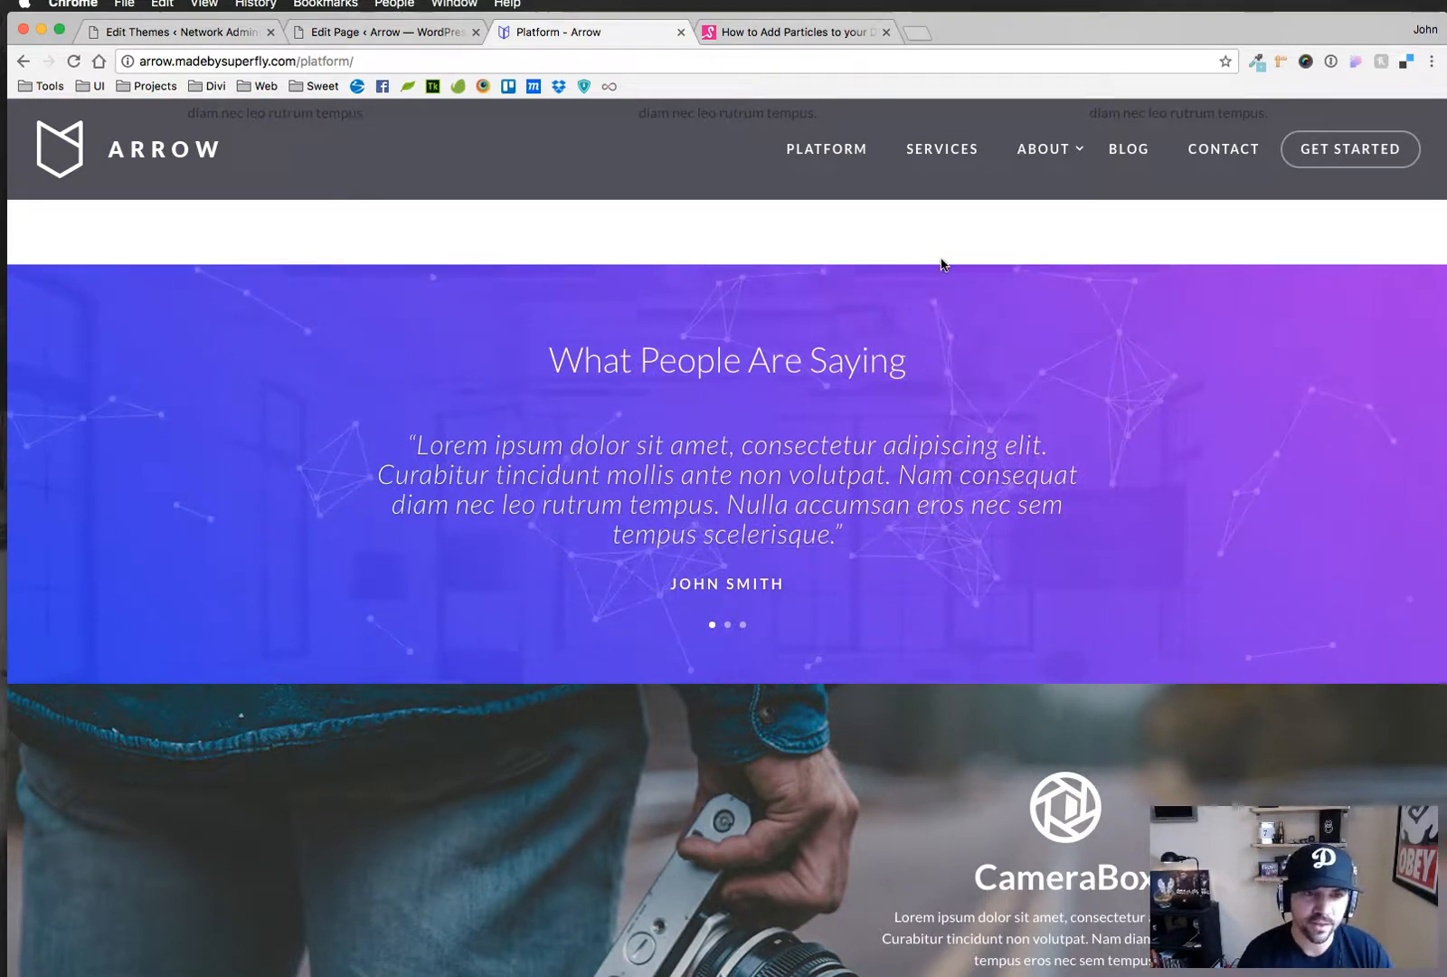
mouse_move(917, 365)
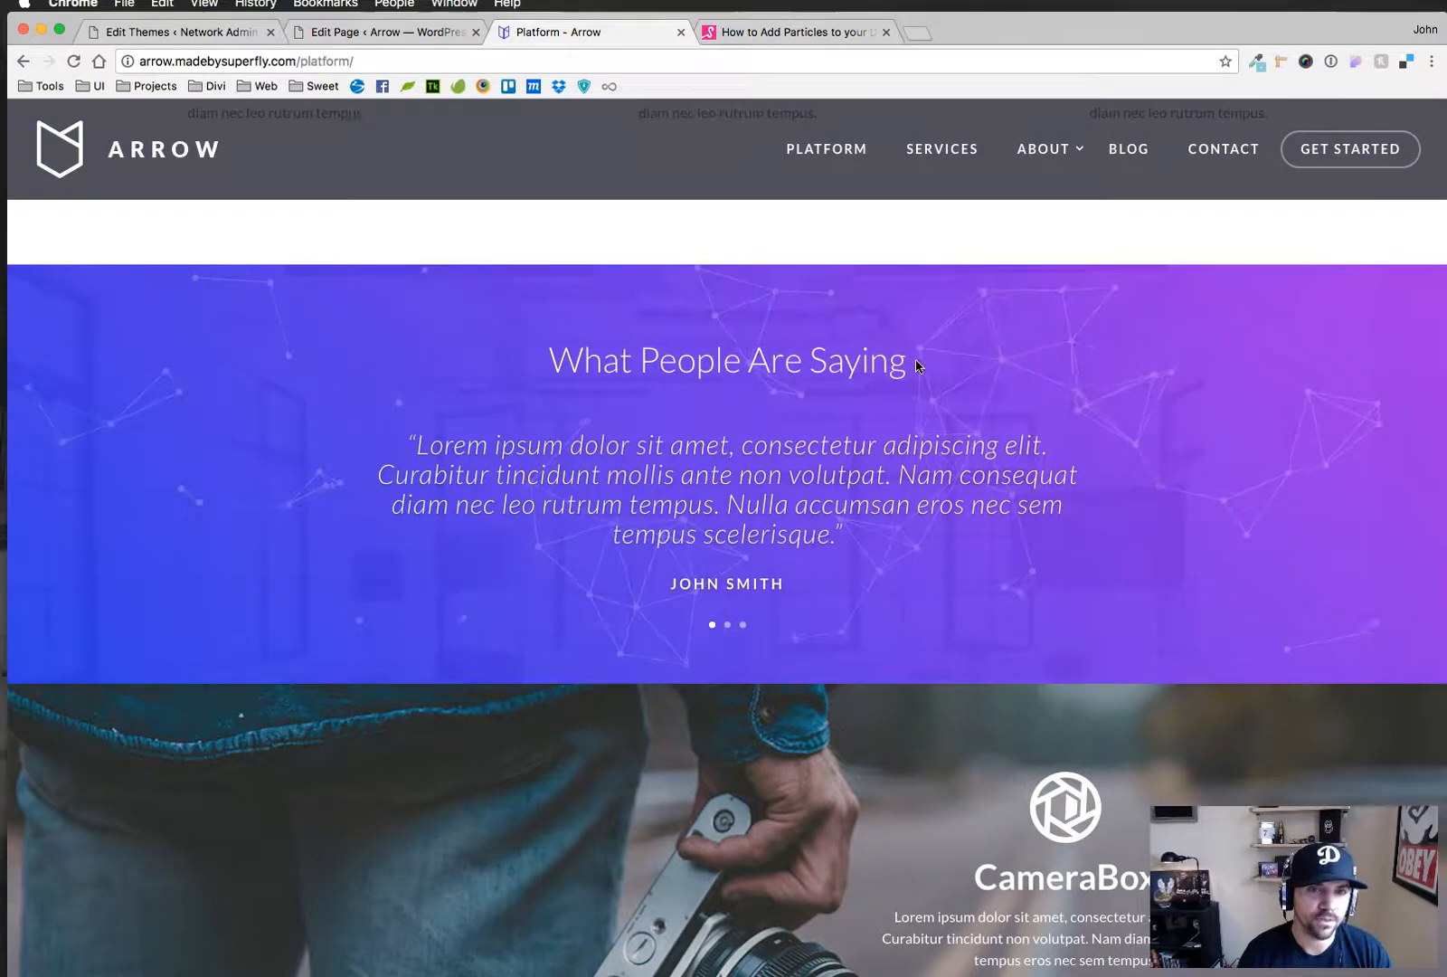
Watch the testimonials particles animate, then return to the besuperfly.com particles tutorial
scroll("down", 3)
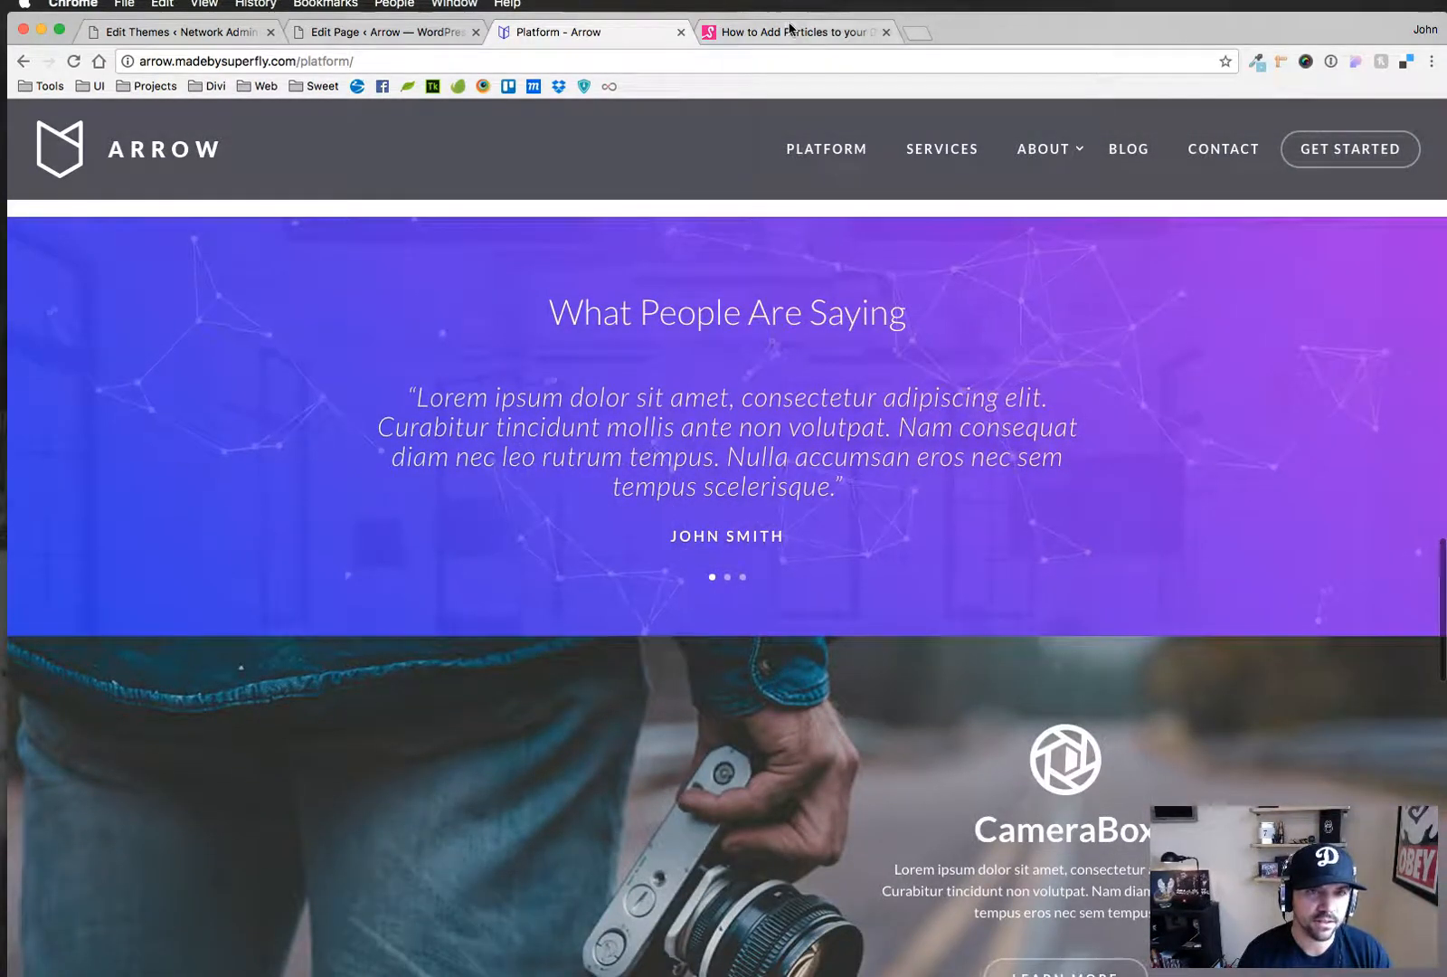
left_click(795, 31)
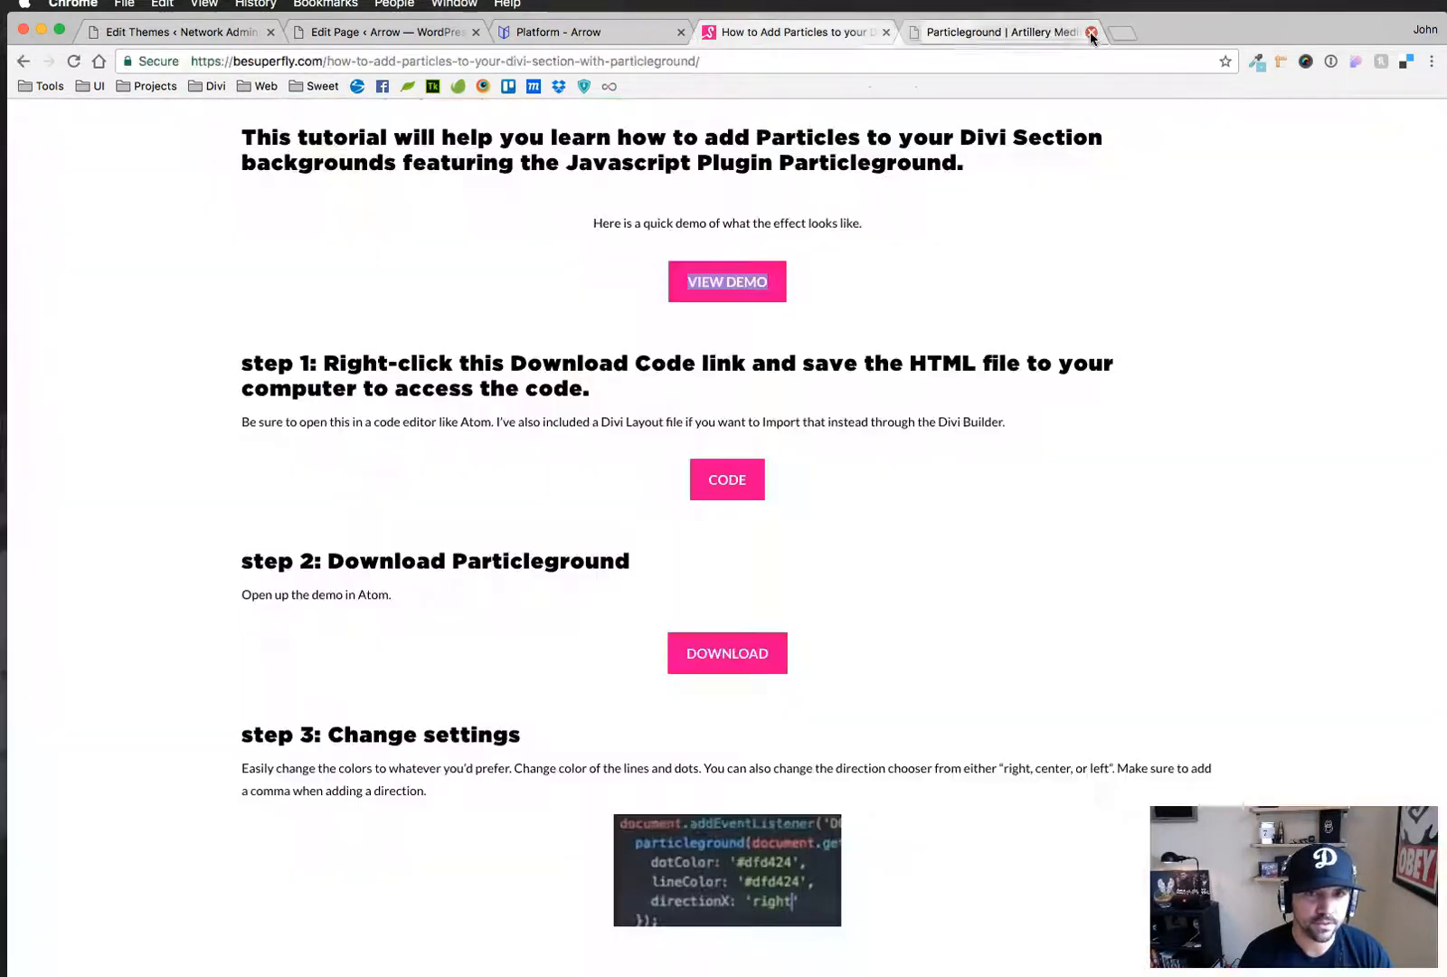
Close the Particleground demo, play the tutorial's YouTube video, then return to the Arrow Platform page
left_click(1092, 32)
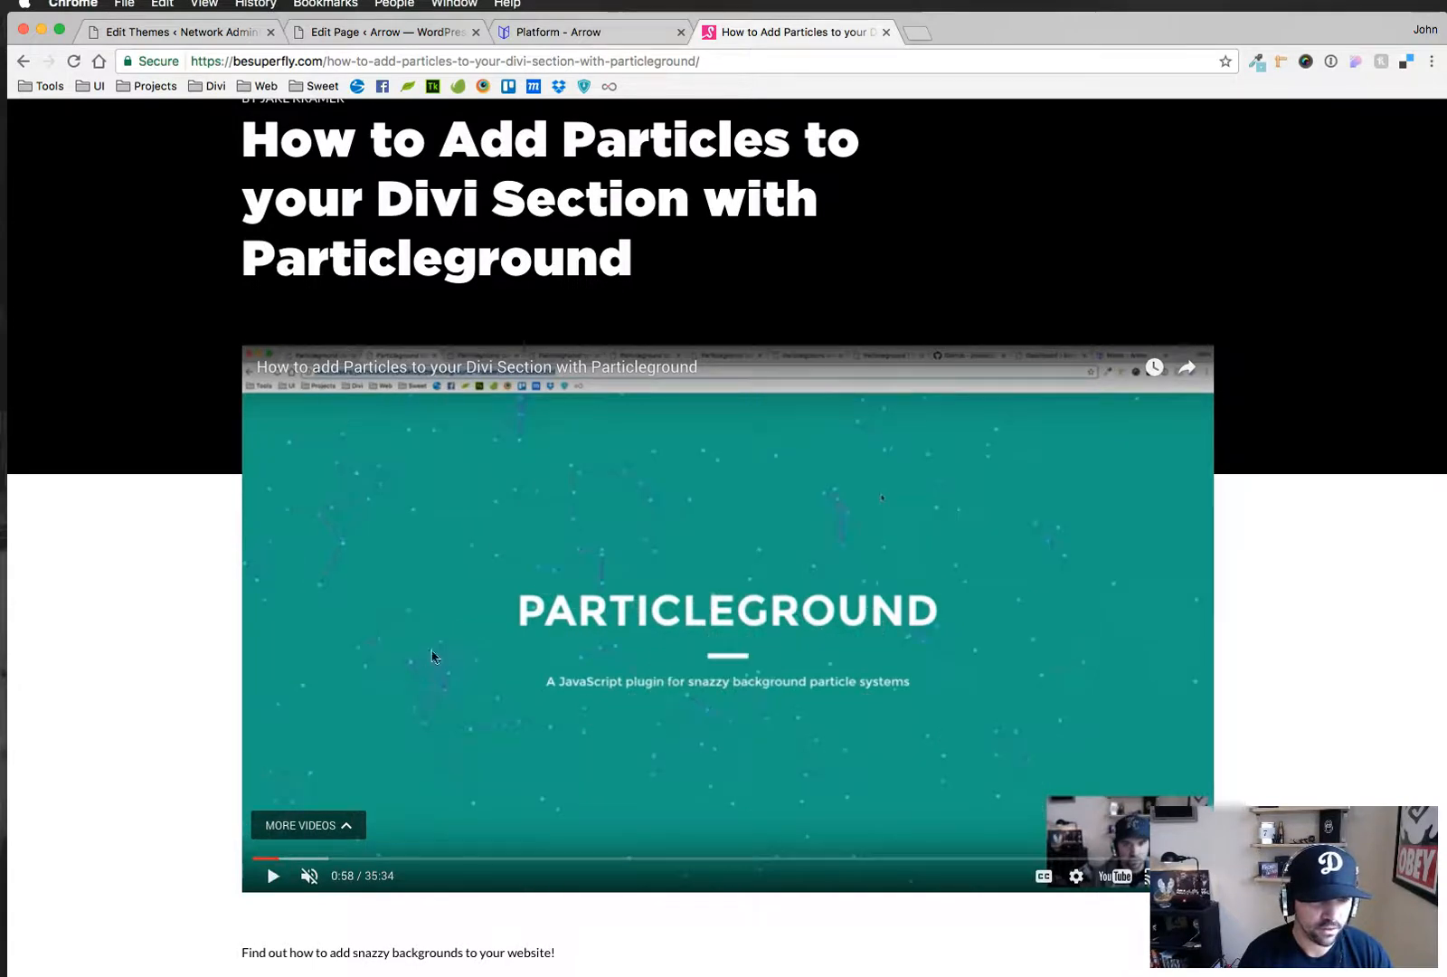
left_click(273, 875)
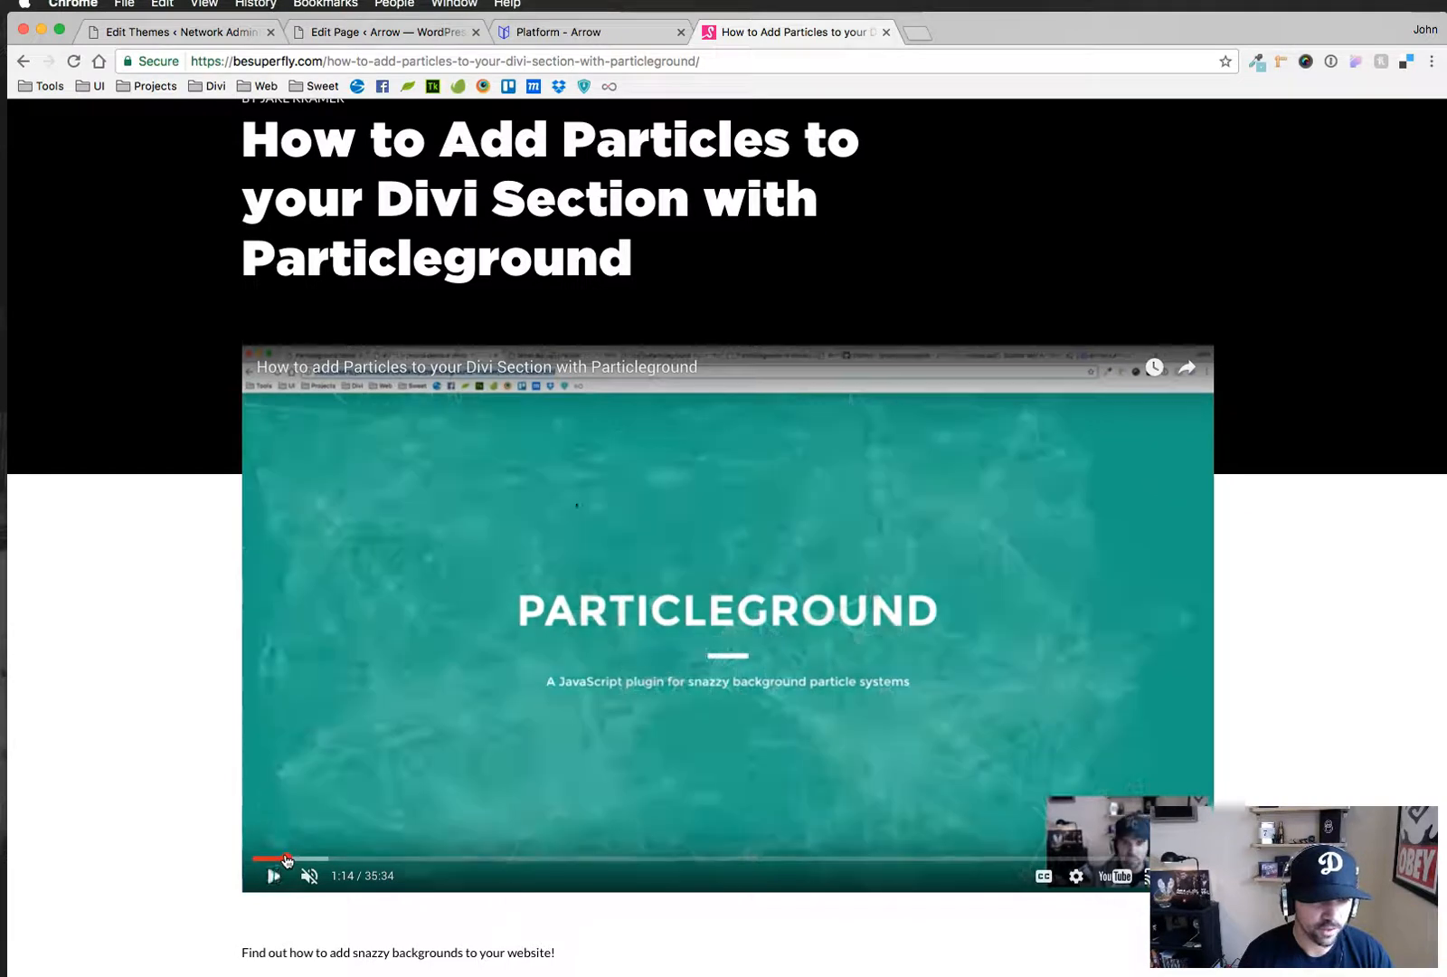
left_click(273, 875)
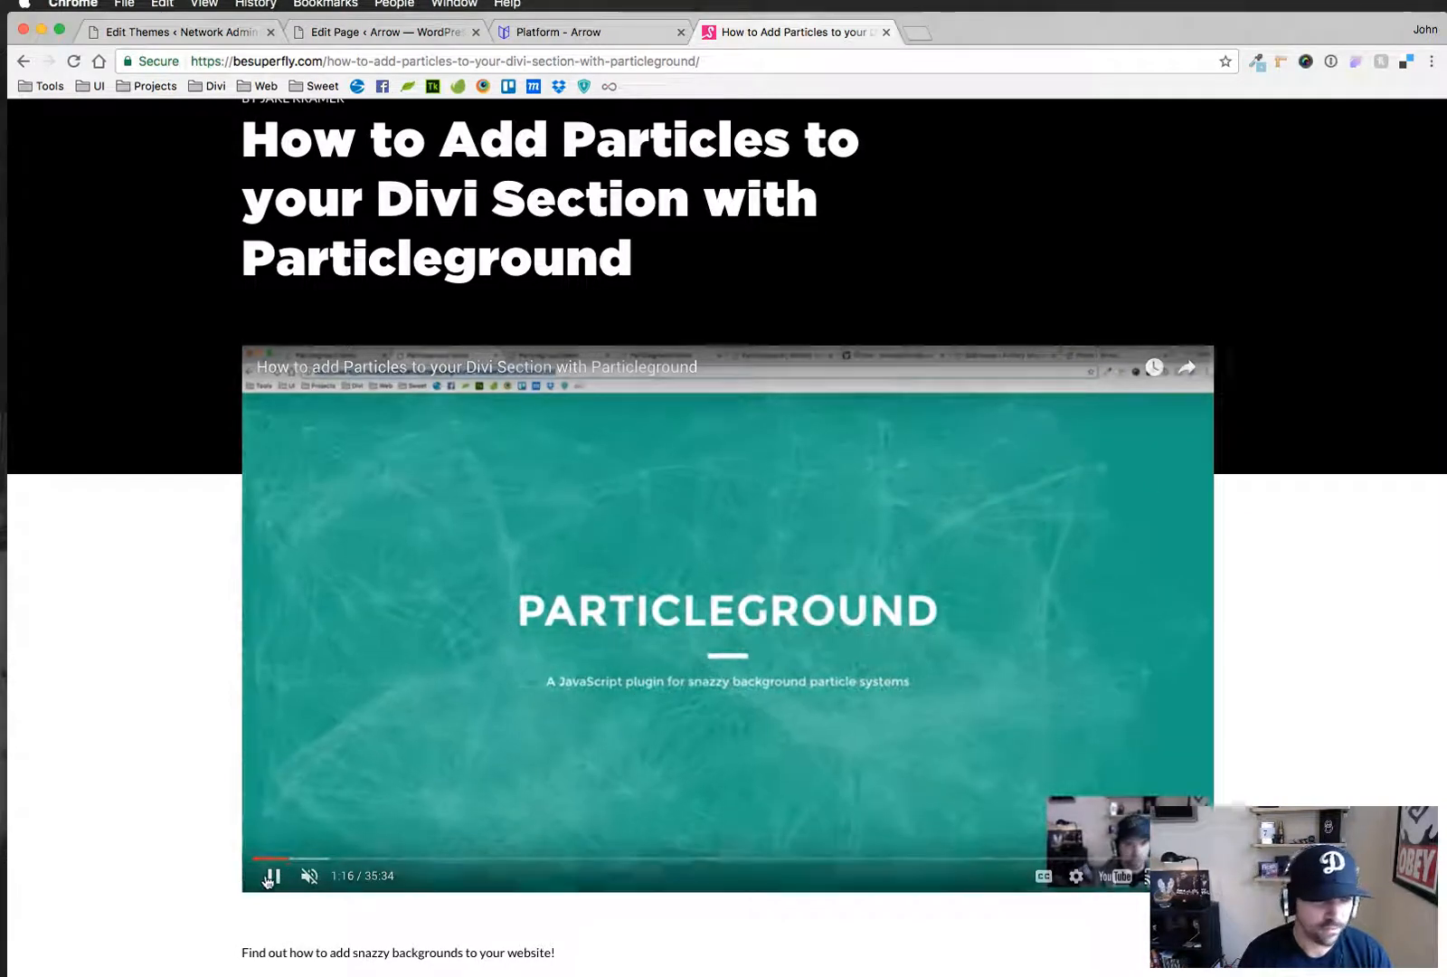
left_click(591, 30)
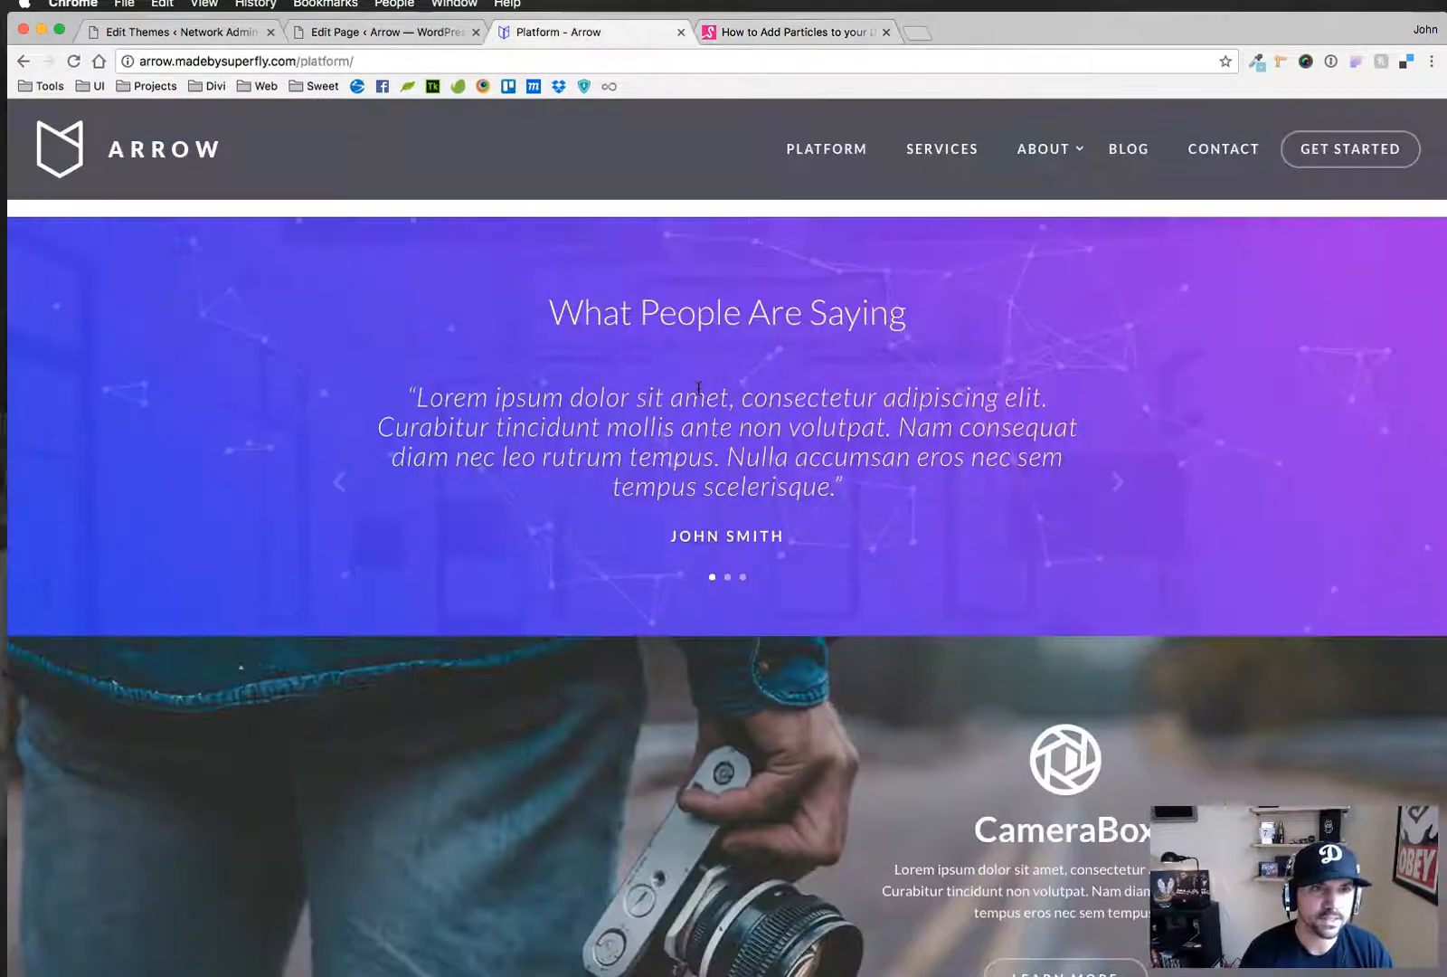
Return to the Divi page editor showing the row's 900px custom width settings
left_click(385, 33)
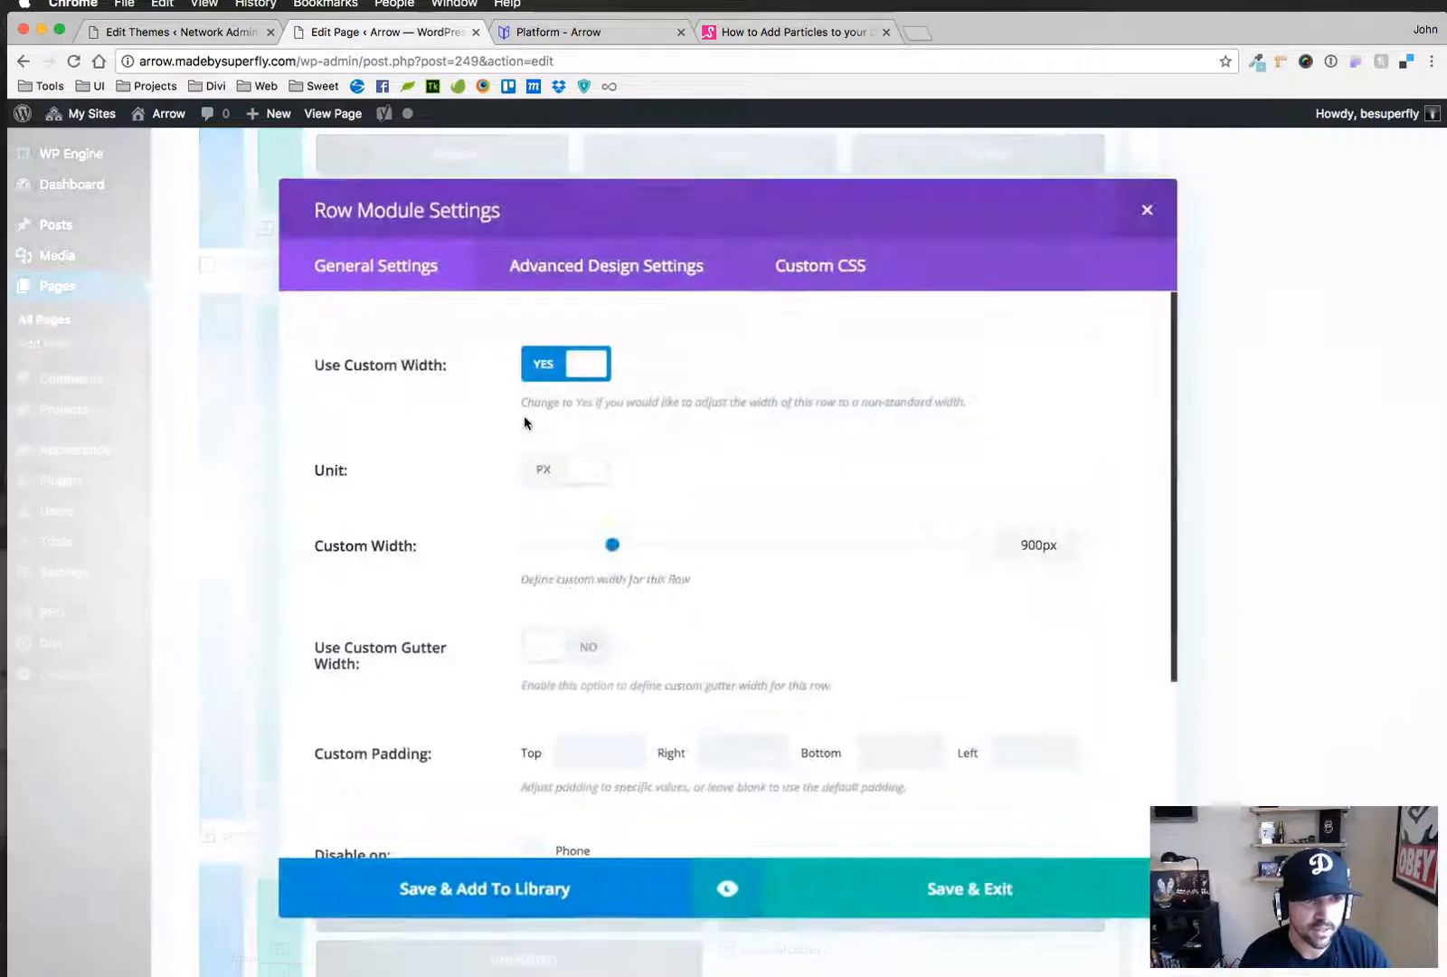
Review the section's particleground ID, gradientBackground class and gradient before-CSS, then return to the live page
left_click(820, 265)
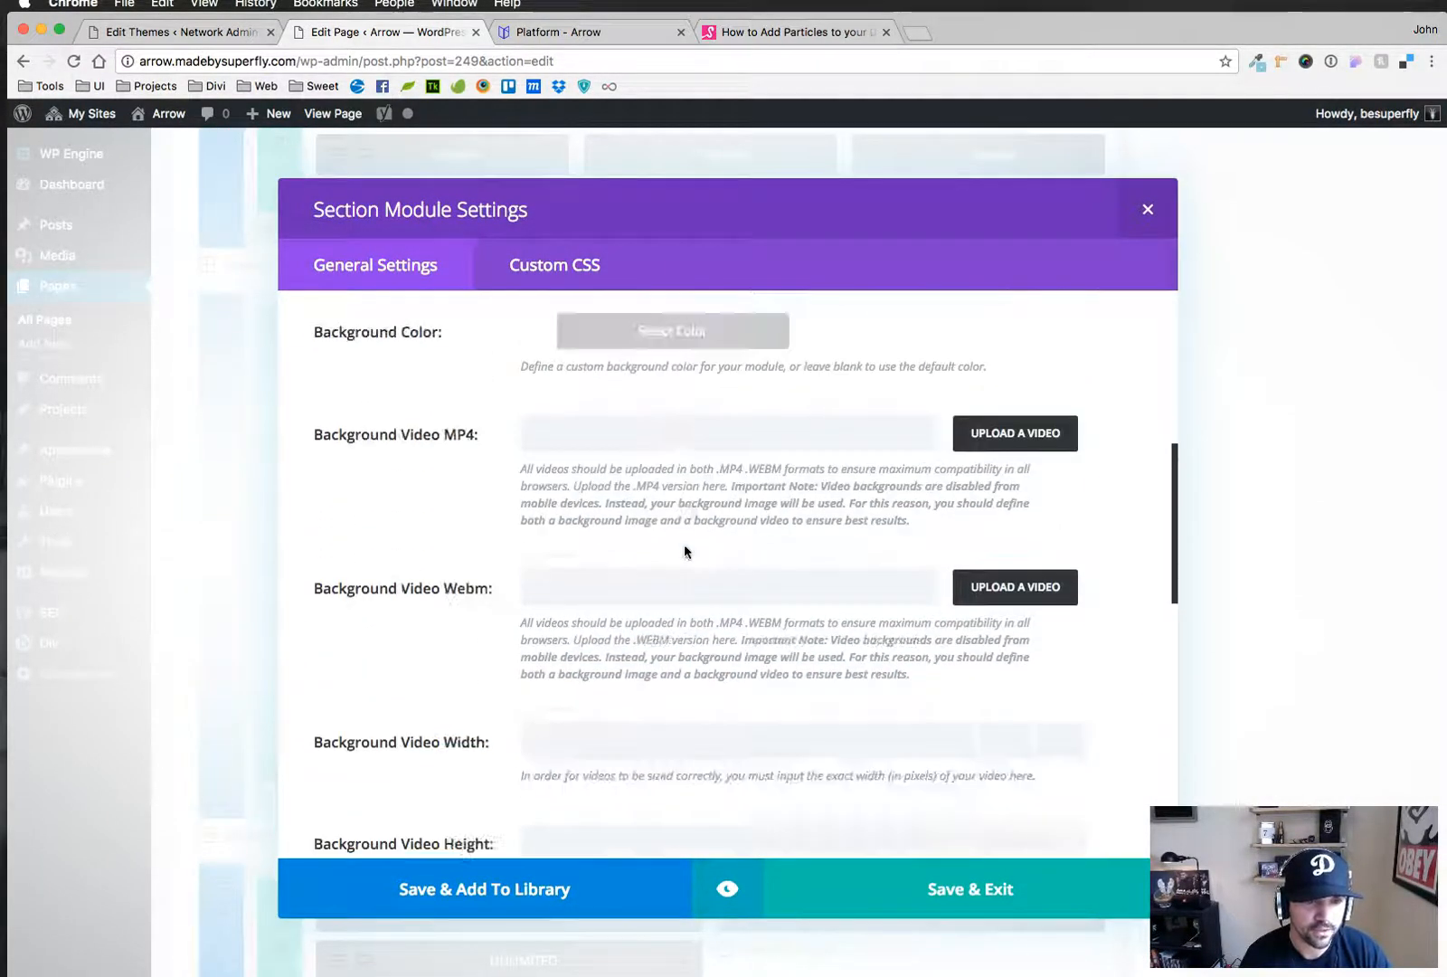
scroll("down", 3)
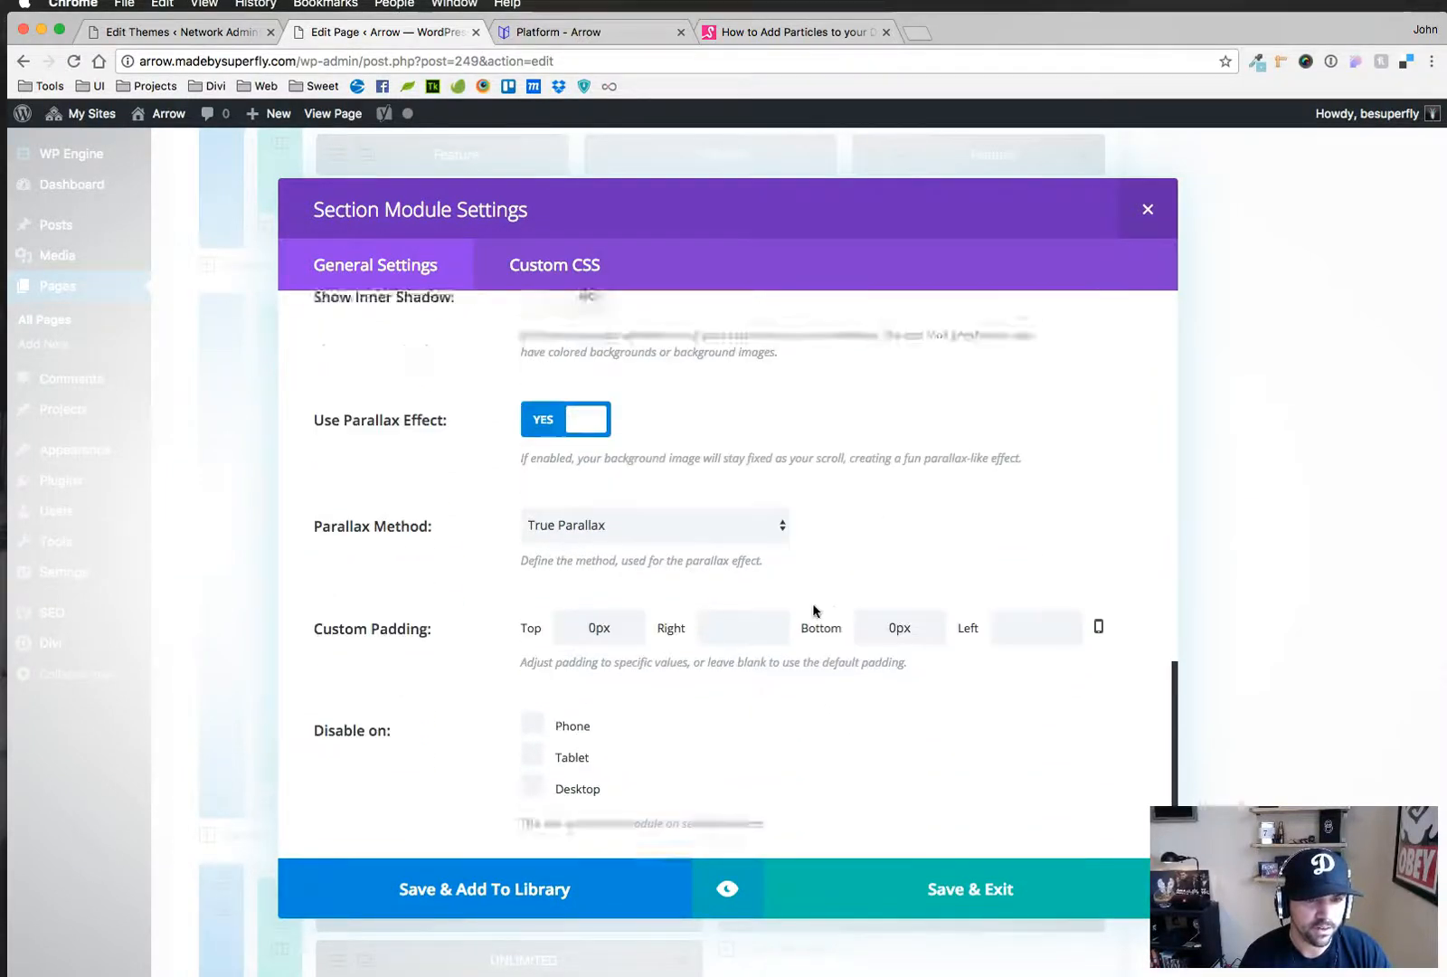
left_click(553, 264)
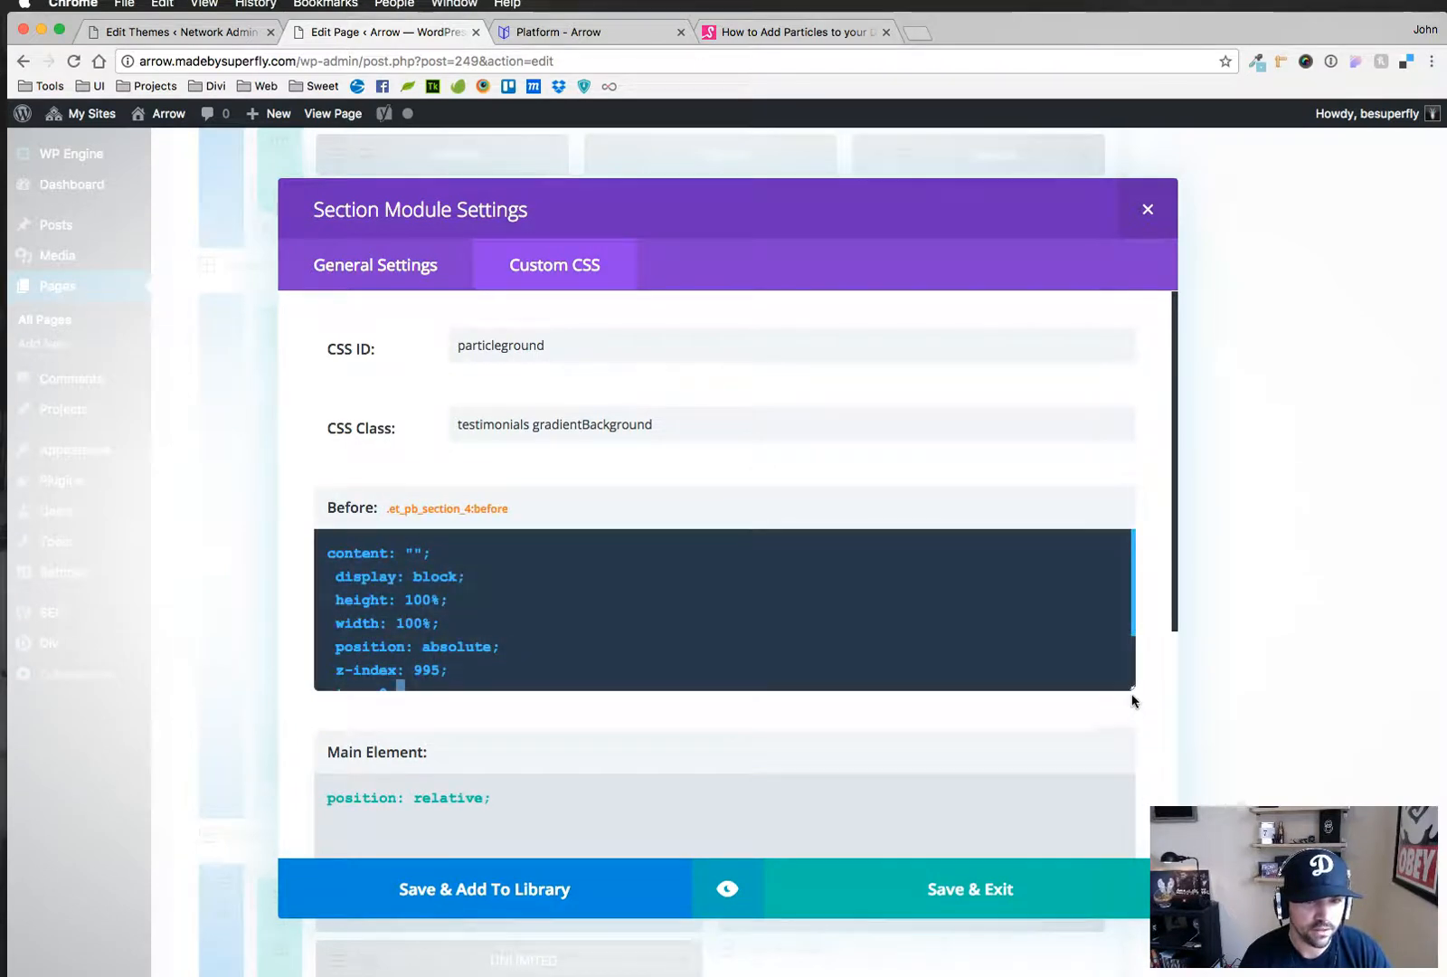
scroll("down", 3)
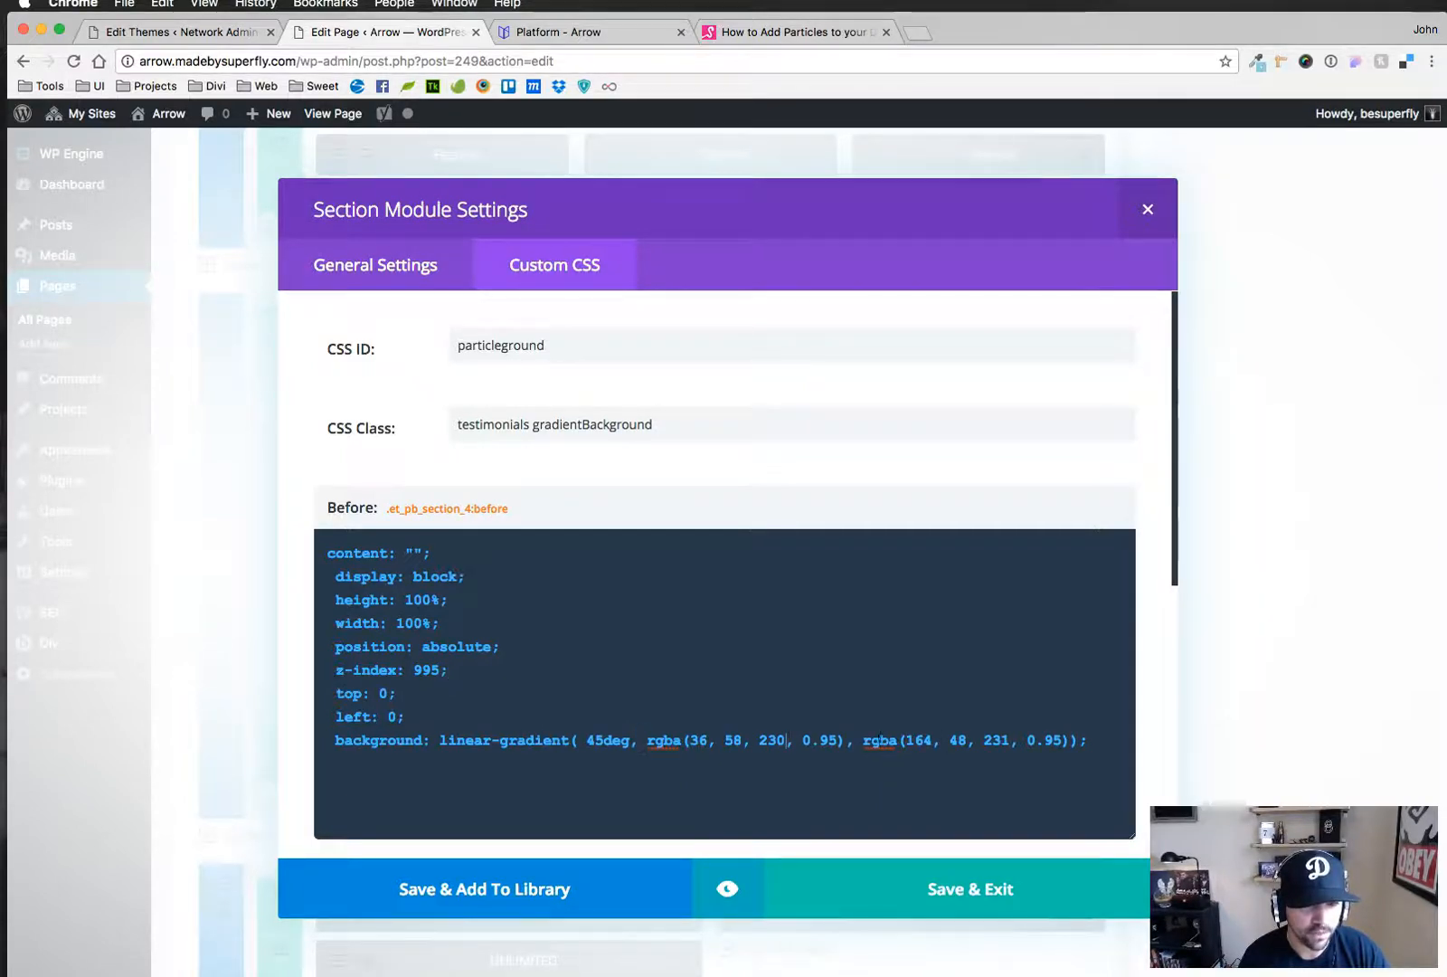
left_click(589, 33)
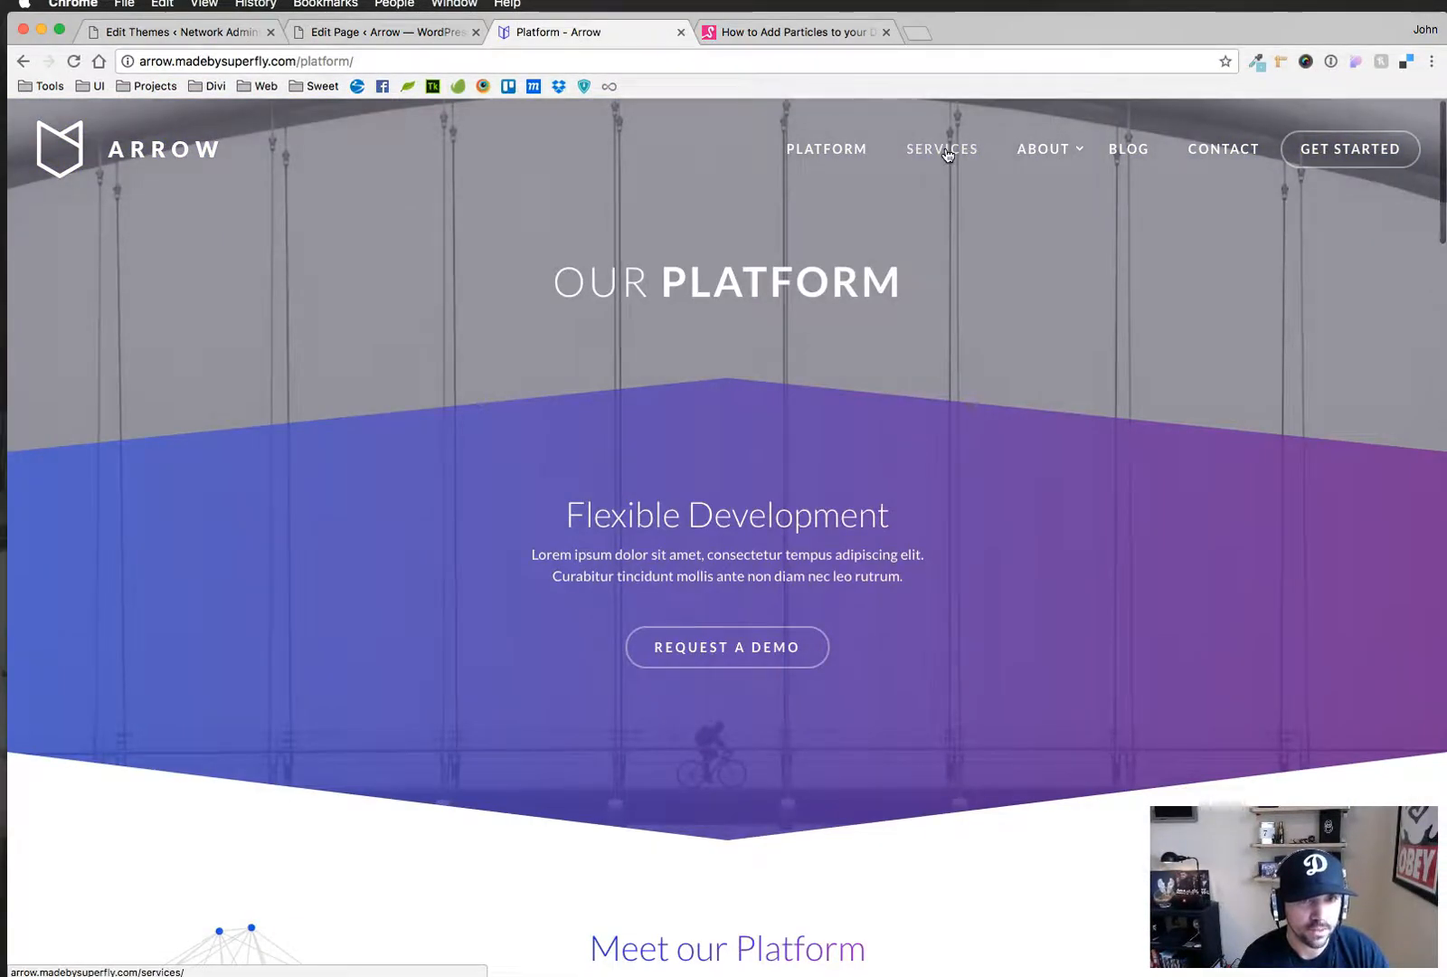
Open the Arrow About and Blog pages in new tabs, then return to the Divi section's custom CSS
right_click(1041, 148)
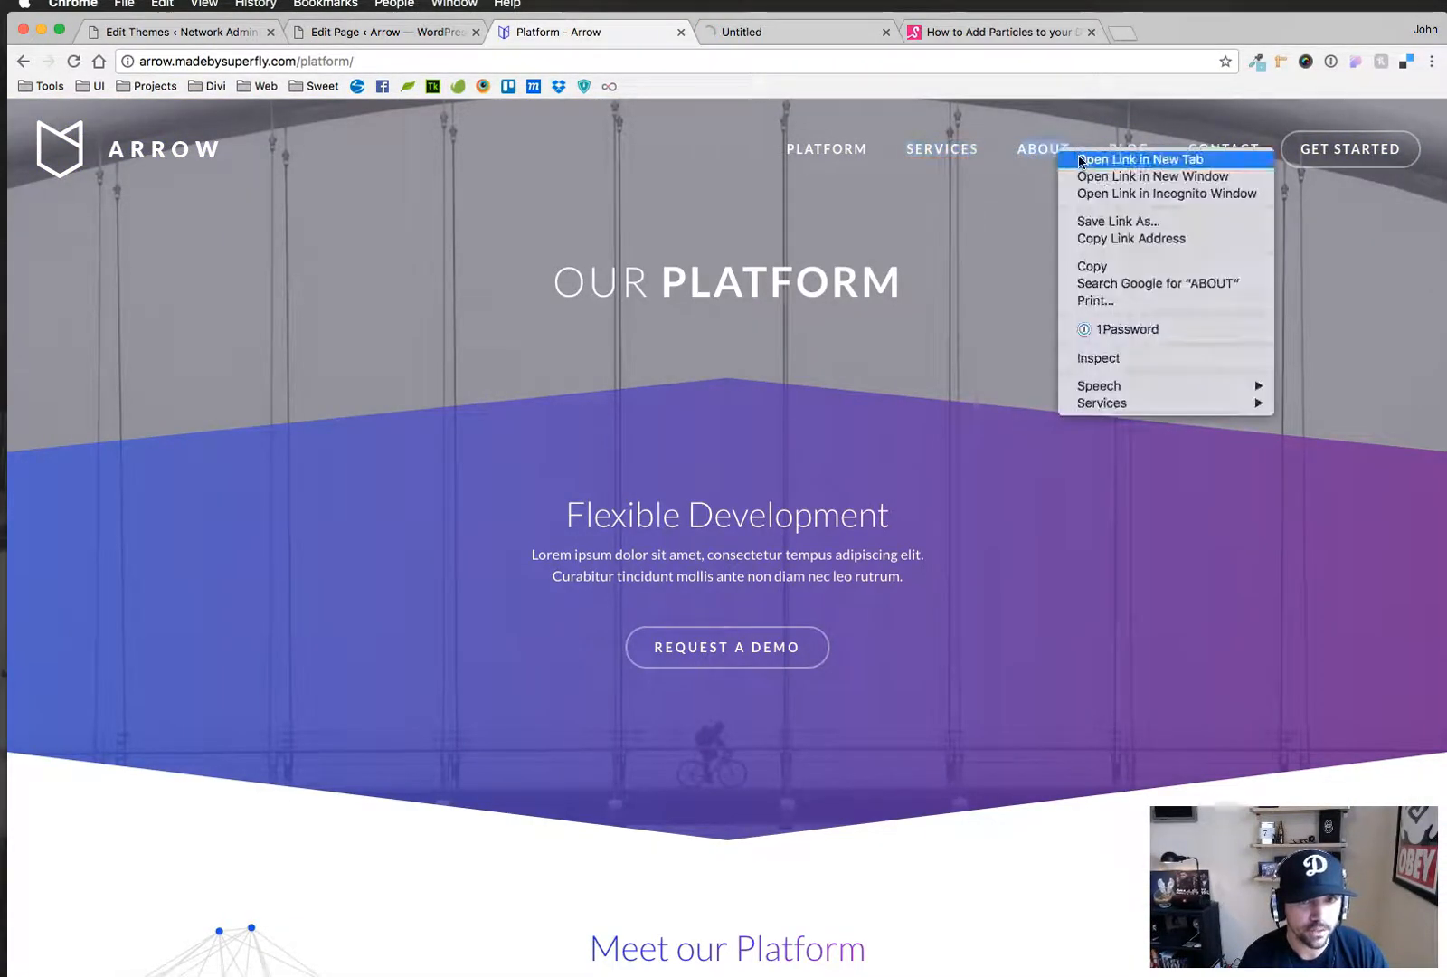
left_click(1140, 159)
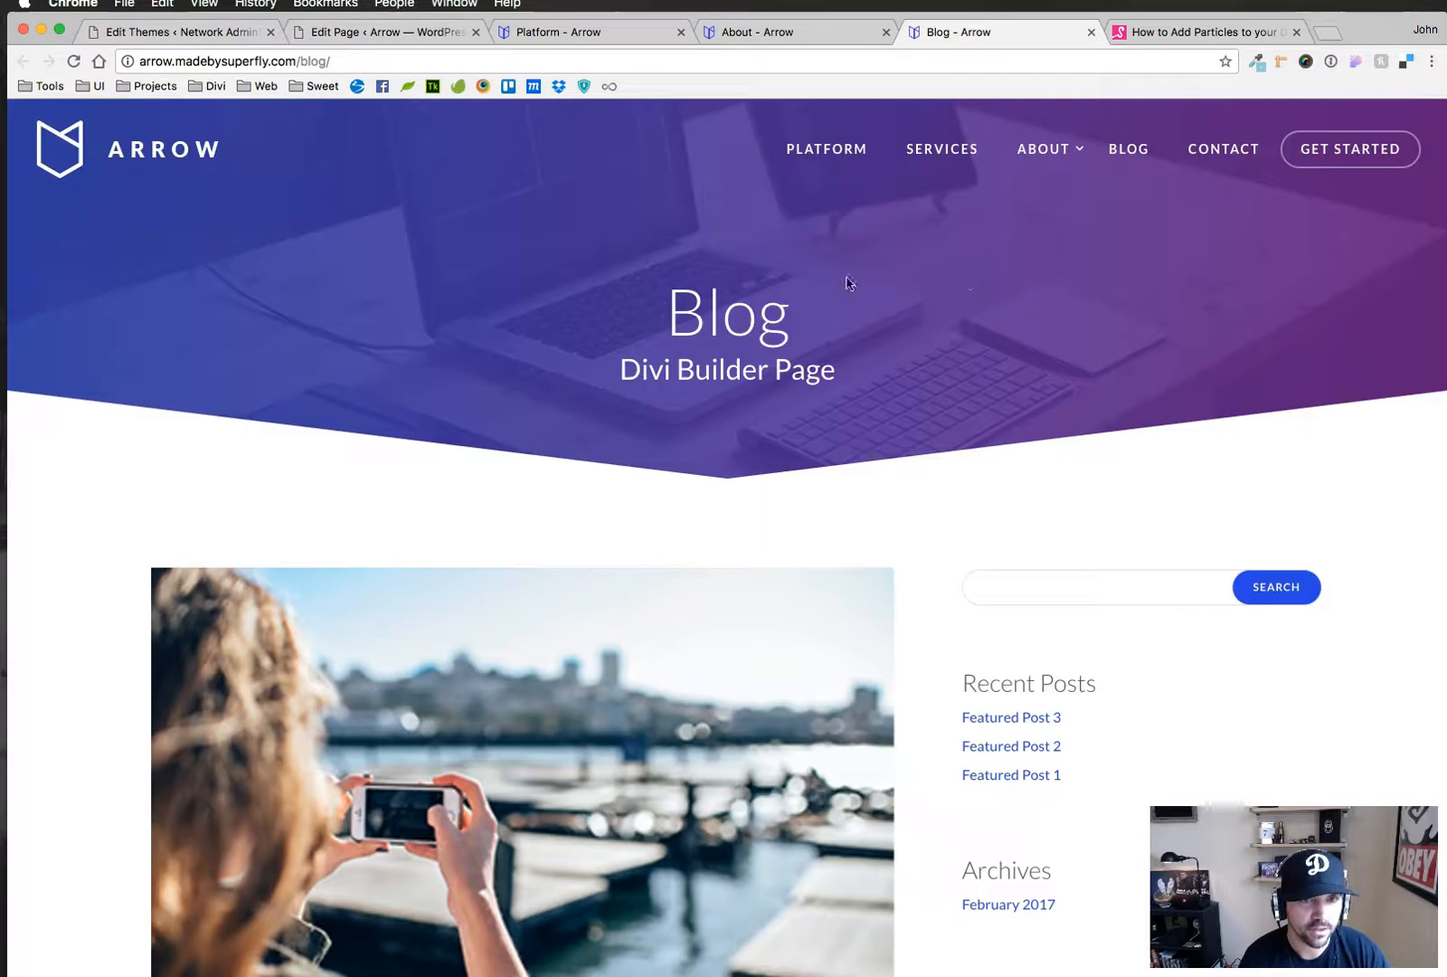
left_click(592, 31)
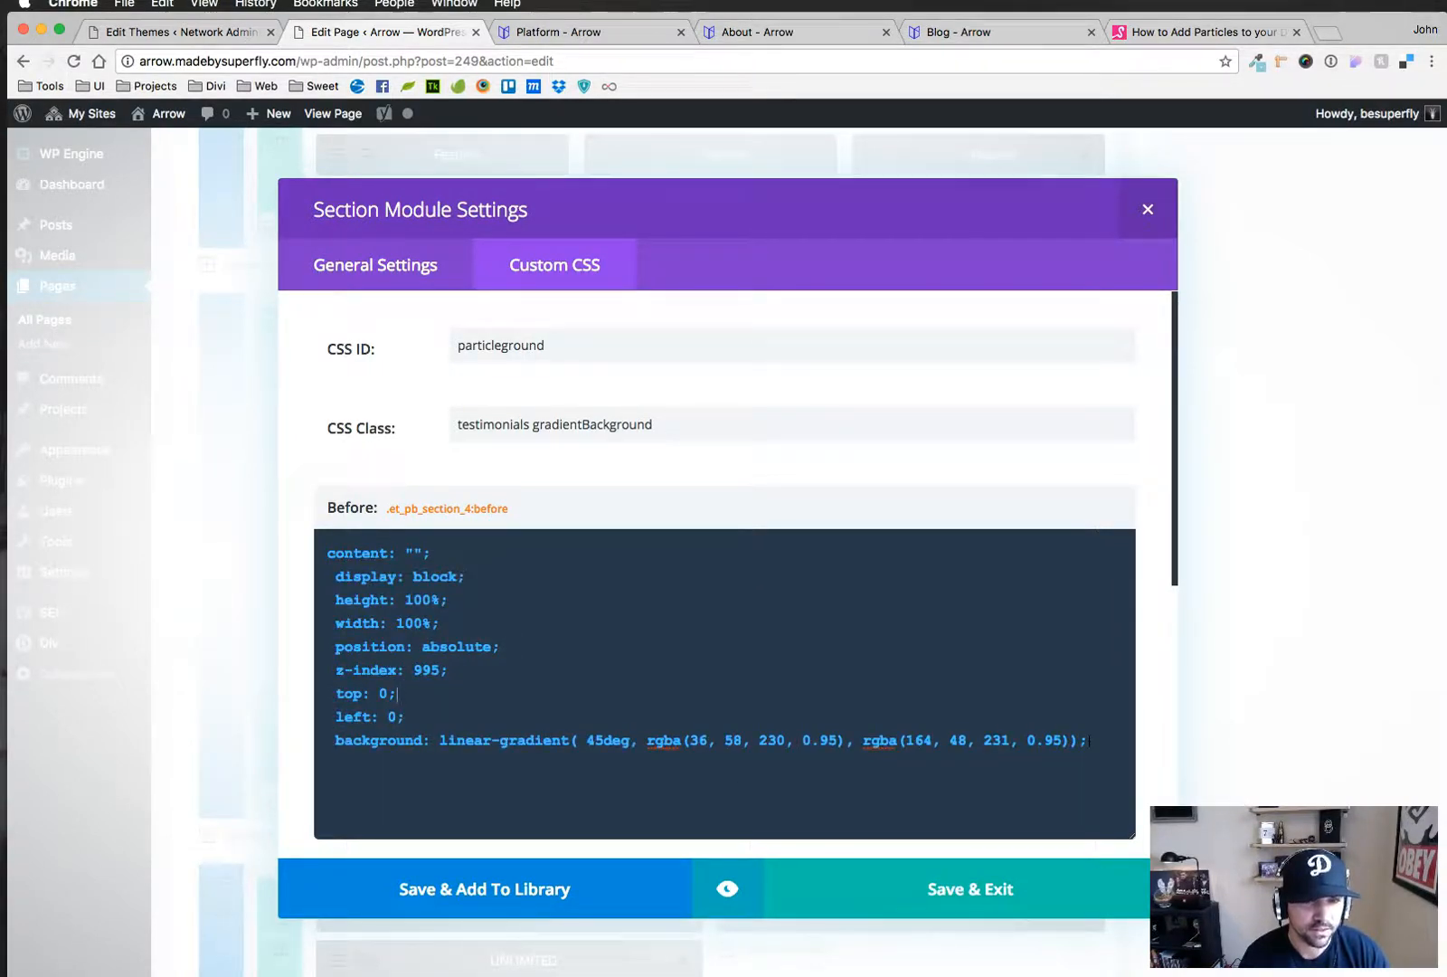
Inspect the testimonials section's #particleground div and its canvas in DevTools Elements
left_click(591, 31)
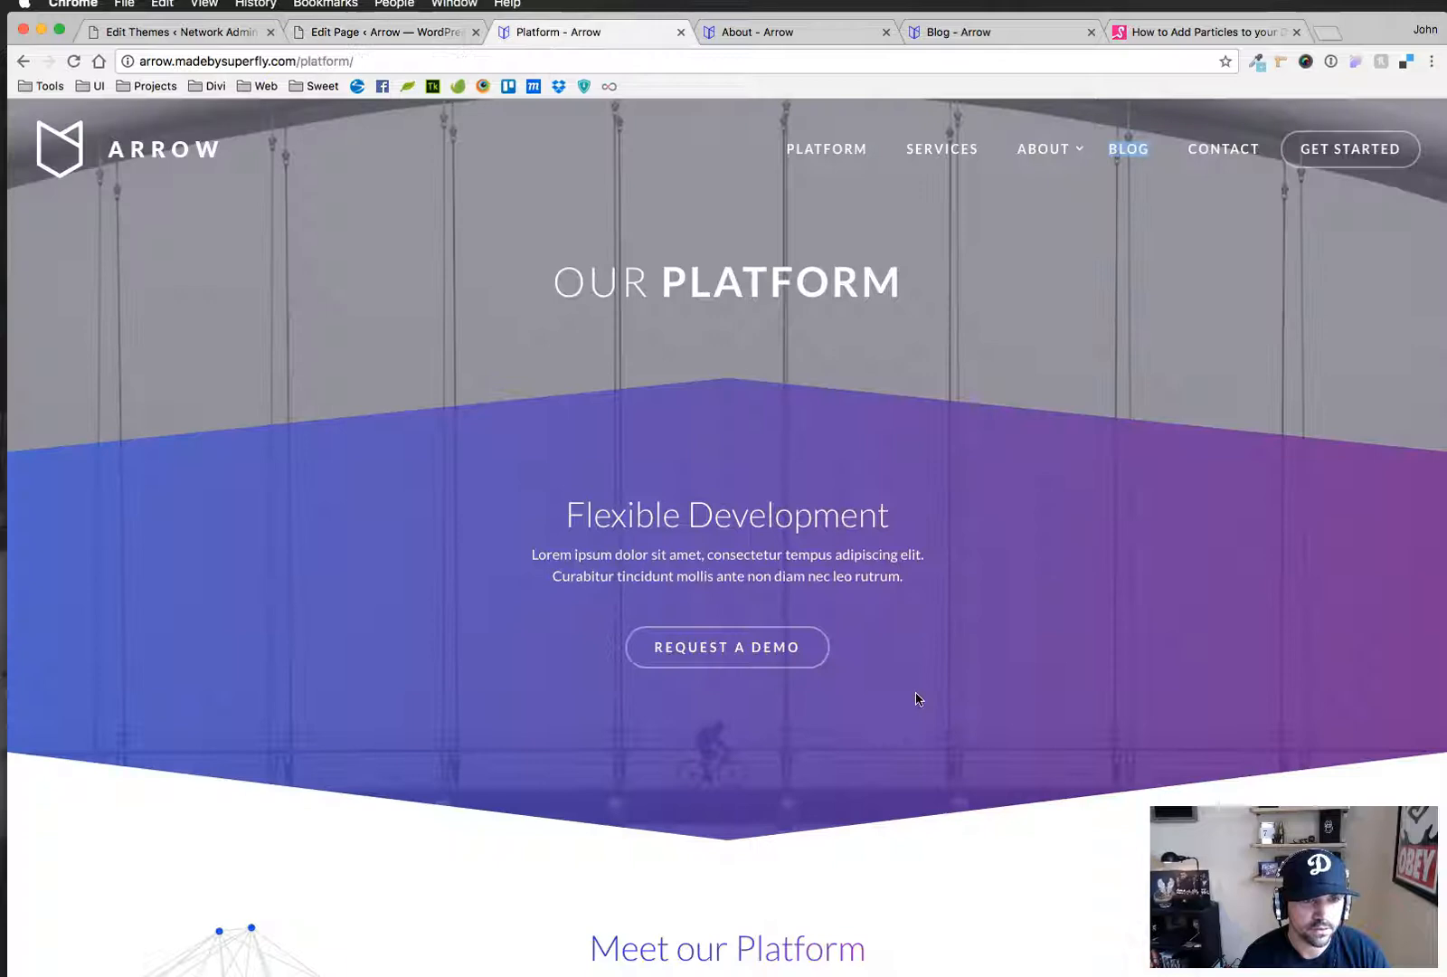
scroll("down", 3)
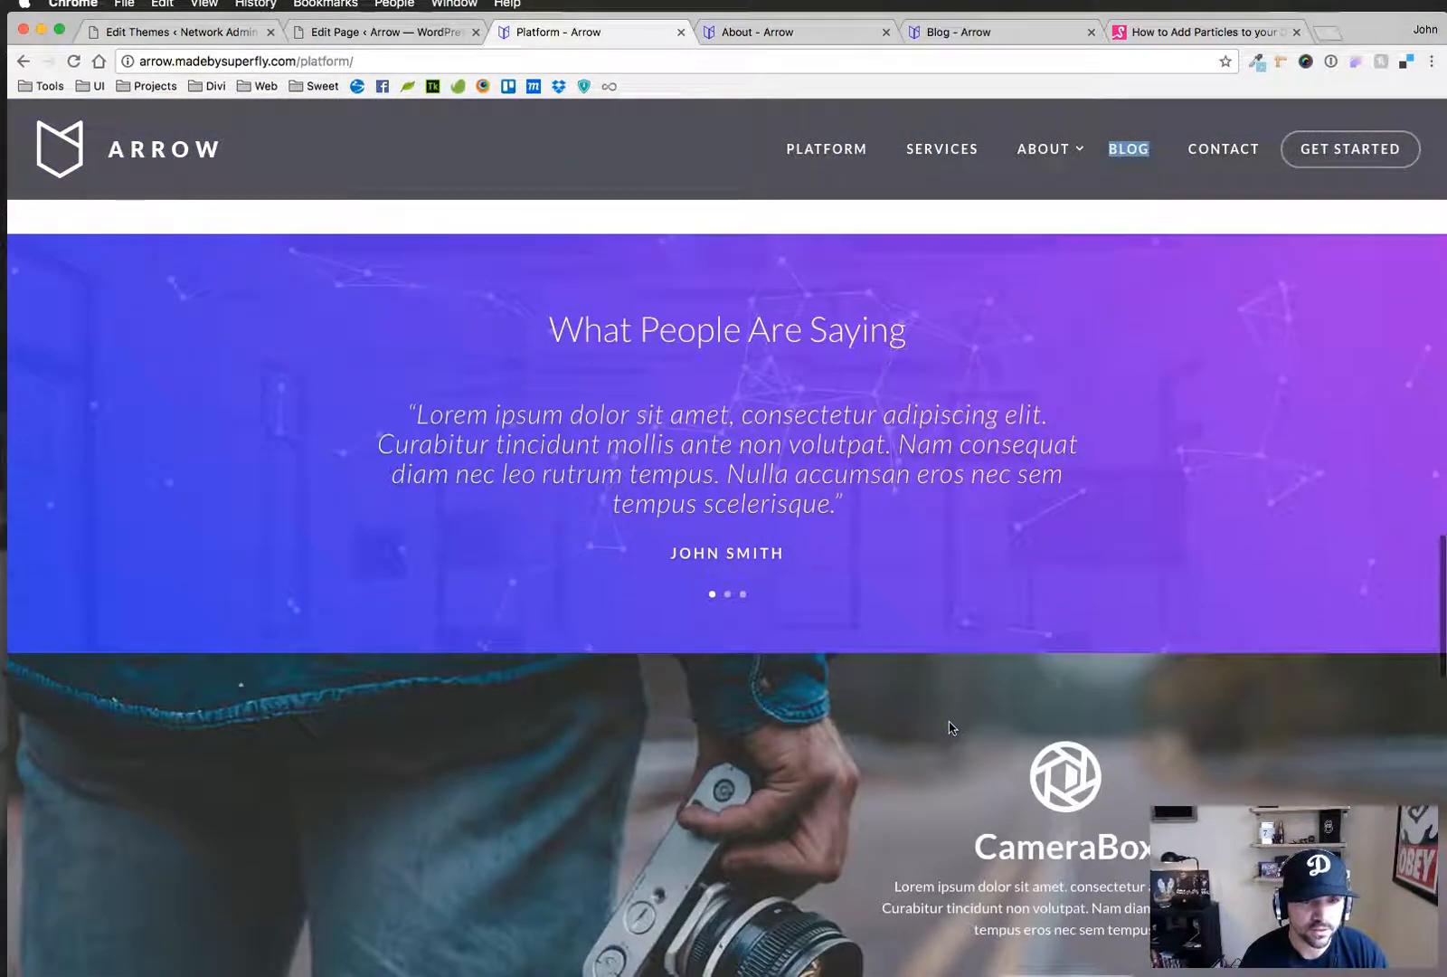
key("F12")
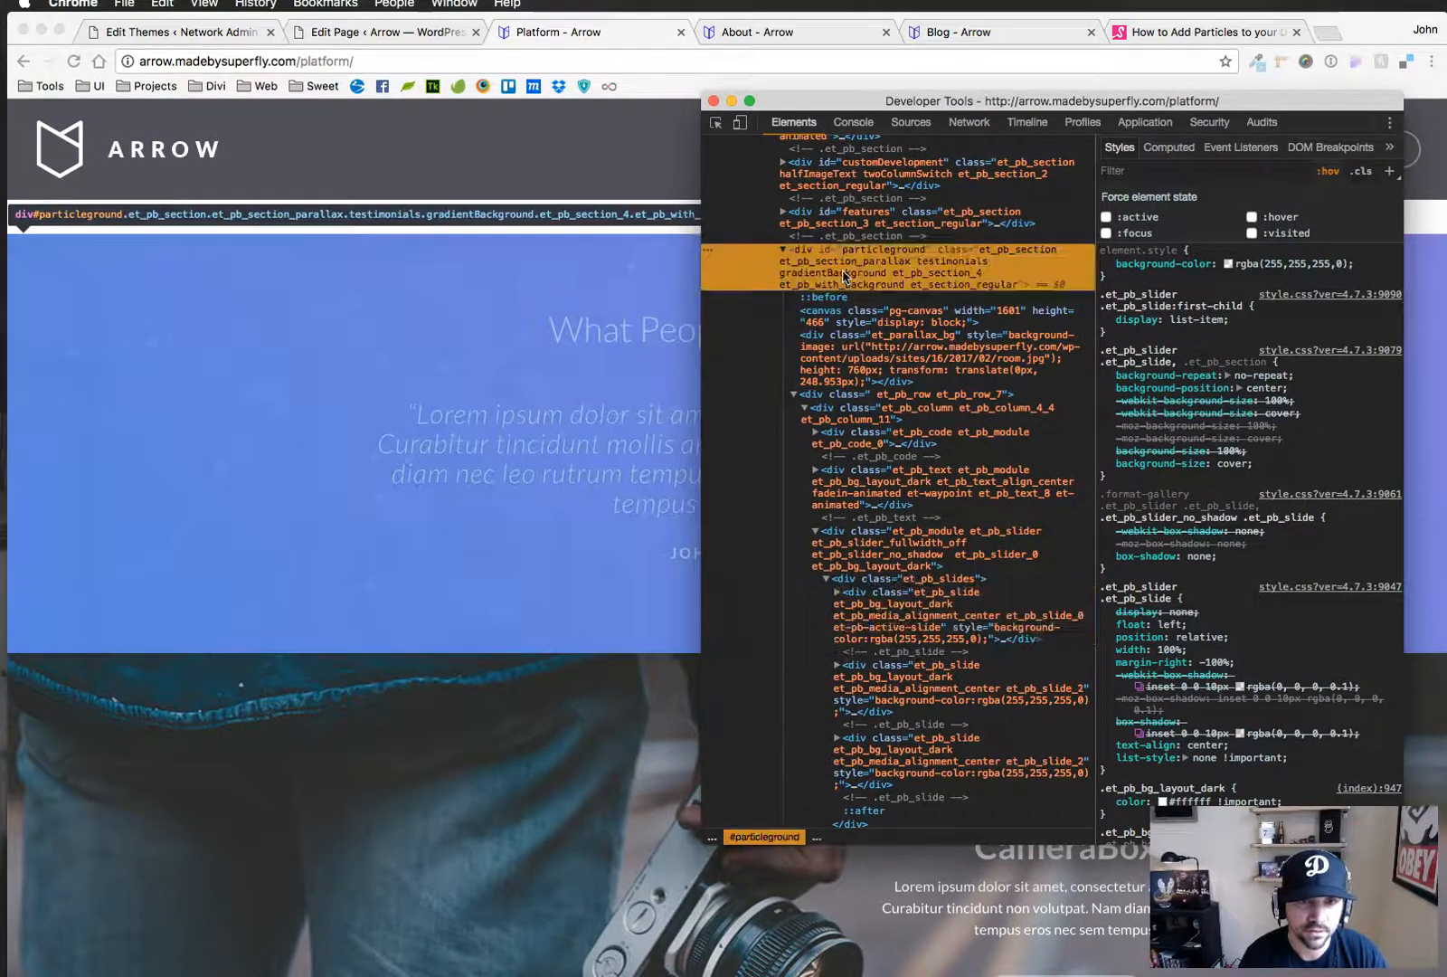
left_click(828, 297)
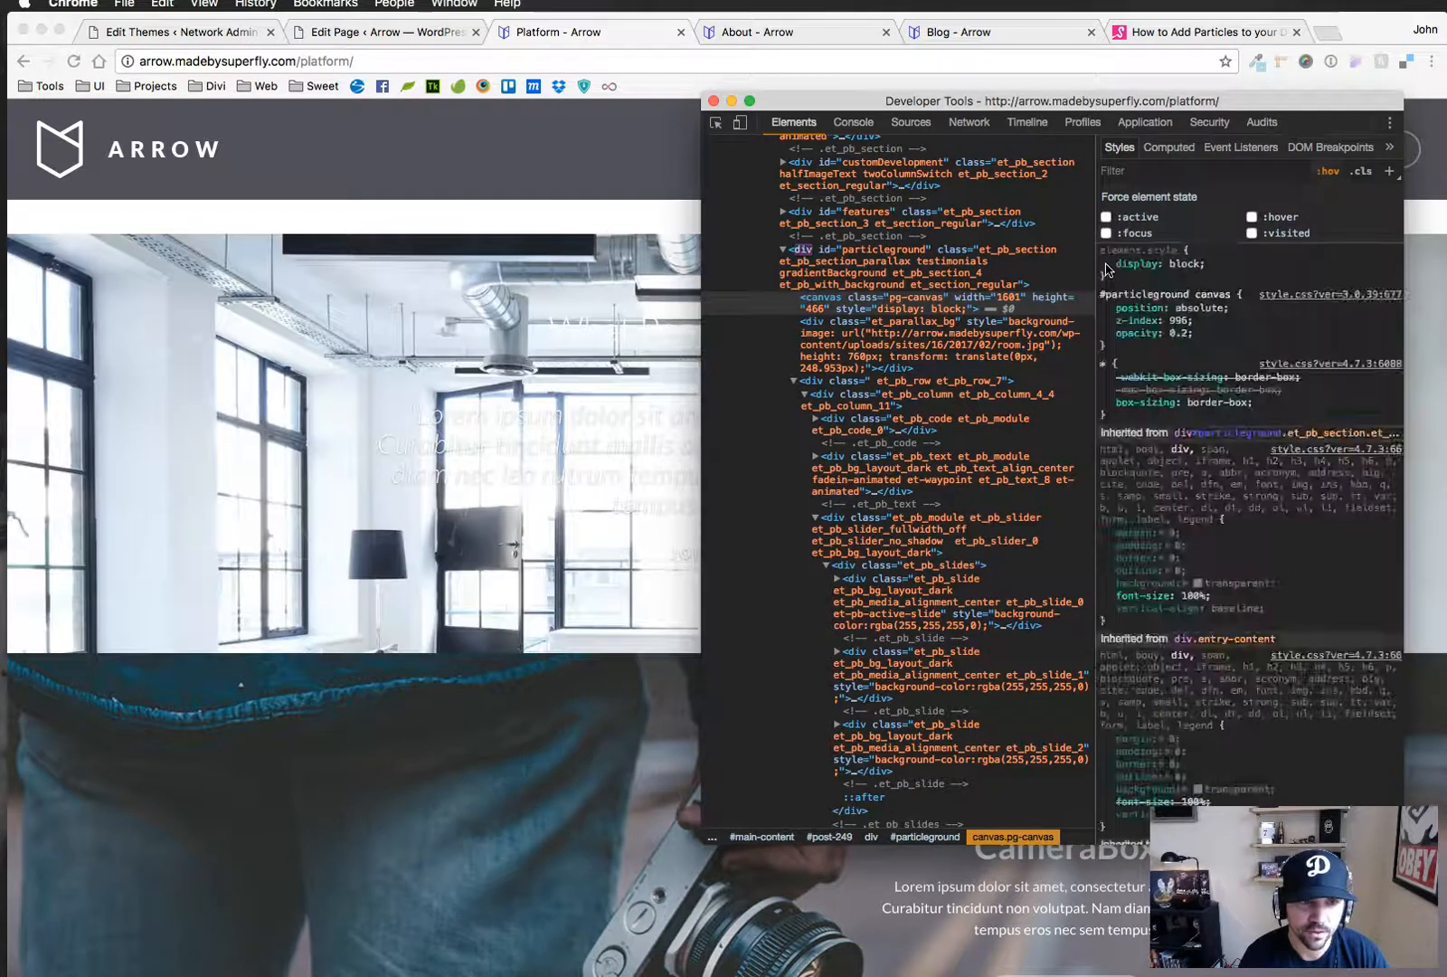
Dismiss DevTools and reload the Platform page so the gradient particles return
left_click(711, 101)
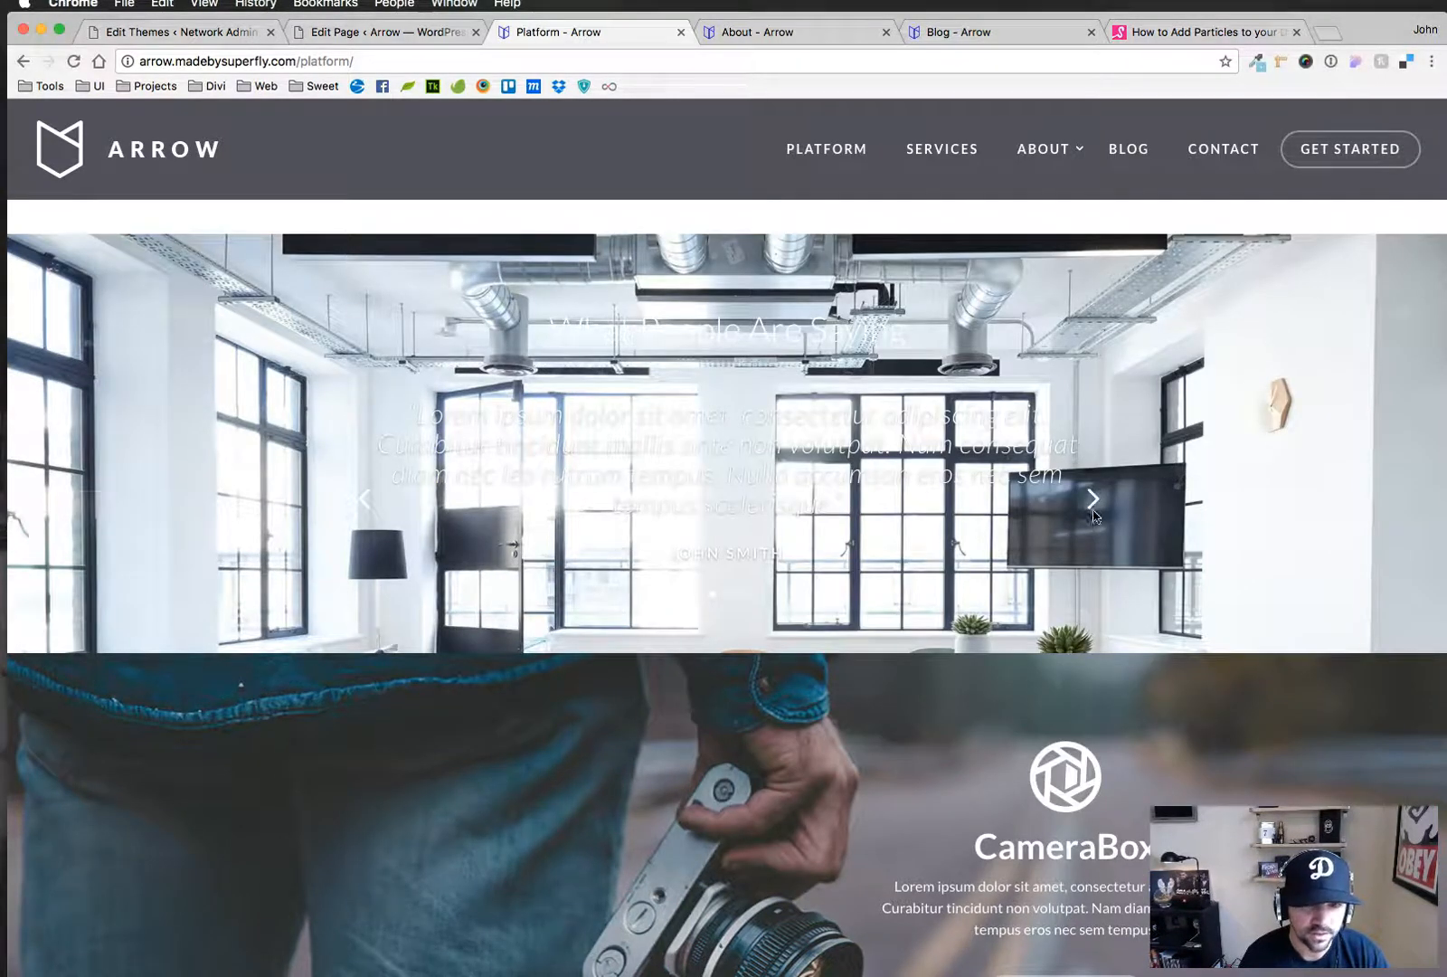
mouse_move(1419, 535)
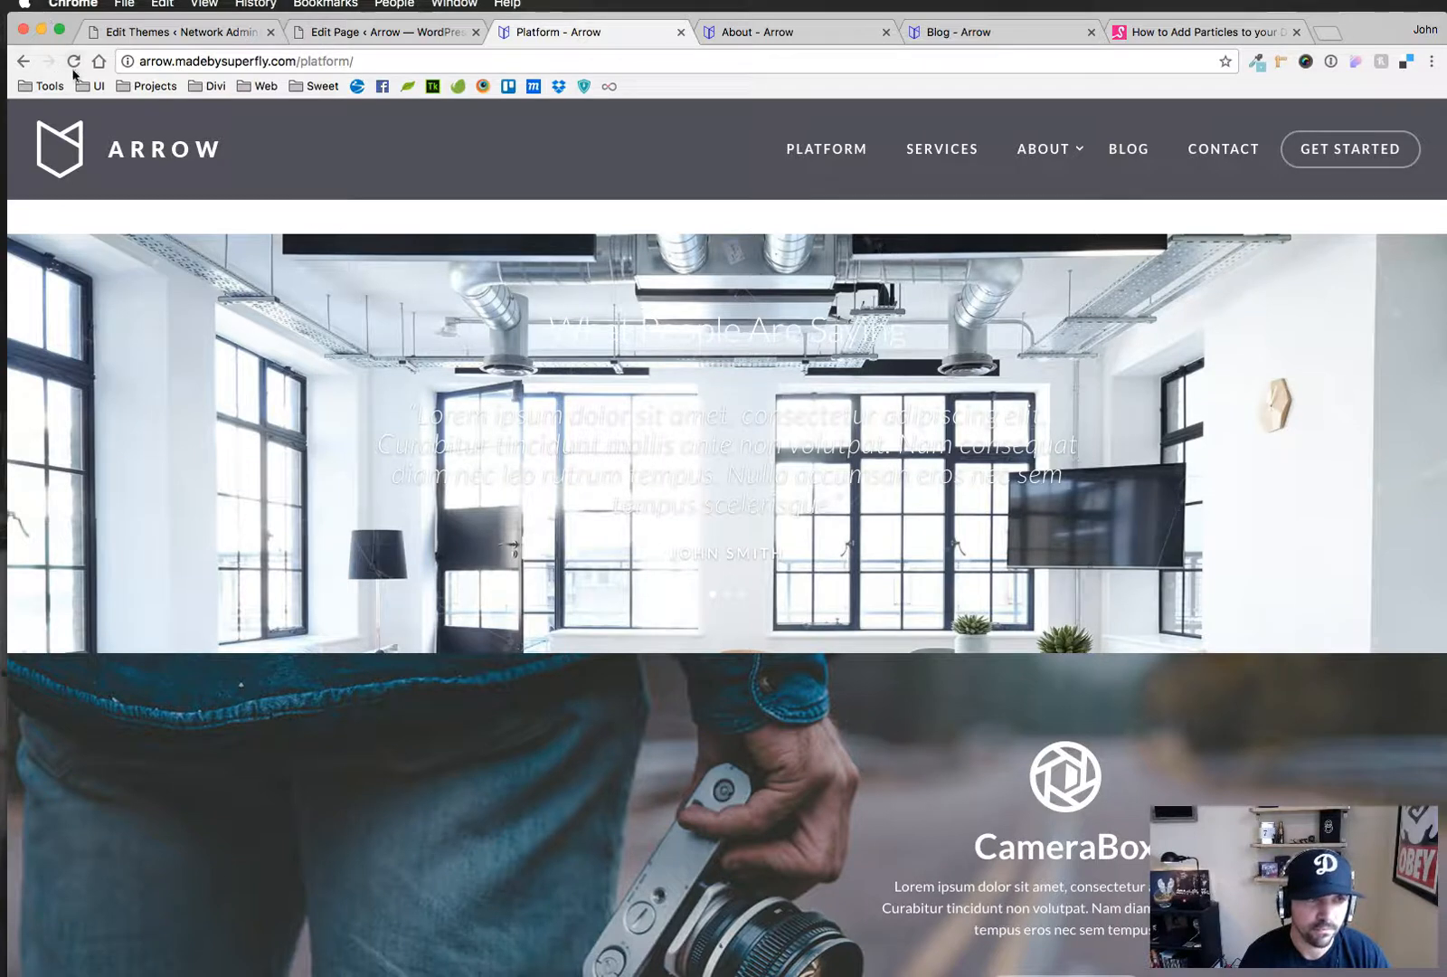
left_click(72, 62)
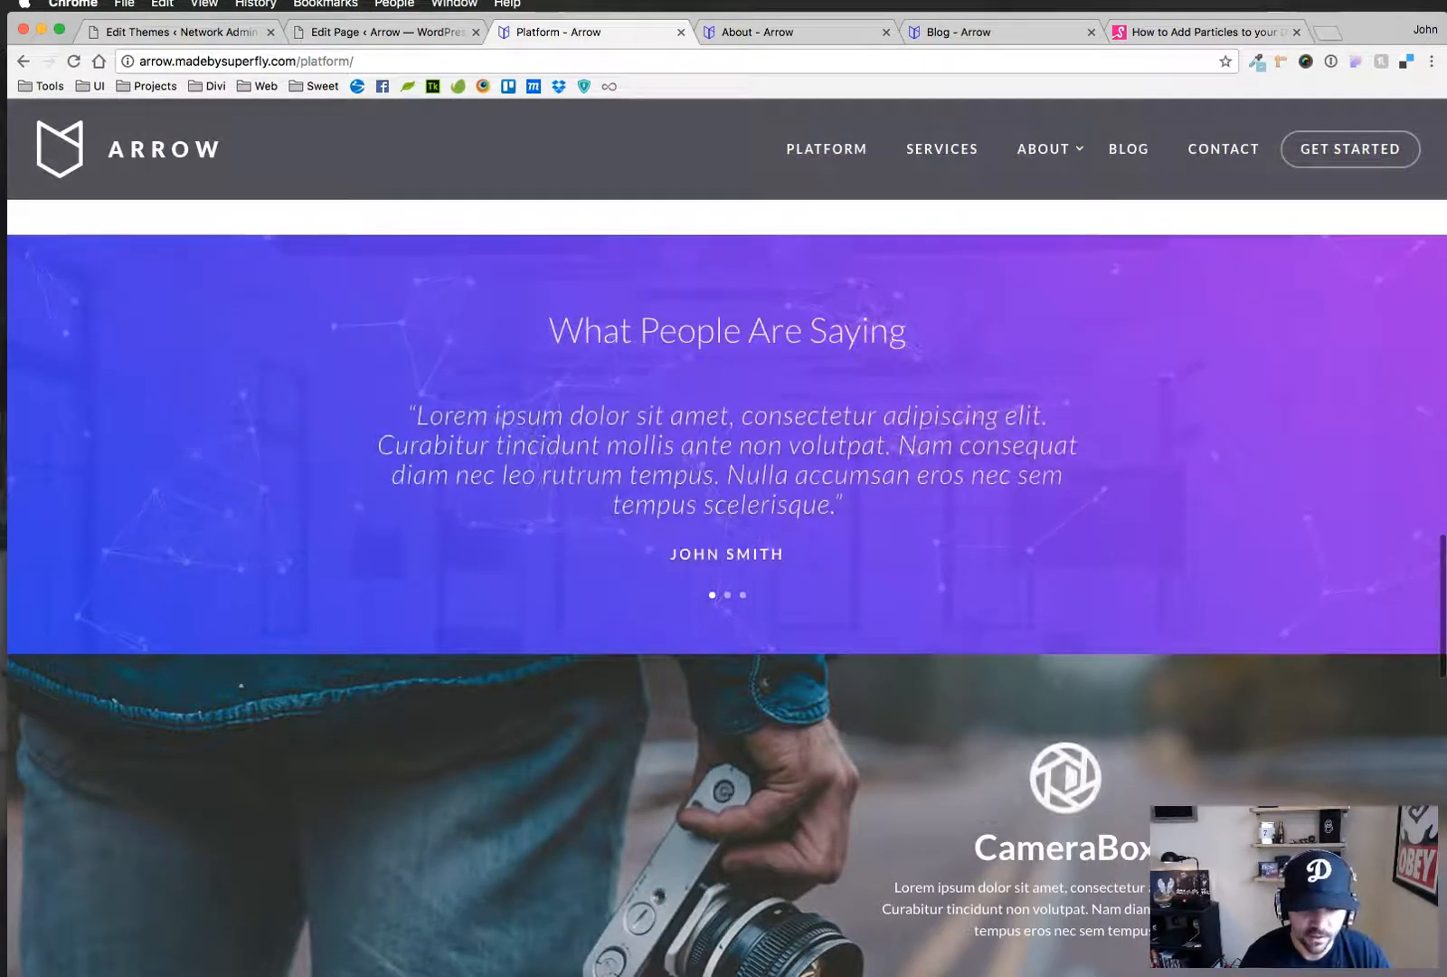
Review the Ken Burns and fade animation keyframes in arrow.css in Brackets
key("cmd+tab")
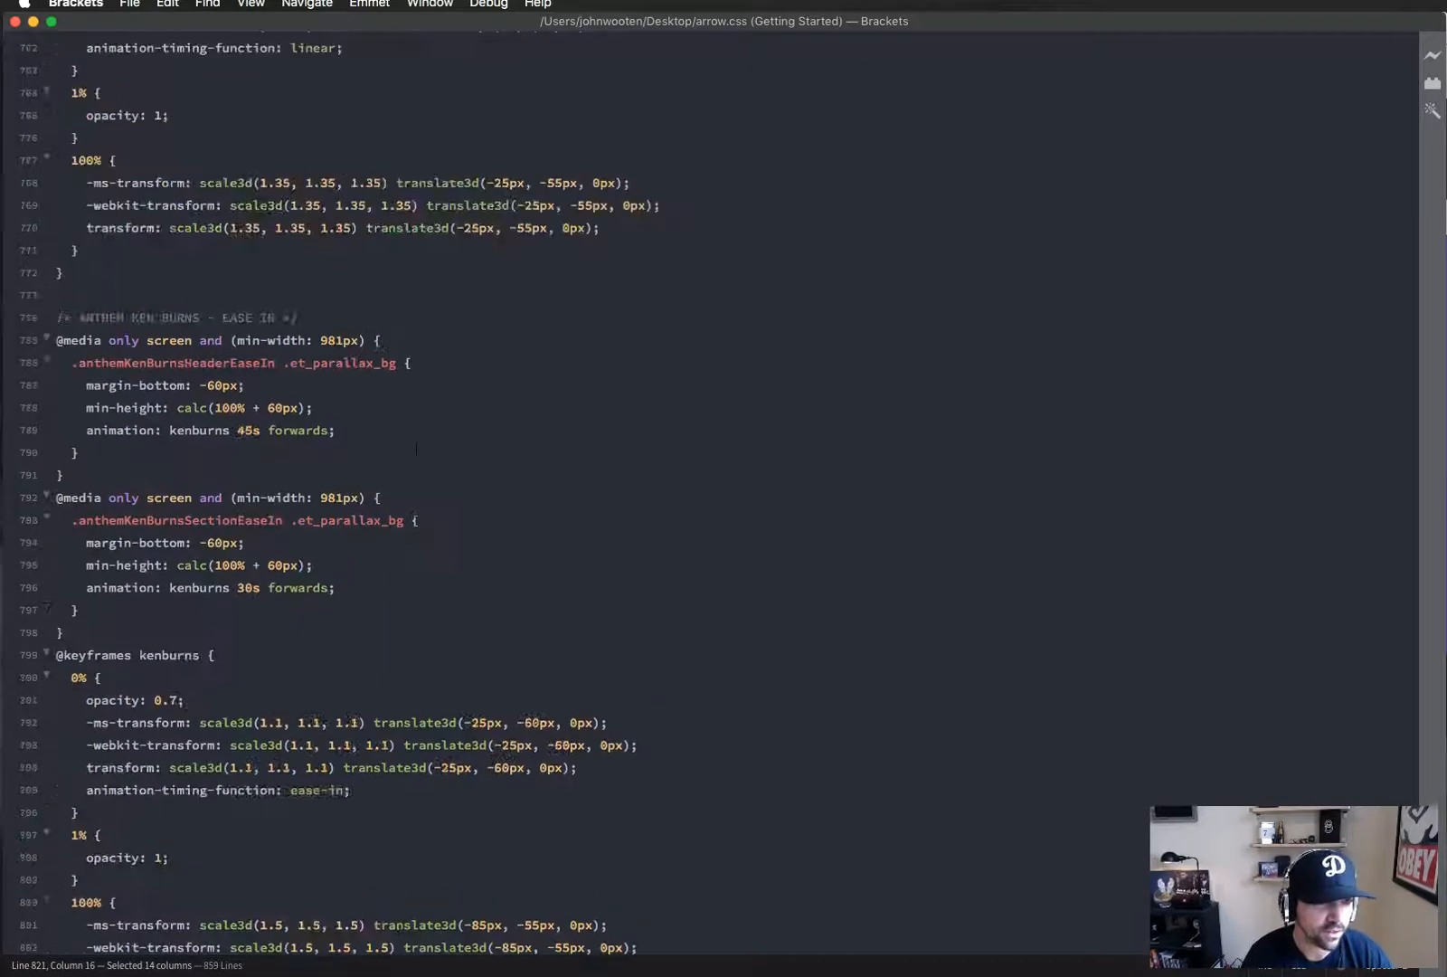
scroll("up", 3)
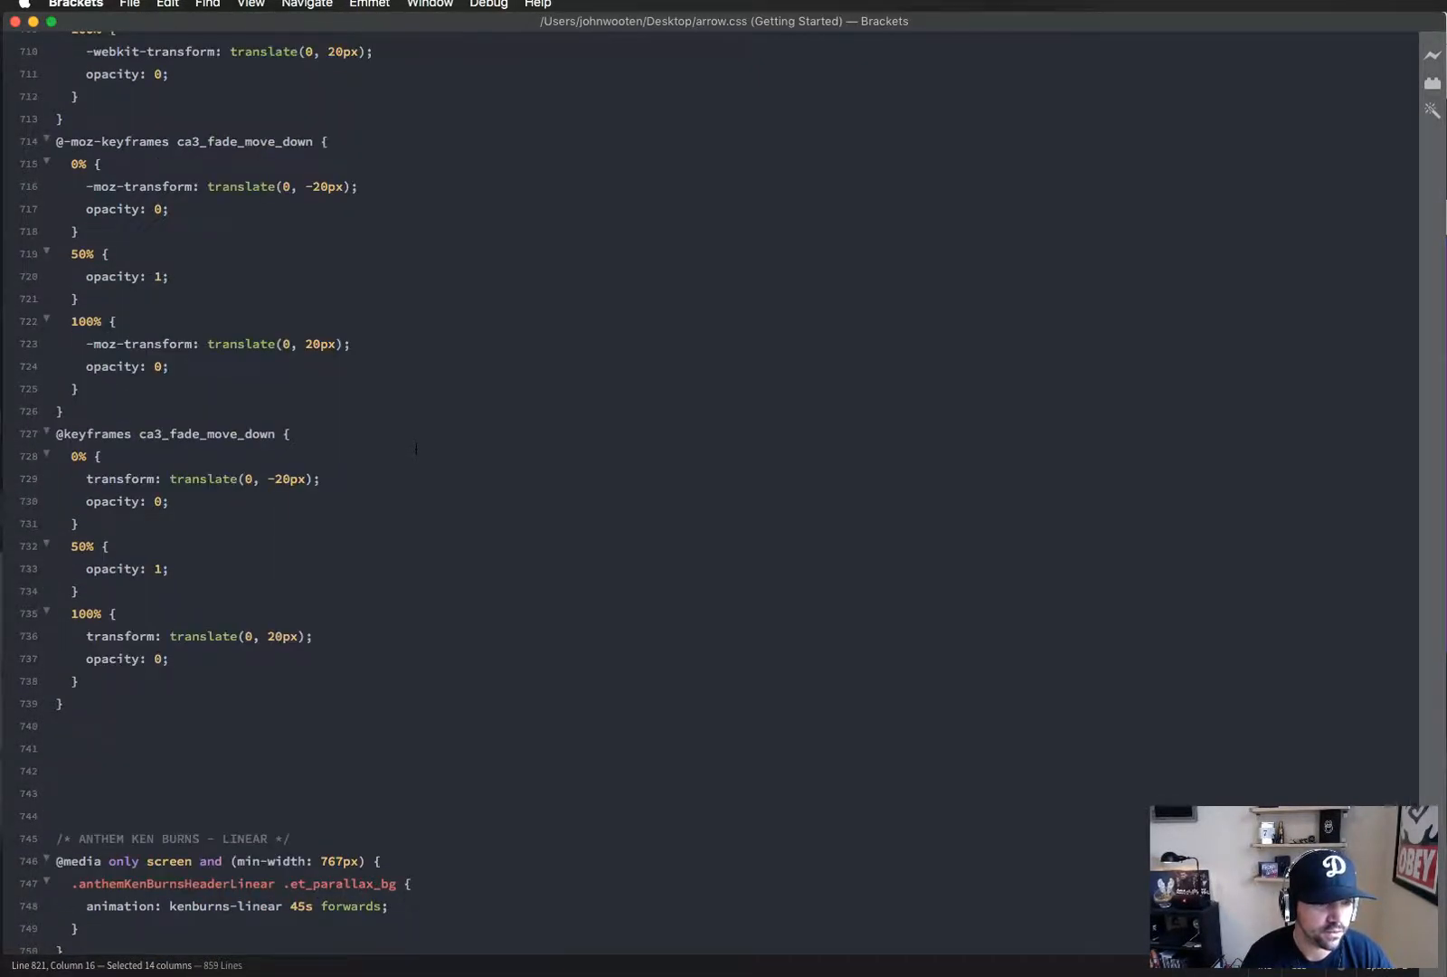
scroll("up", 3)
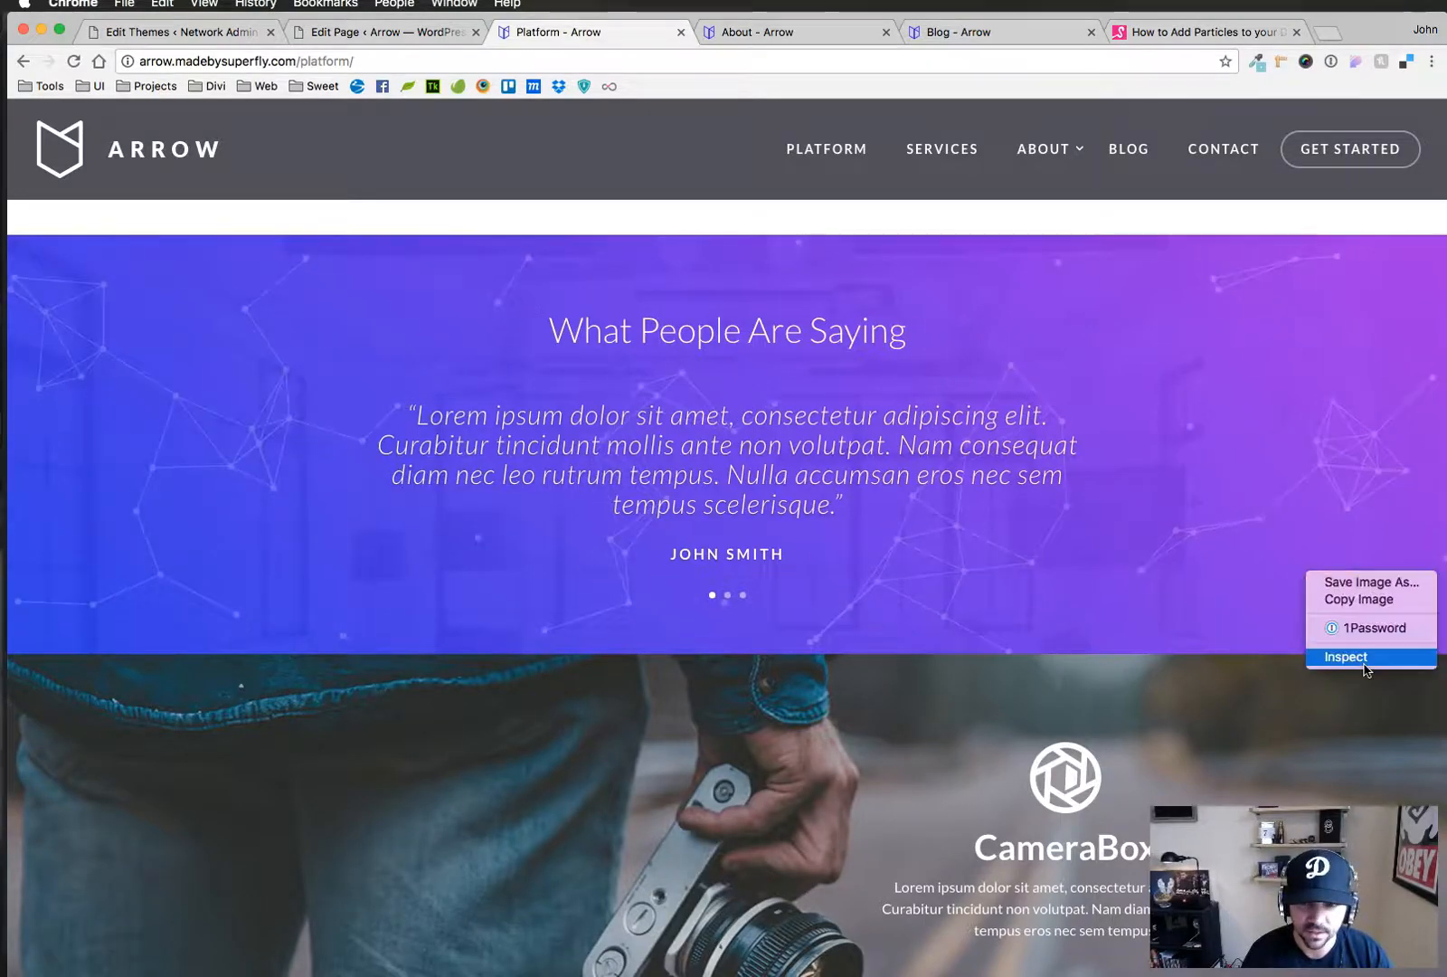
Try opacity 1, 0.8 and 0.5 on canvas.pg-canvas in DevTools to brighten the particles
left_click(1346, 657)
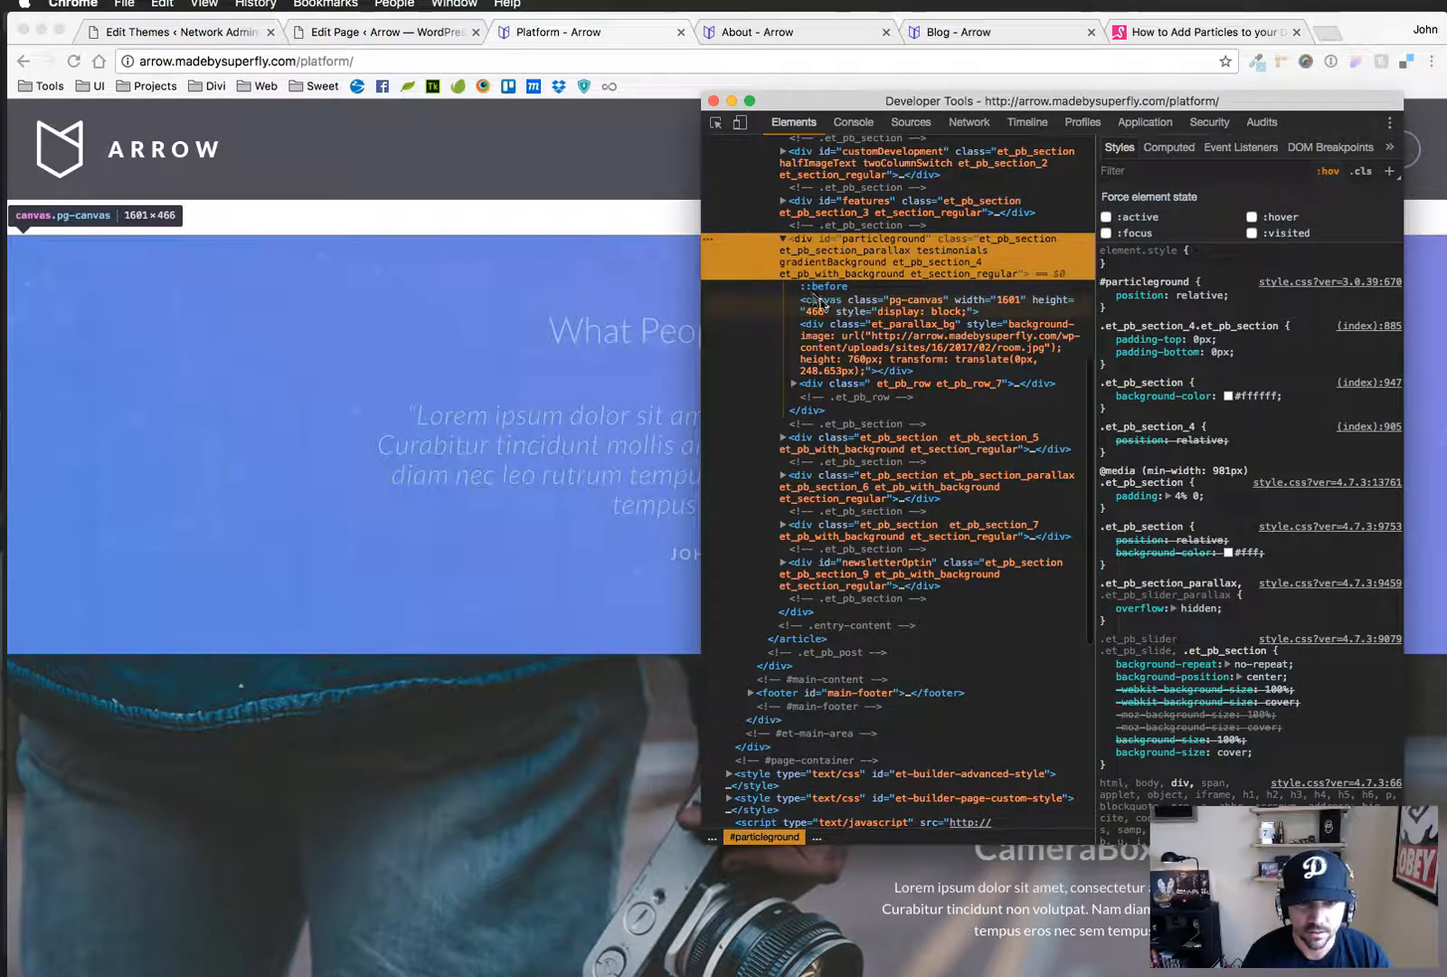
left_click(868, 299)
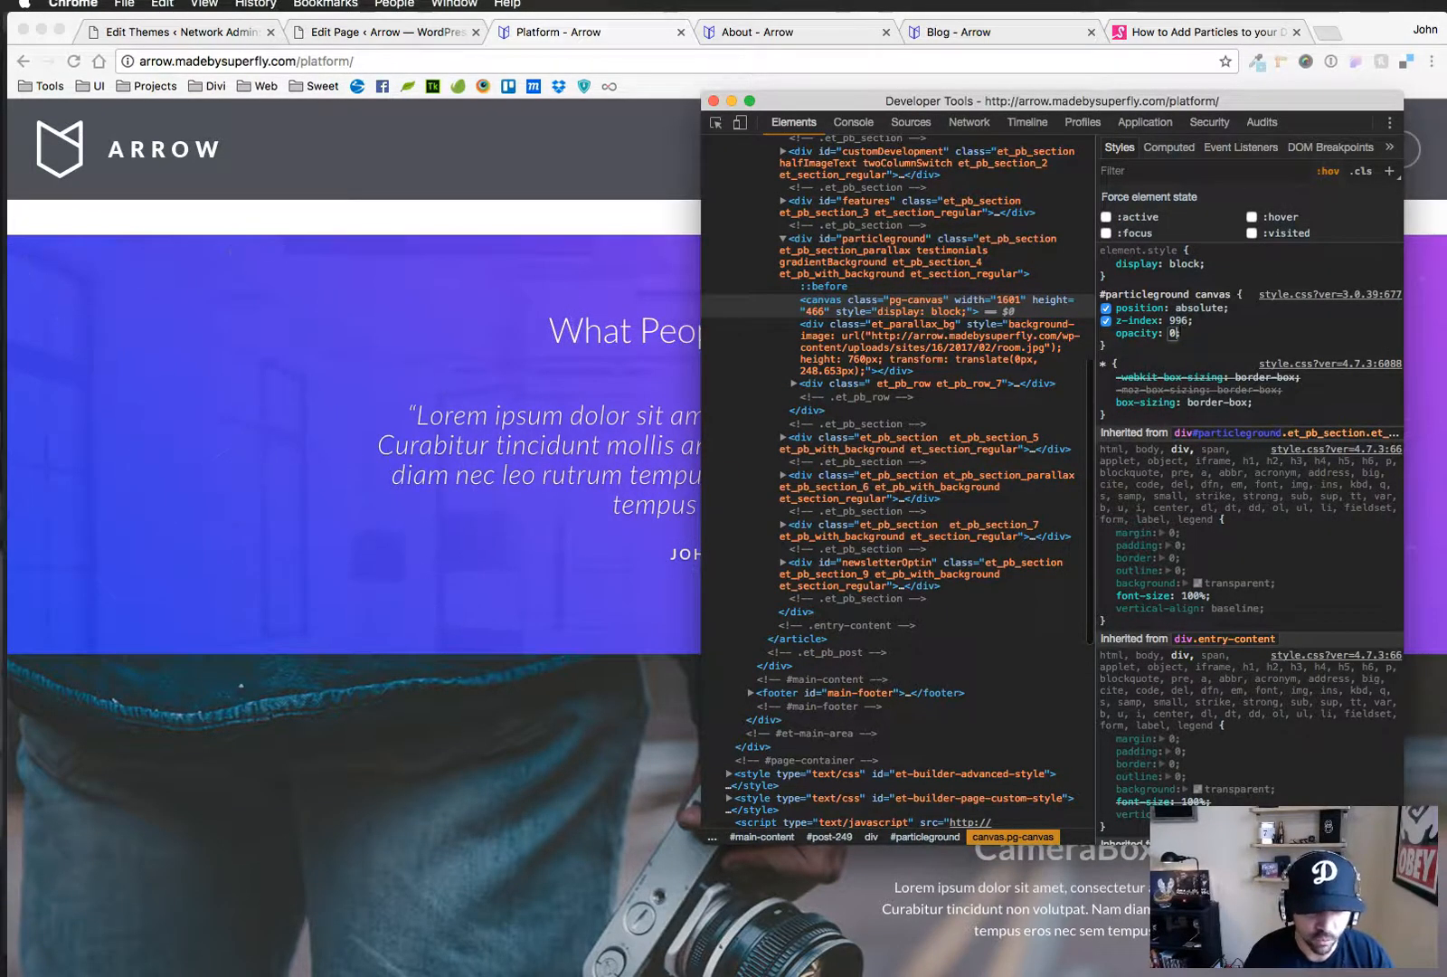
type("1")
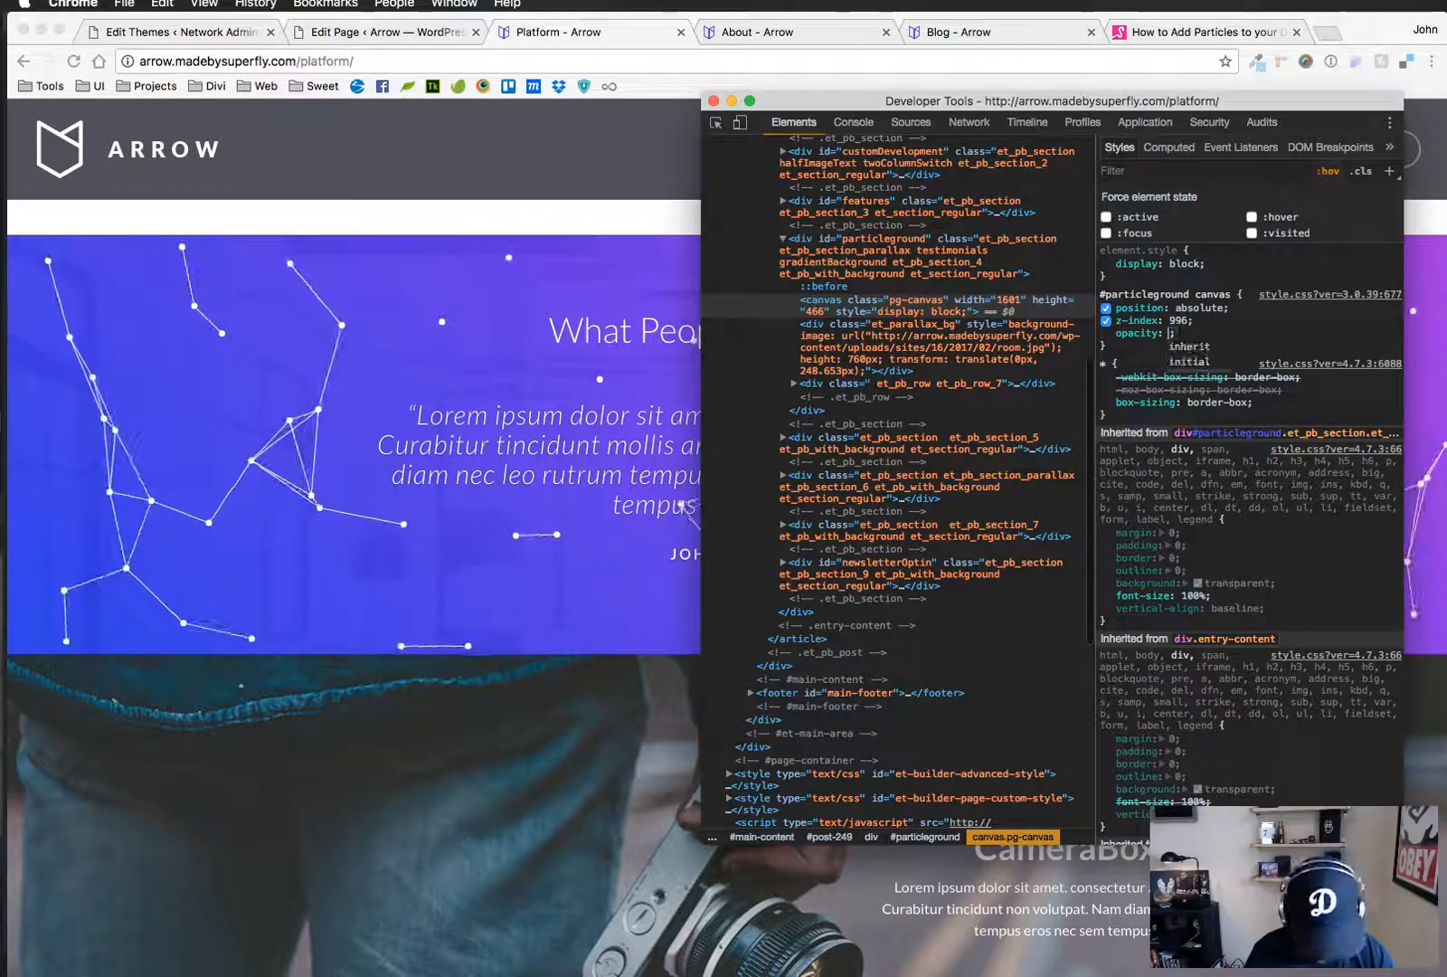
type("0.8")
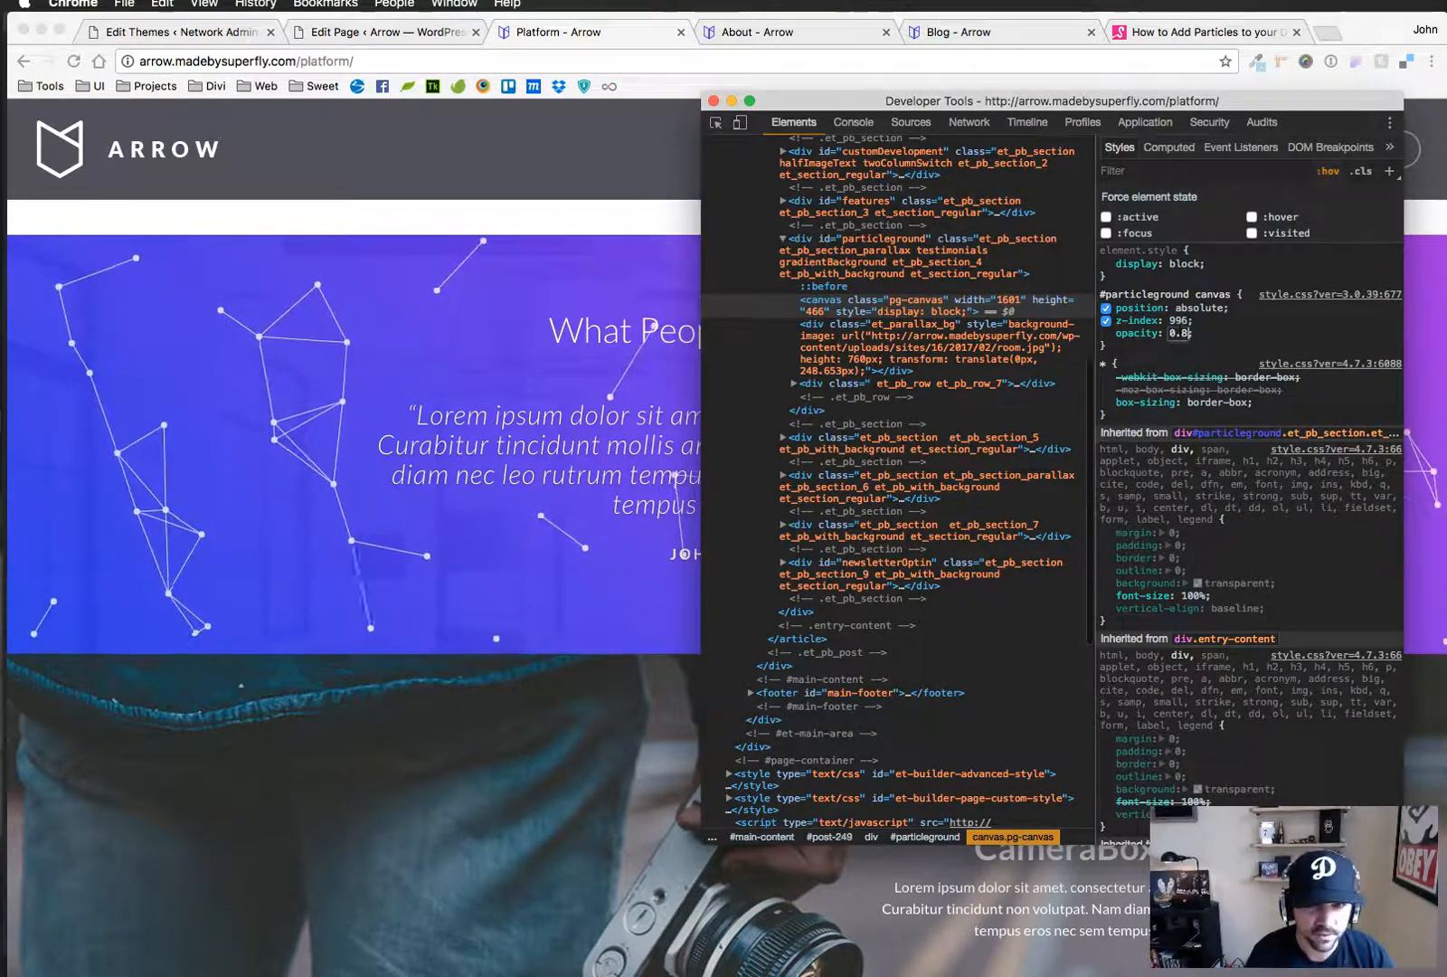
type("0.5")
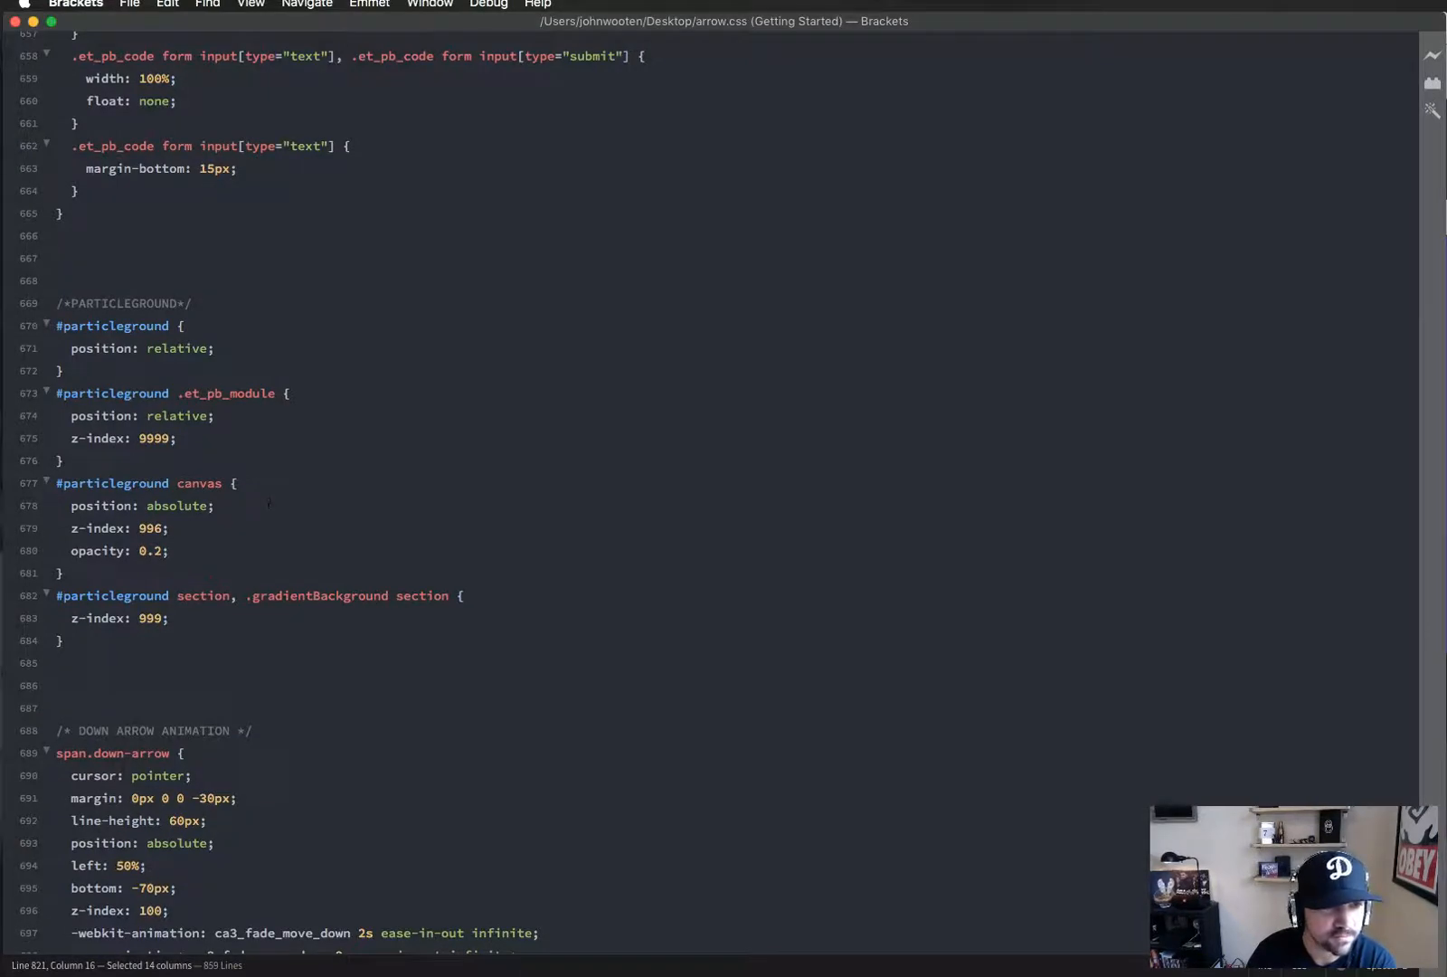
Scroll arrow.css to the PARTICLEGROUND block showing the 0.2 canvas opacity rule
scroll("down", 3)
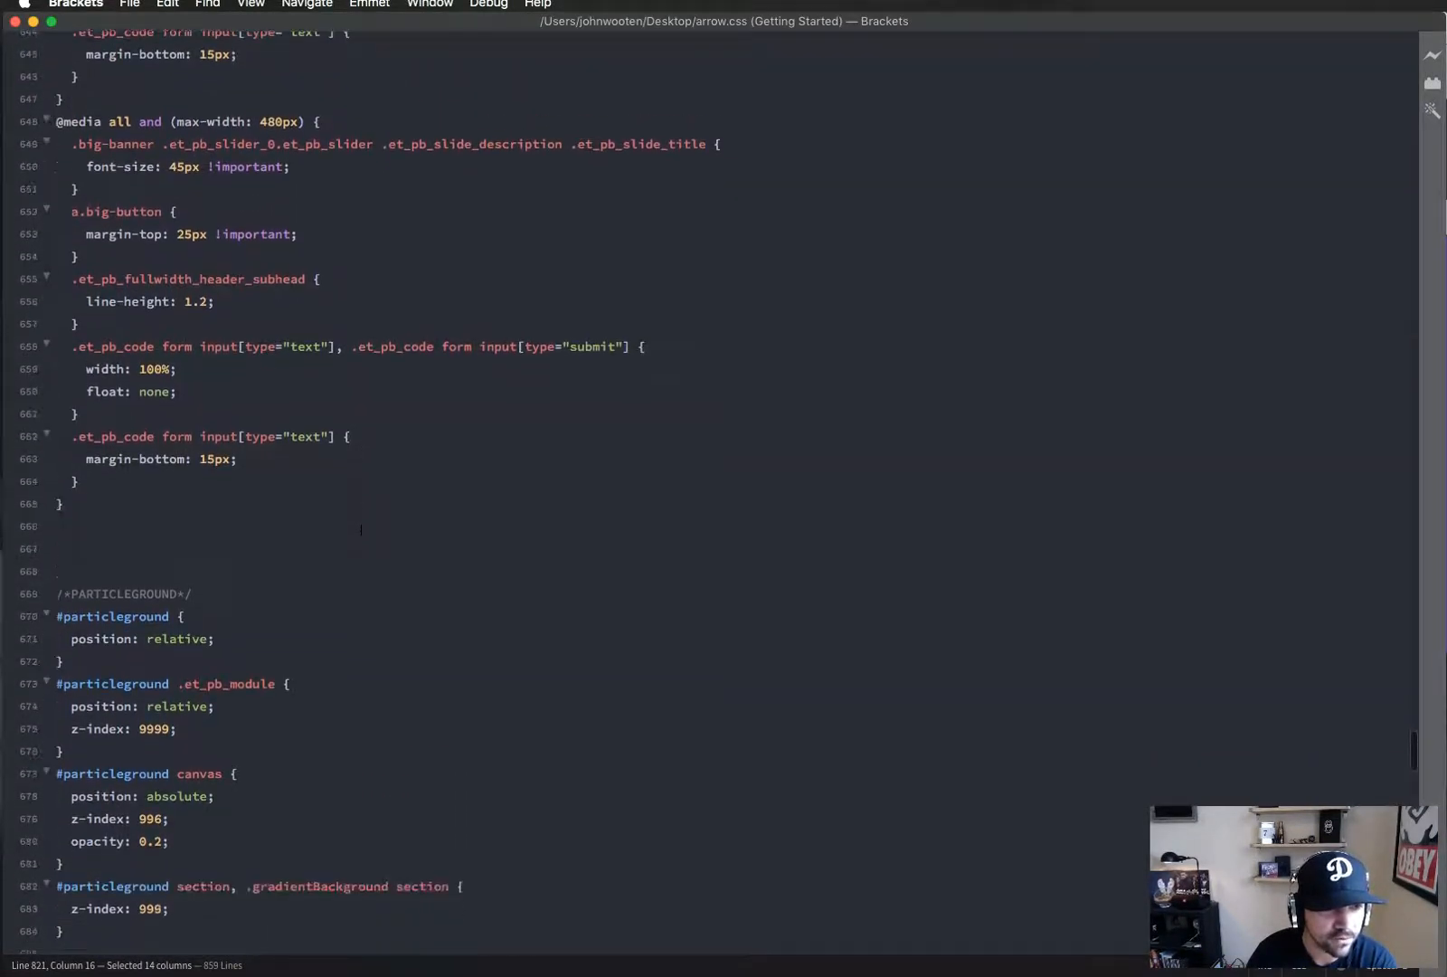
scroll("down", 3)
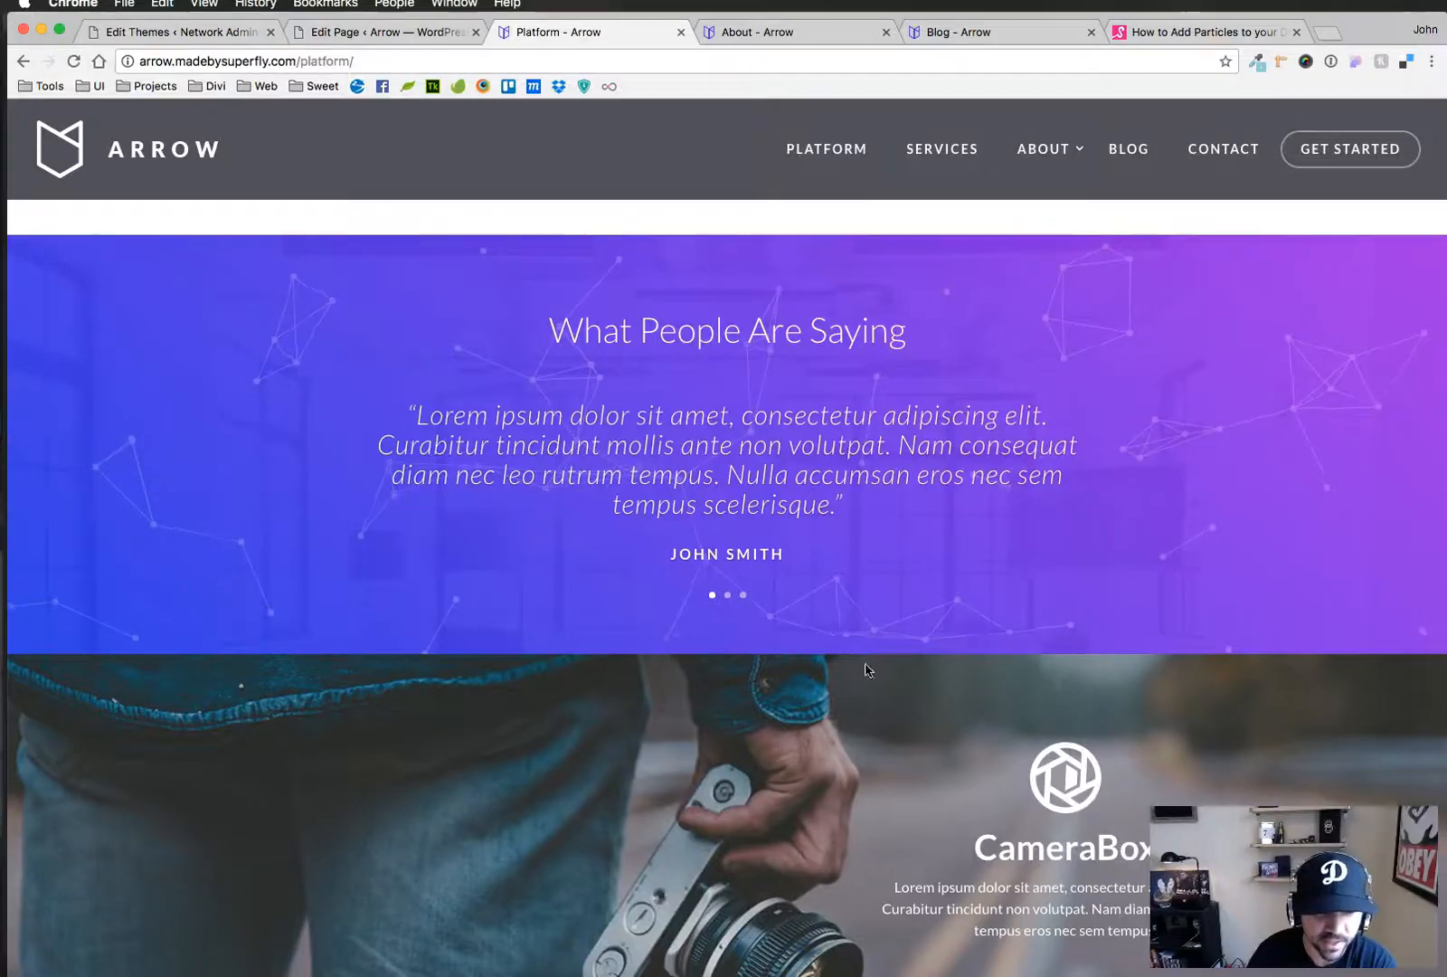
scroll("up", 3)
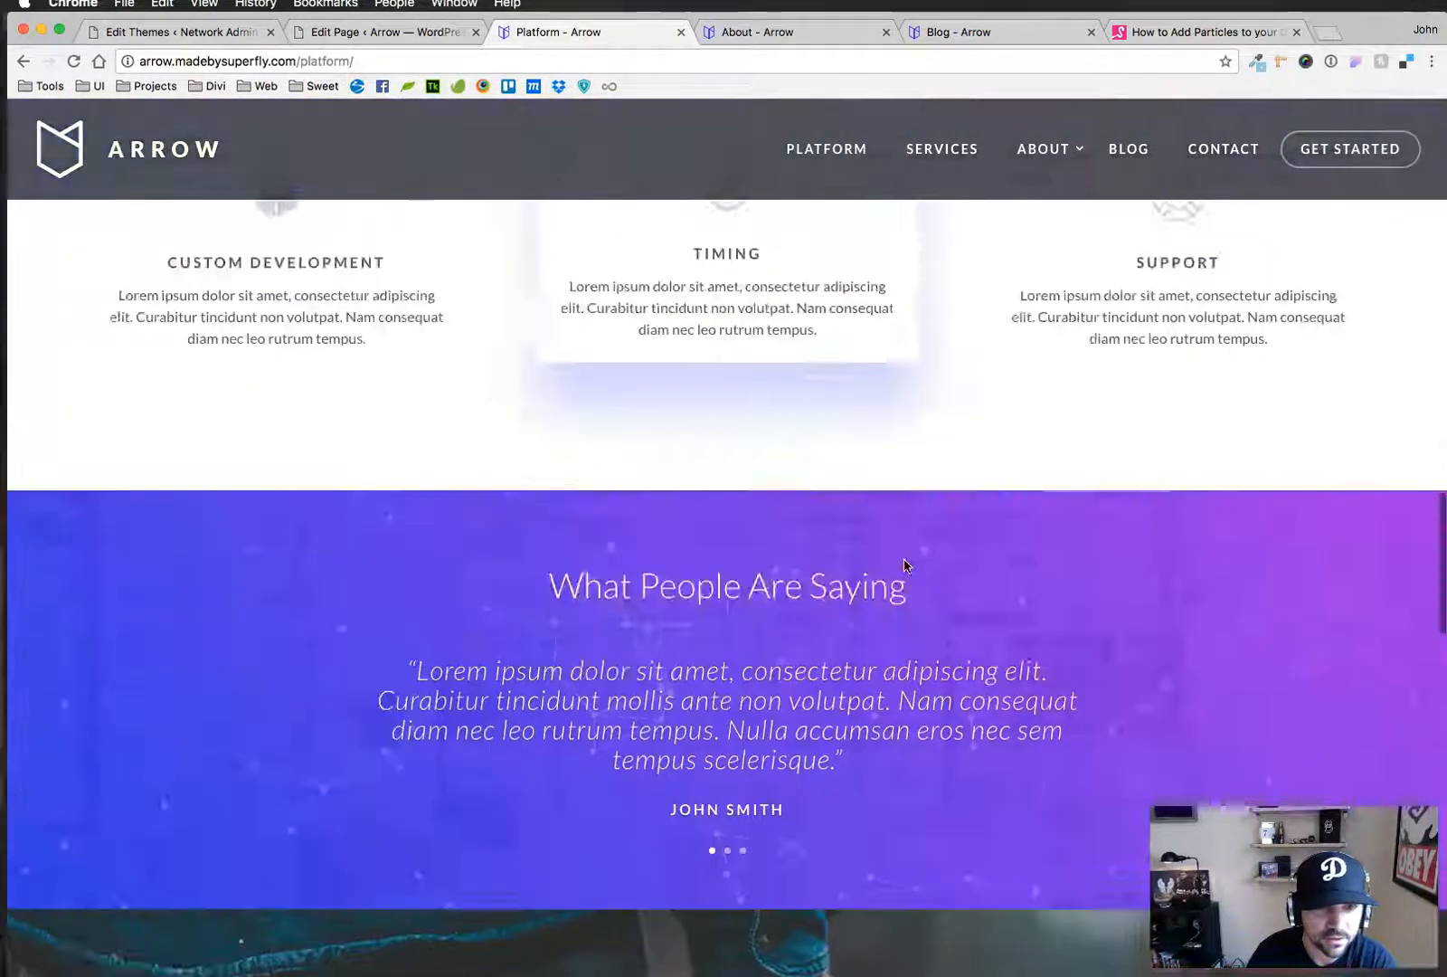
scroll("down", 3)
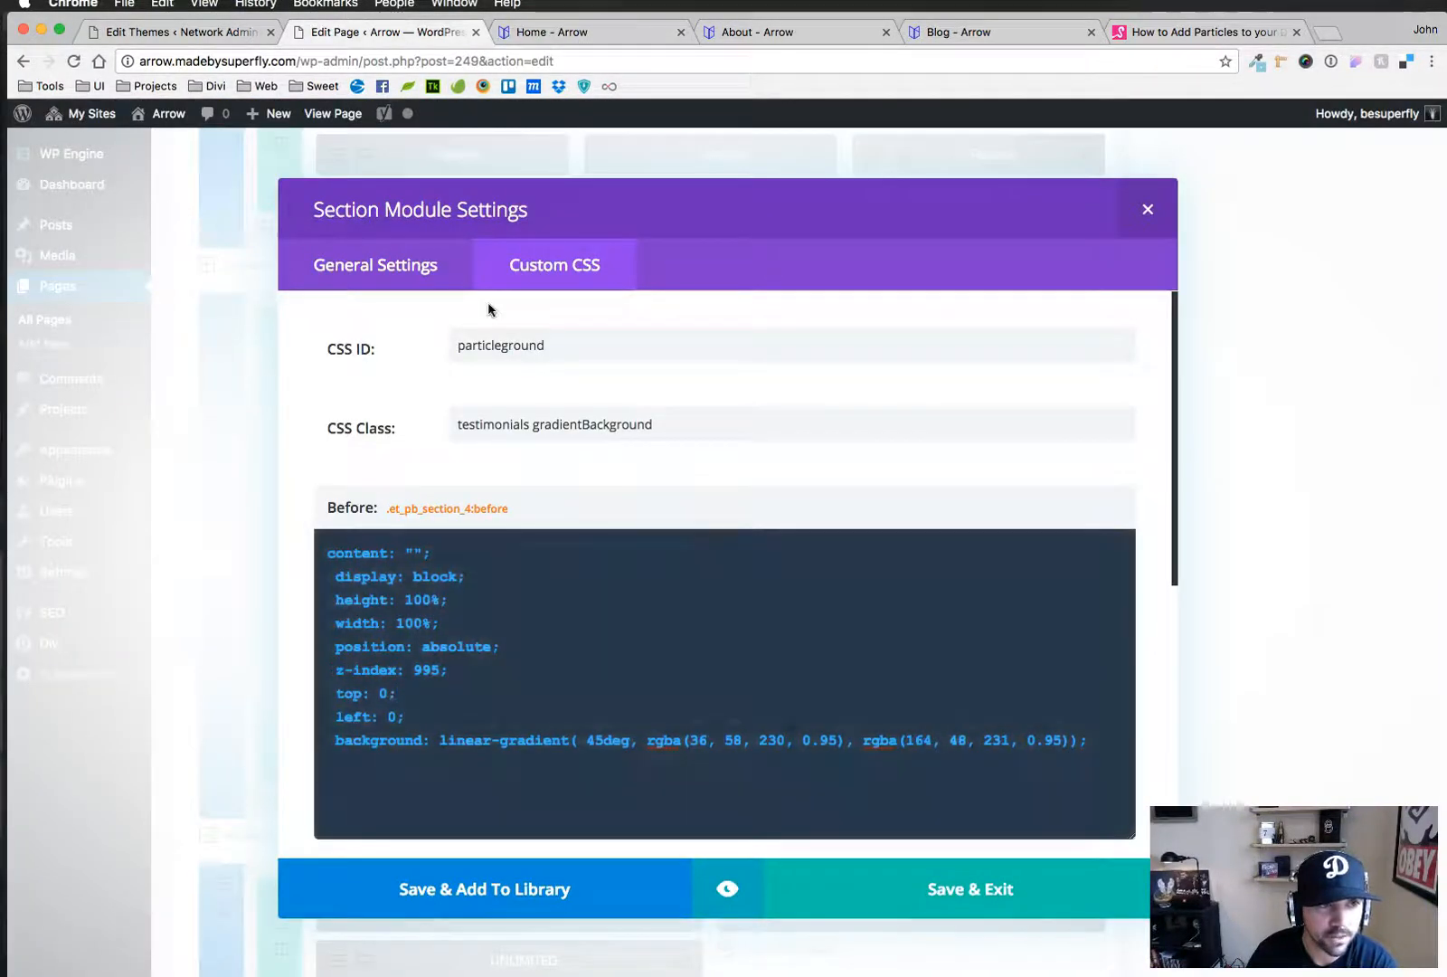
Show the live Arrow home page and scroll down to The Results section
left_click(1148, 210)
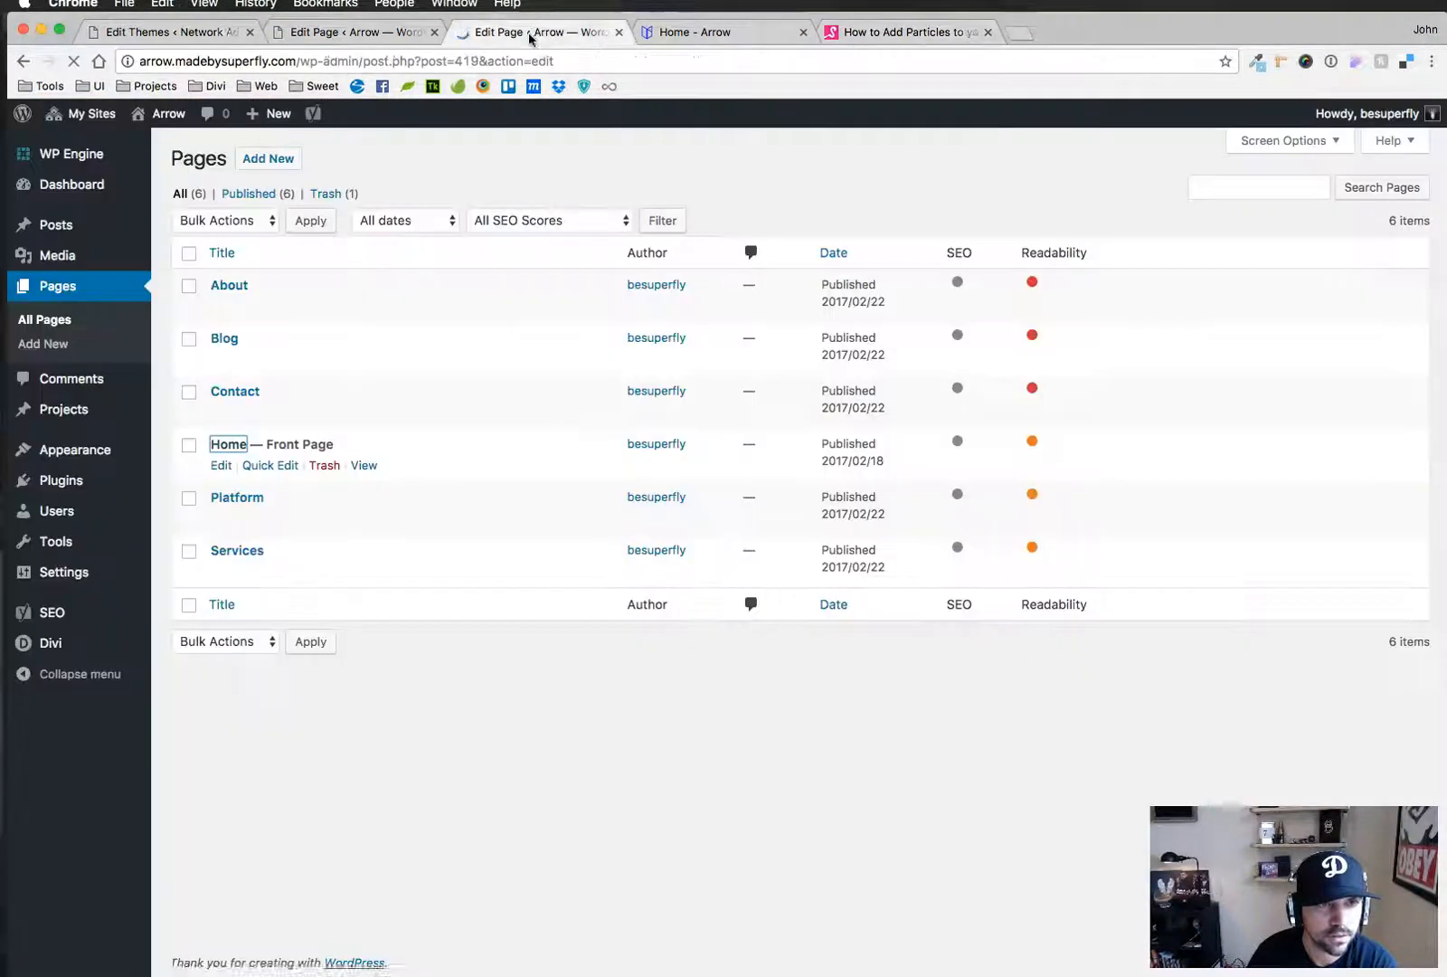
left_click(721, 33)
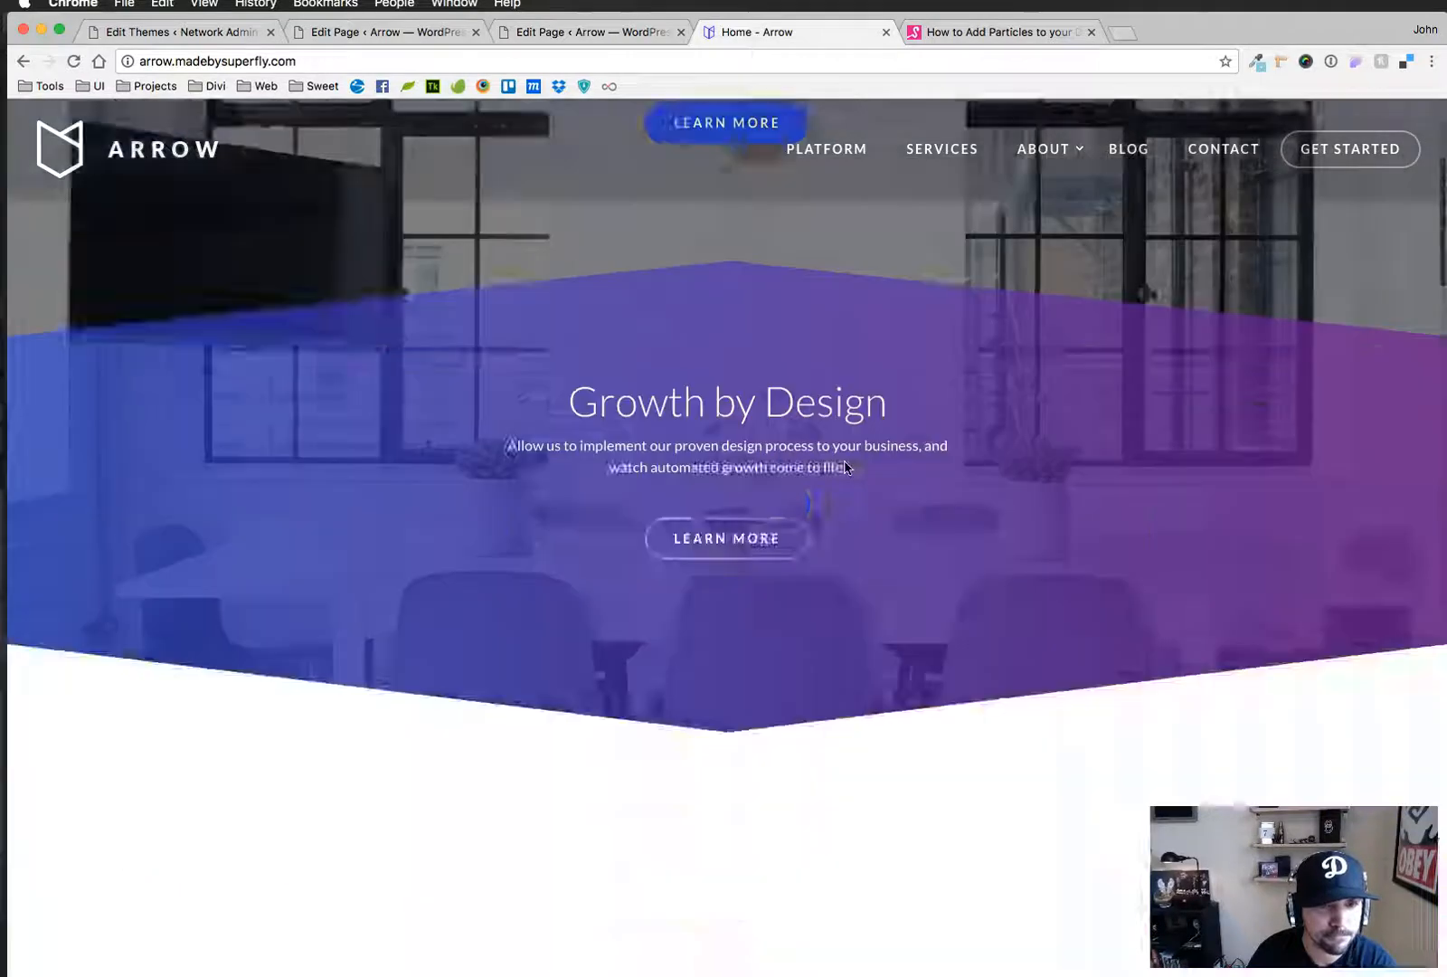
scroll("down", 3)
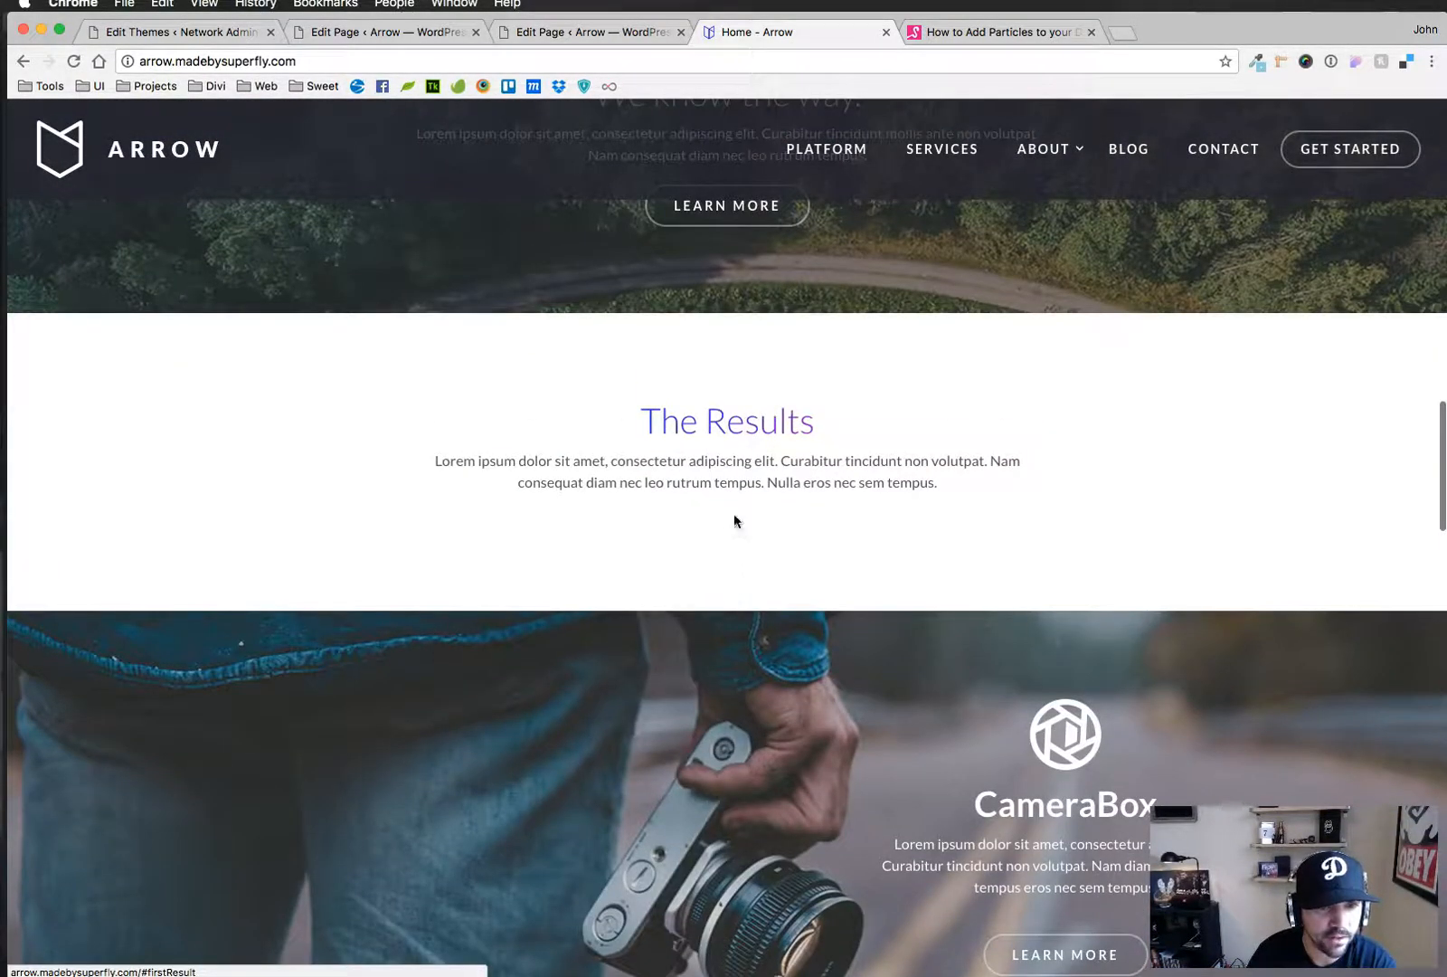
scroll("down", 3)
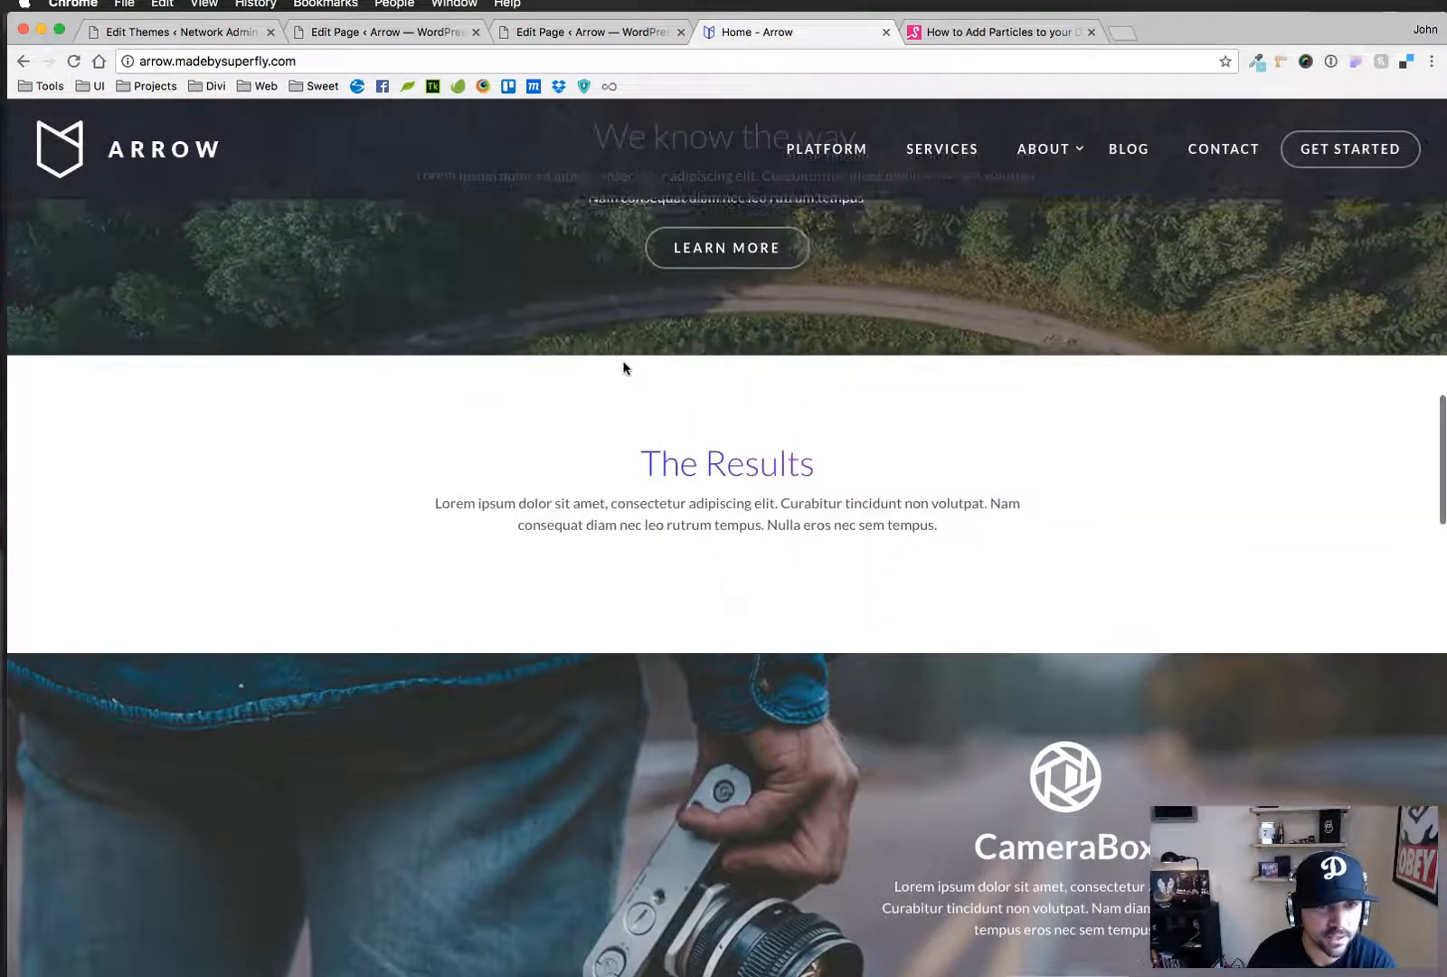
left_click(591, 30)
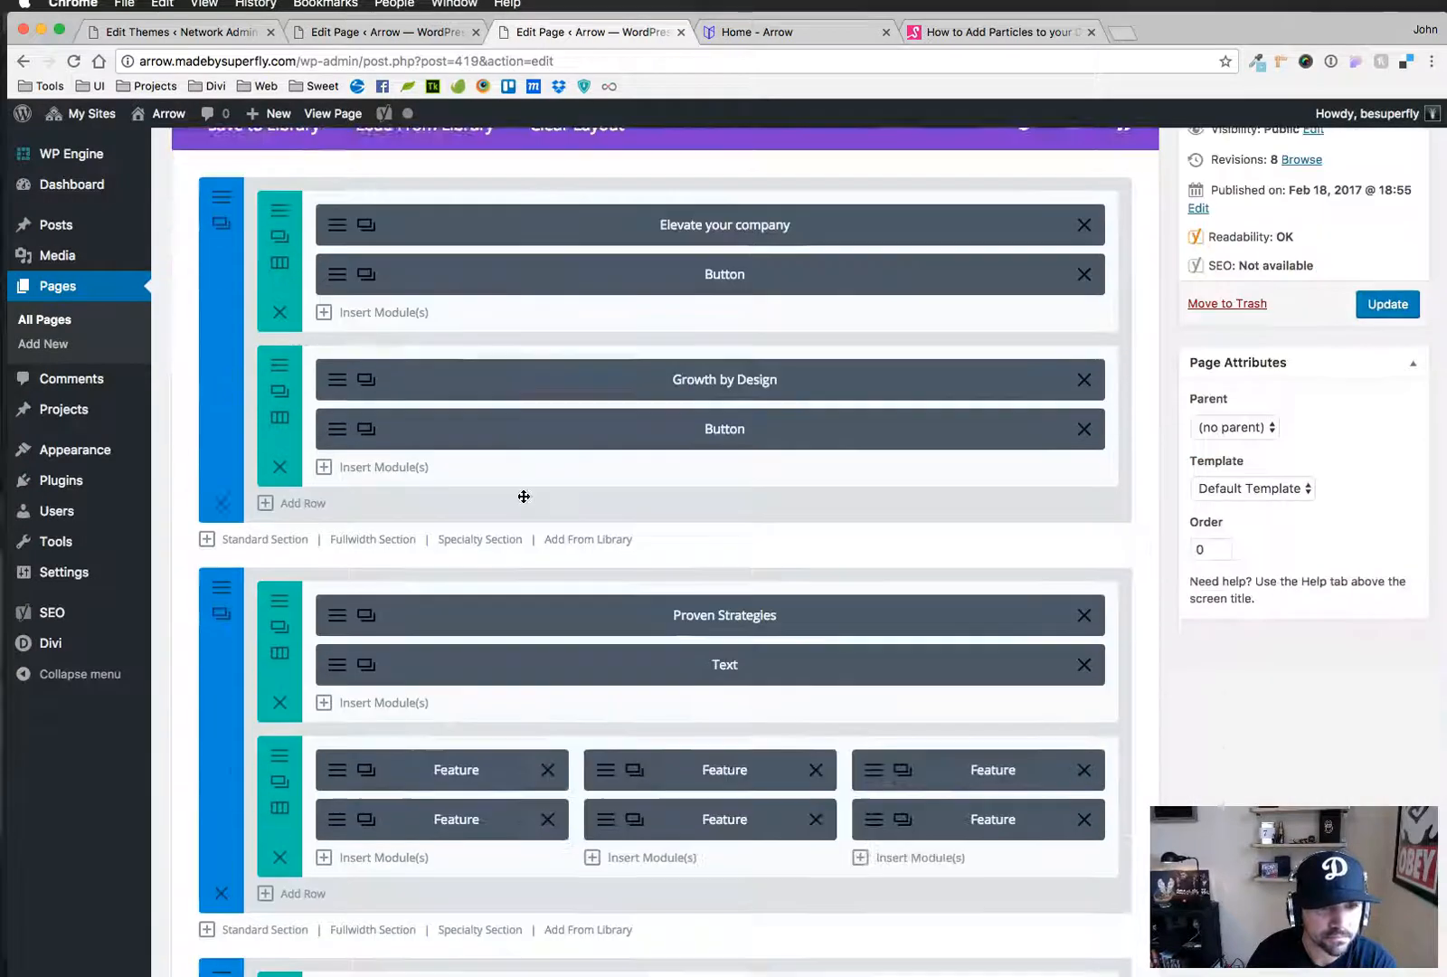
scroll("down", 3)
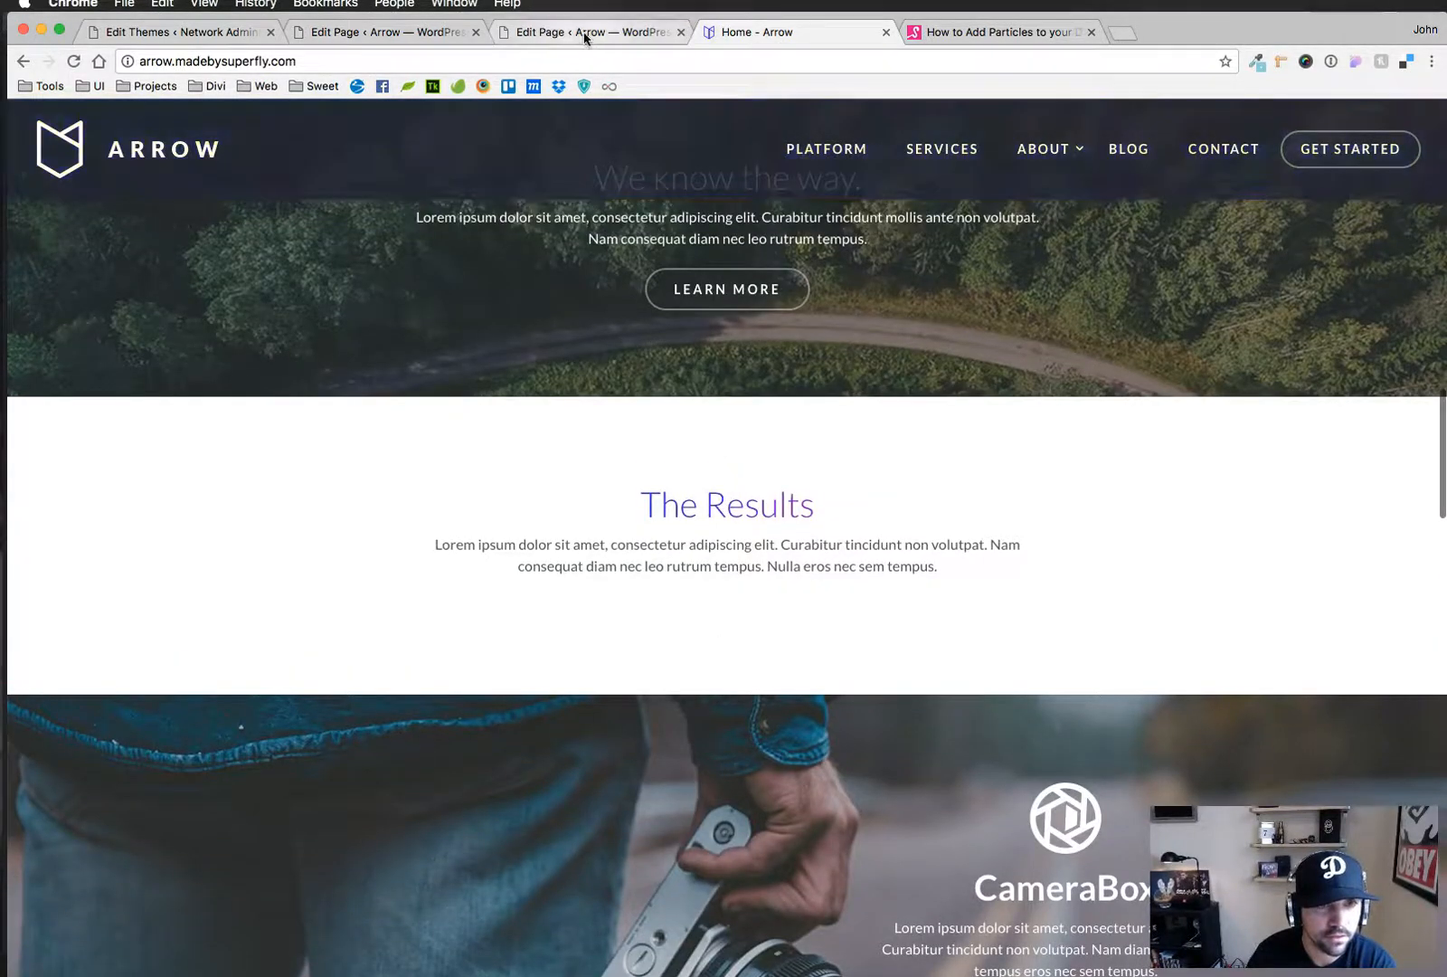
left_click(591, 31)
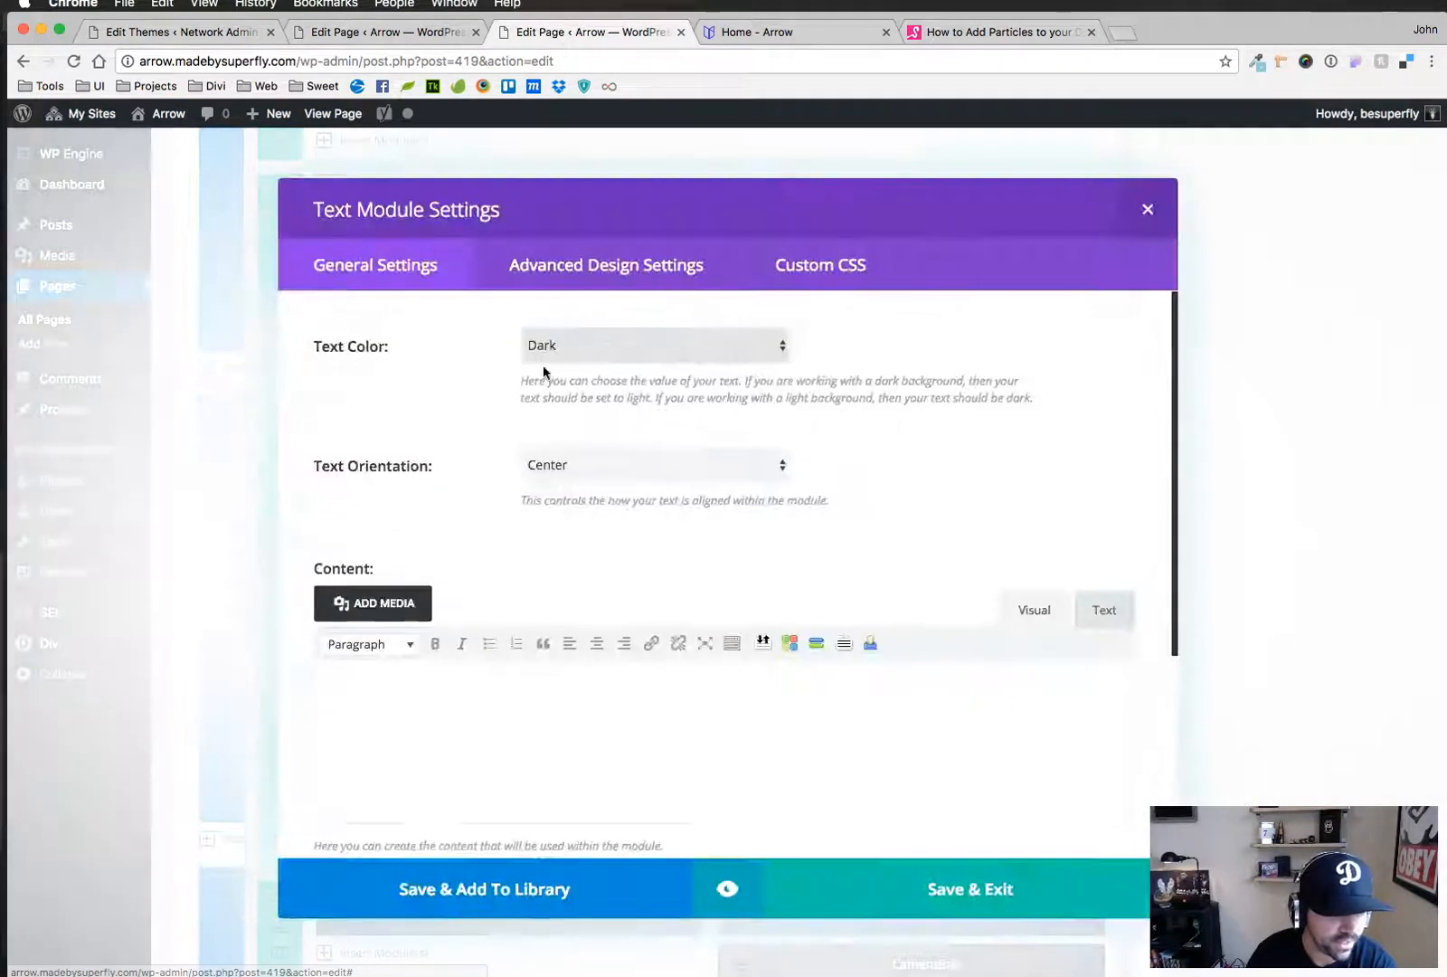
left_click(1103, 610)
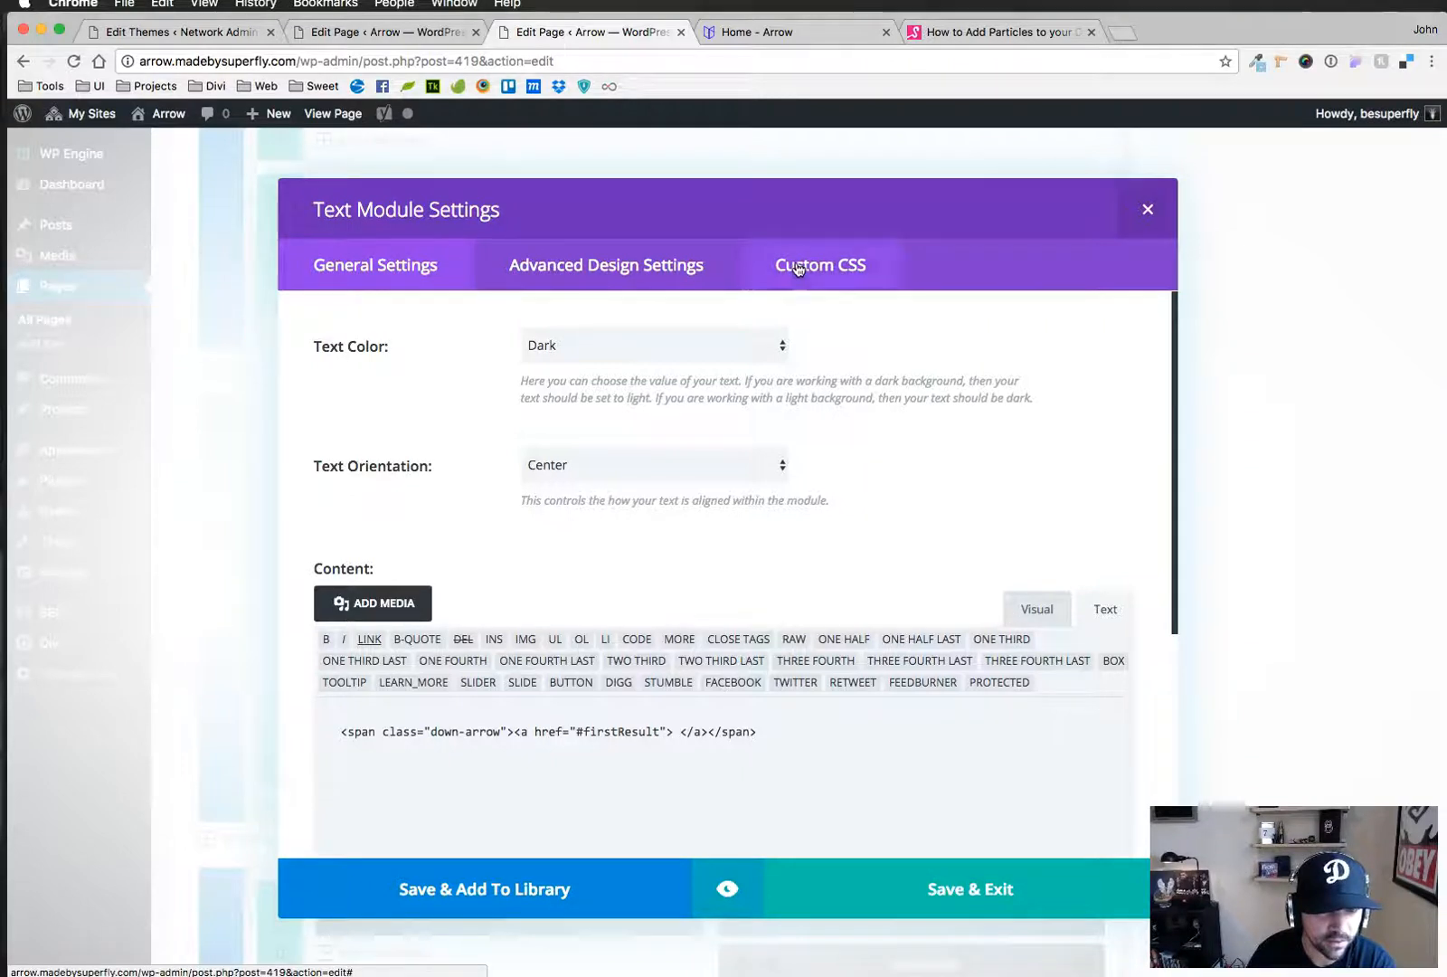
left_click(820, 264)
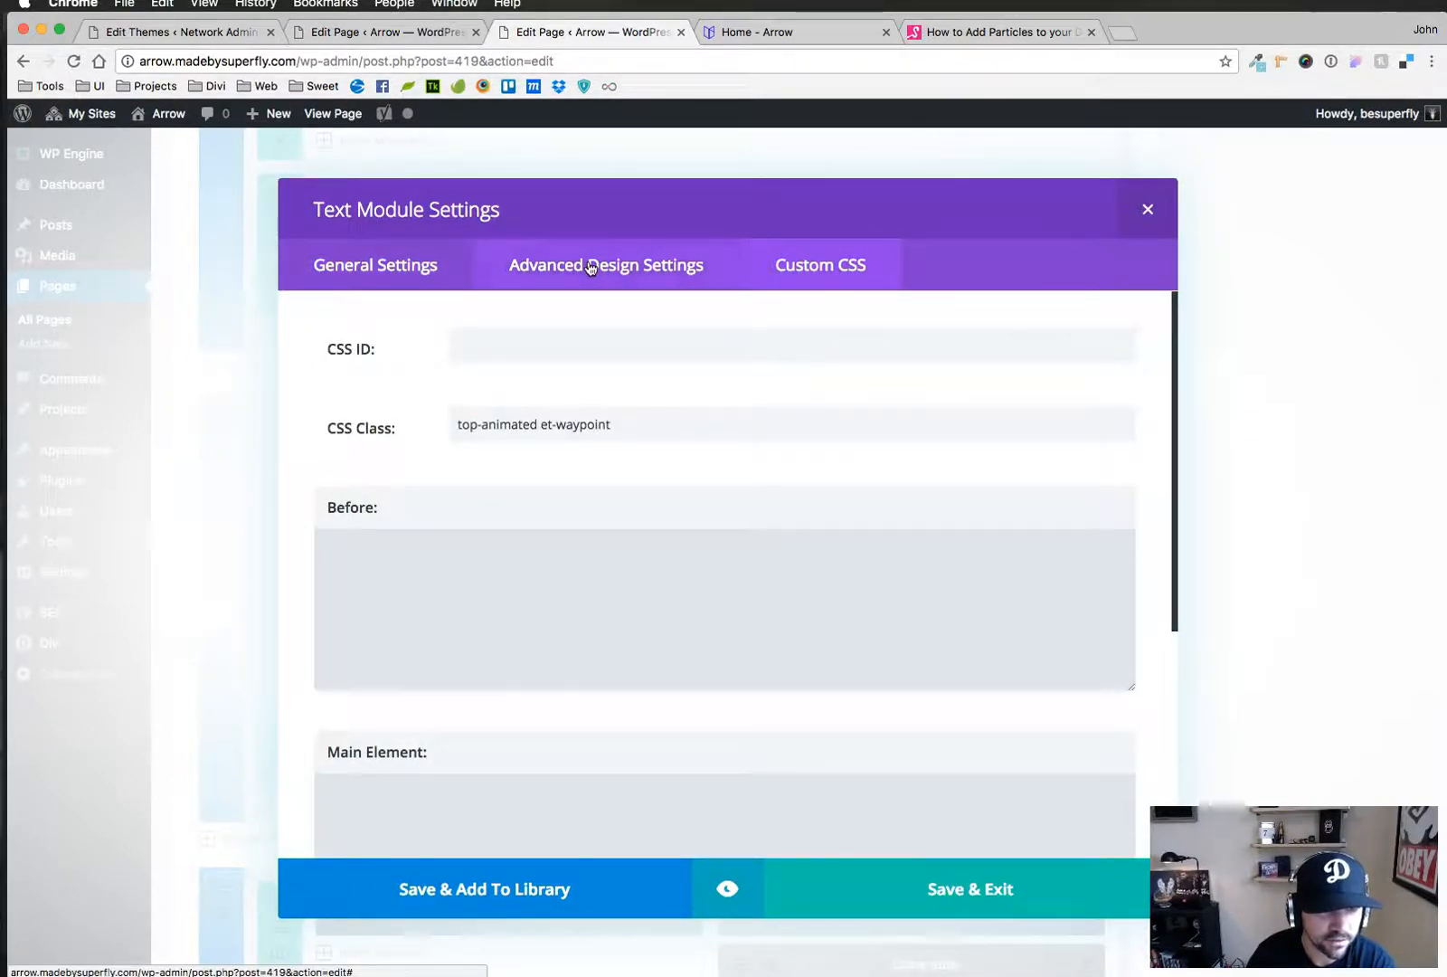
left_click(374, 264)
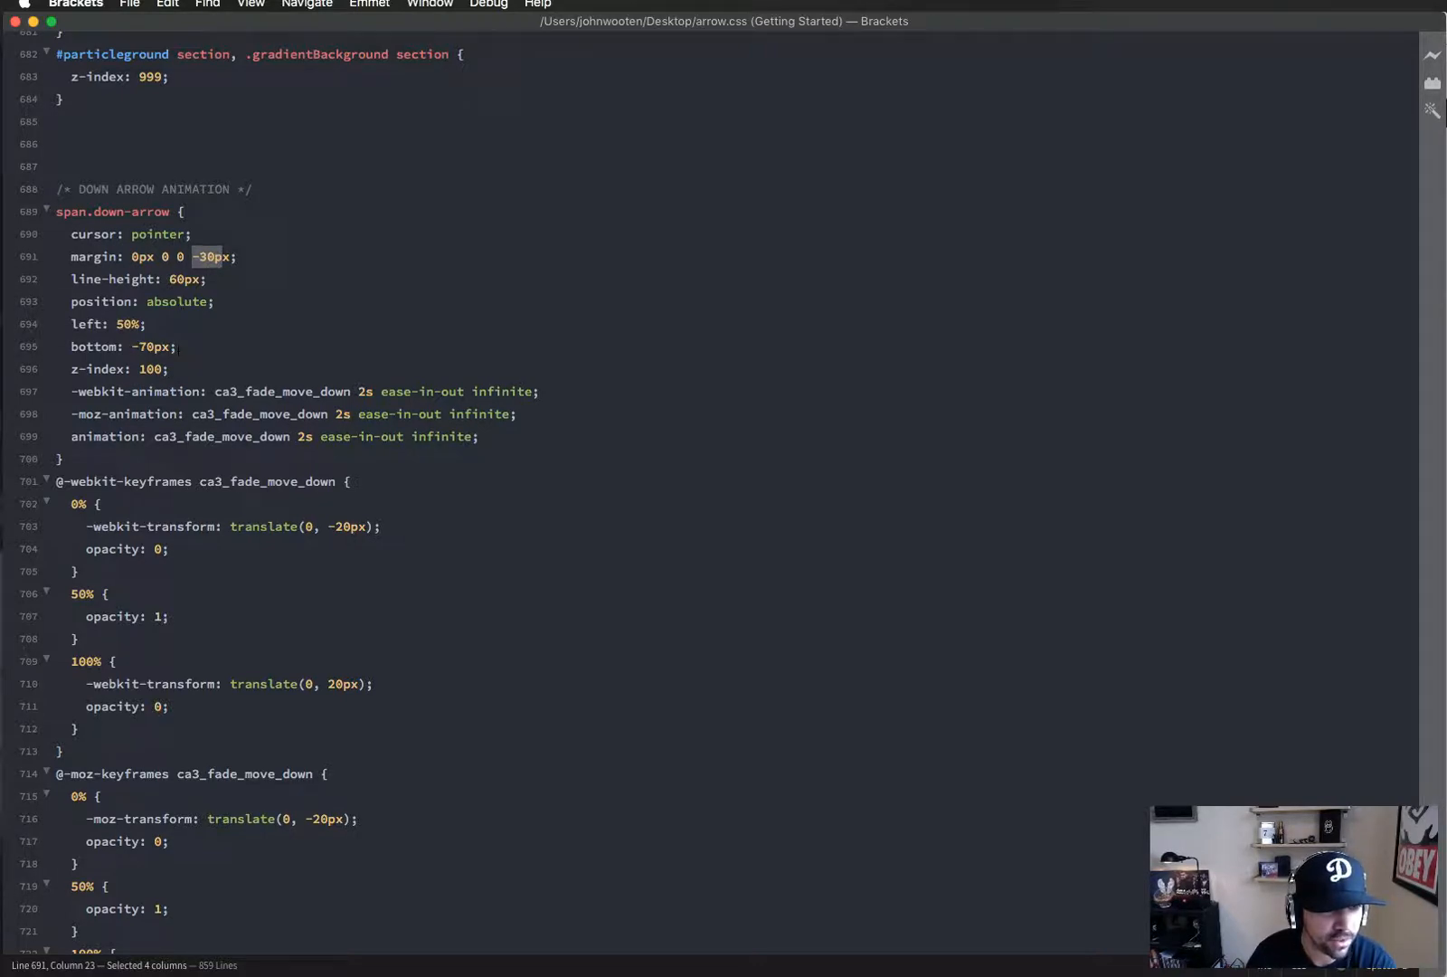
scroll("down", 3)
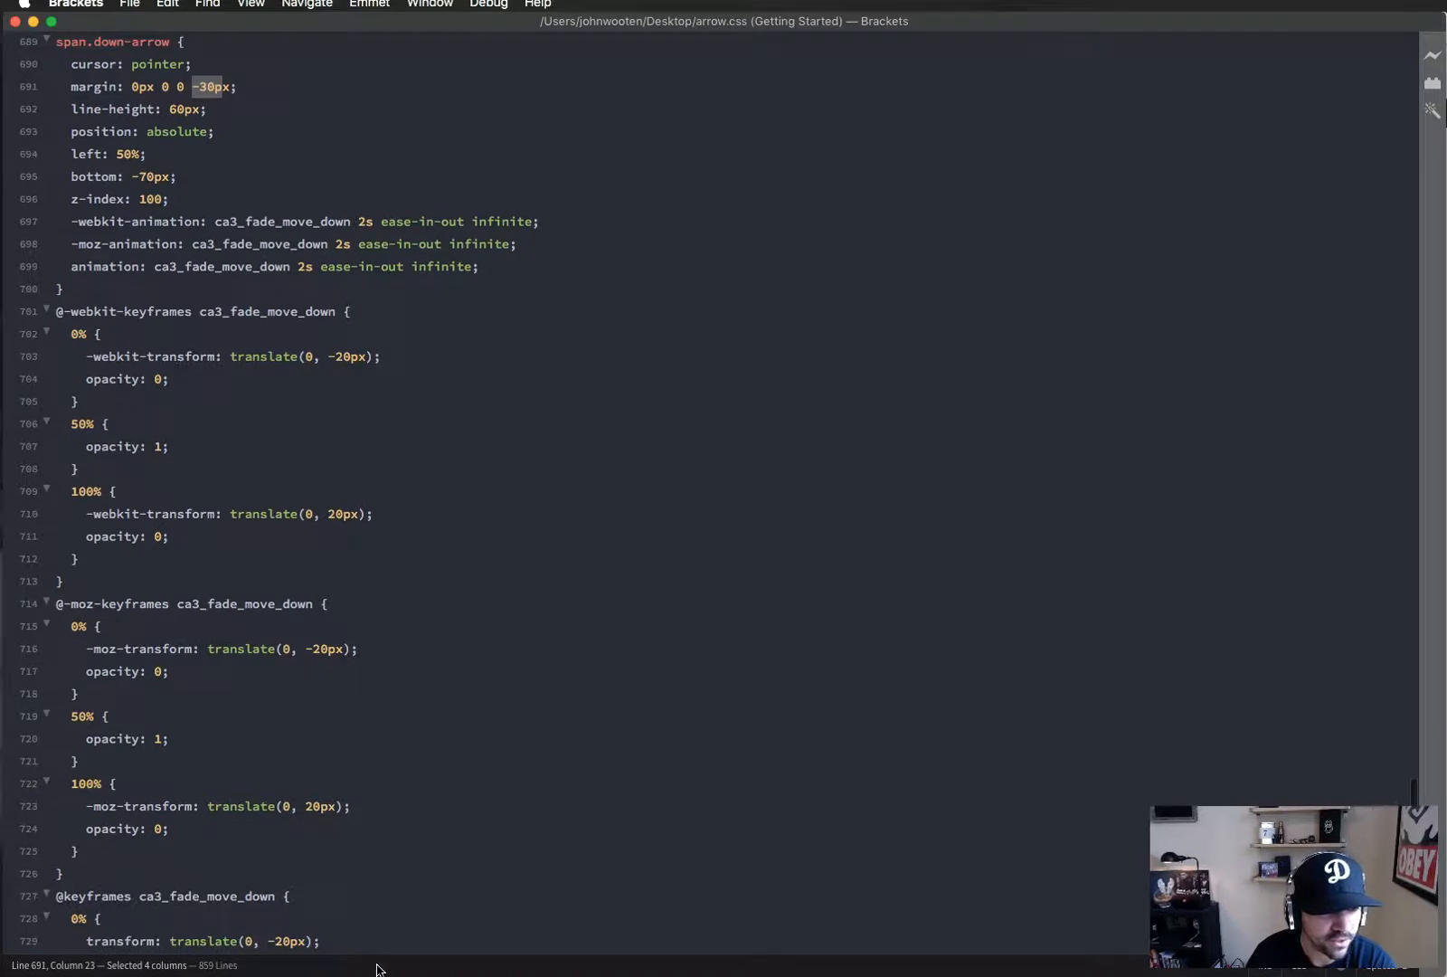
scroll("up", 3)
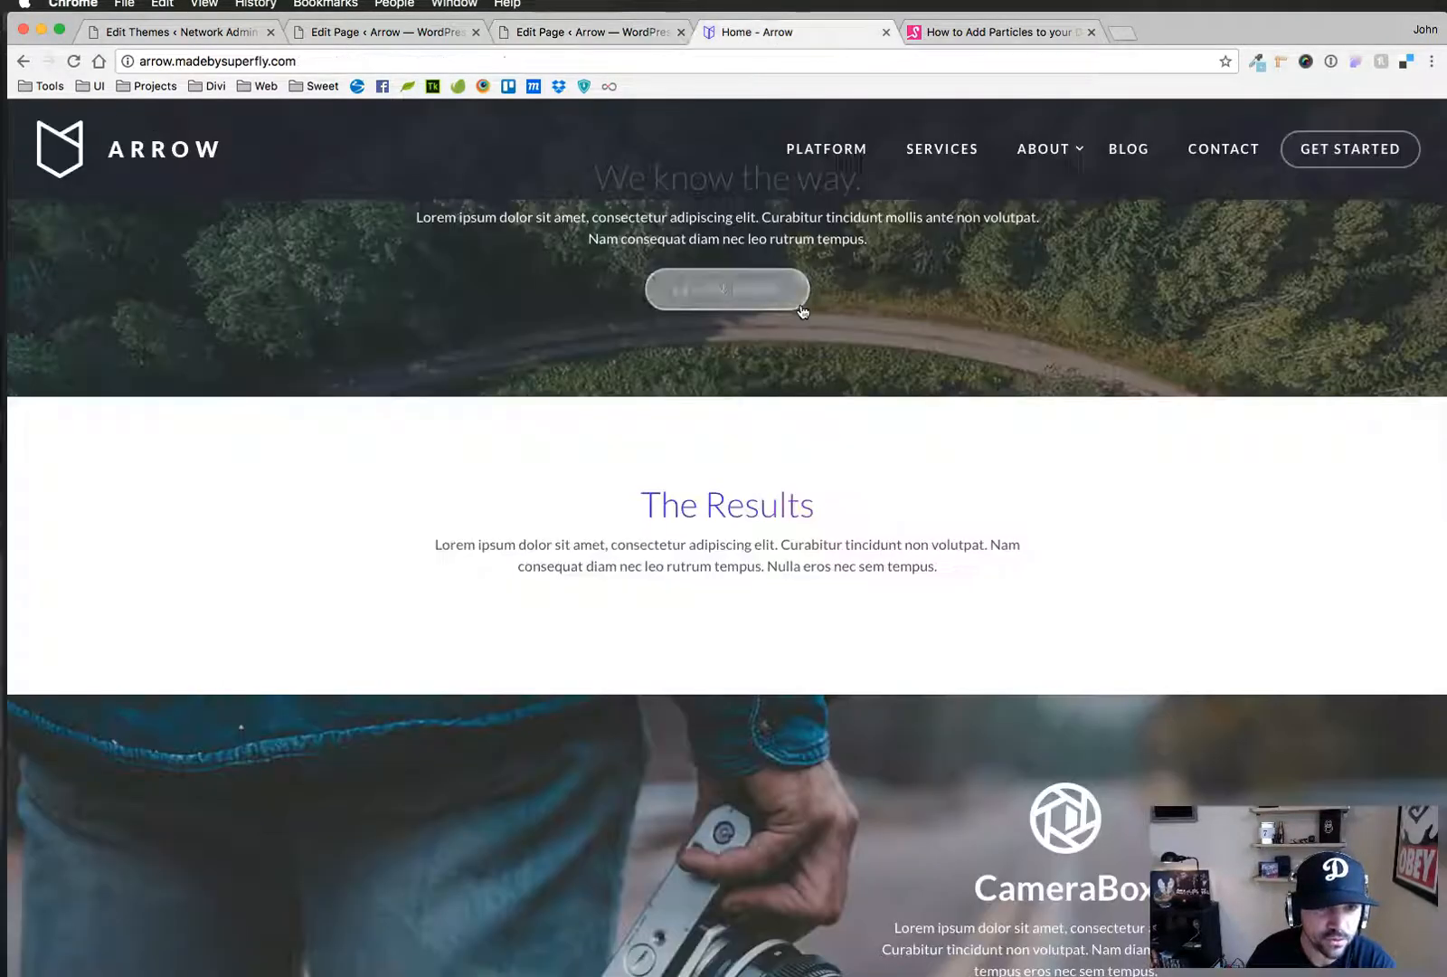
mouse_move(964, 617)
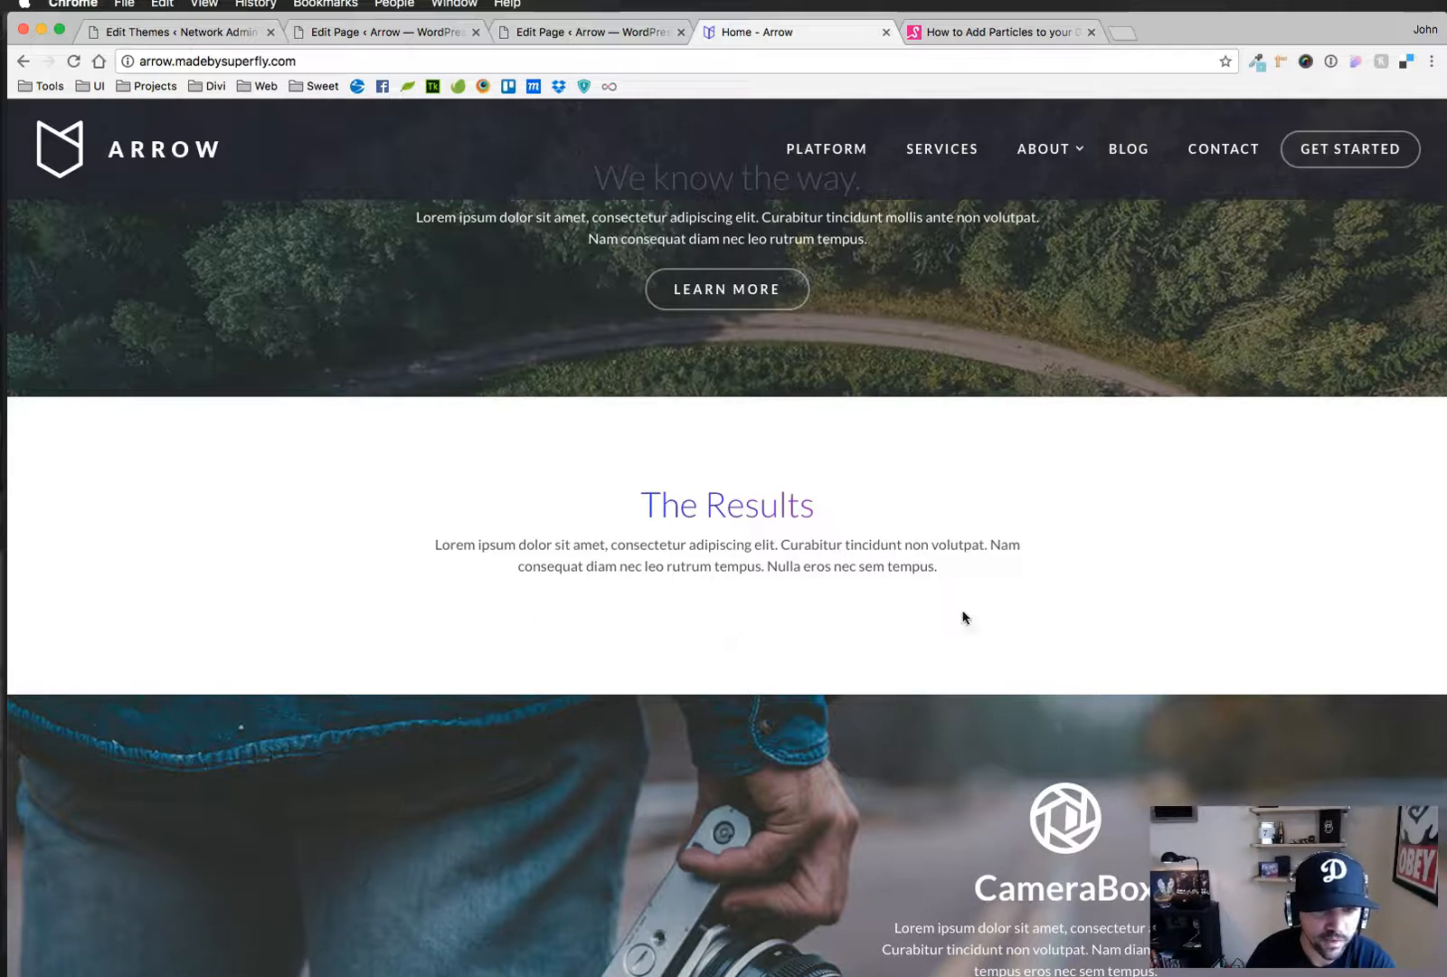
Reload the live home page to replay its animated down arrows
left_click(591, 31)
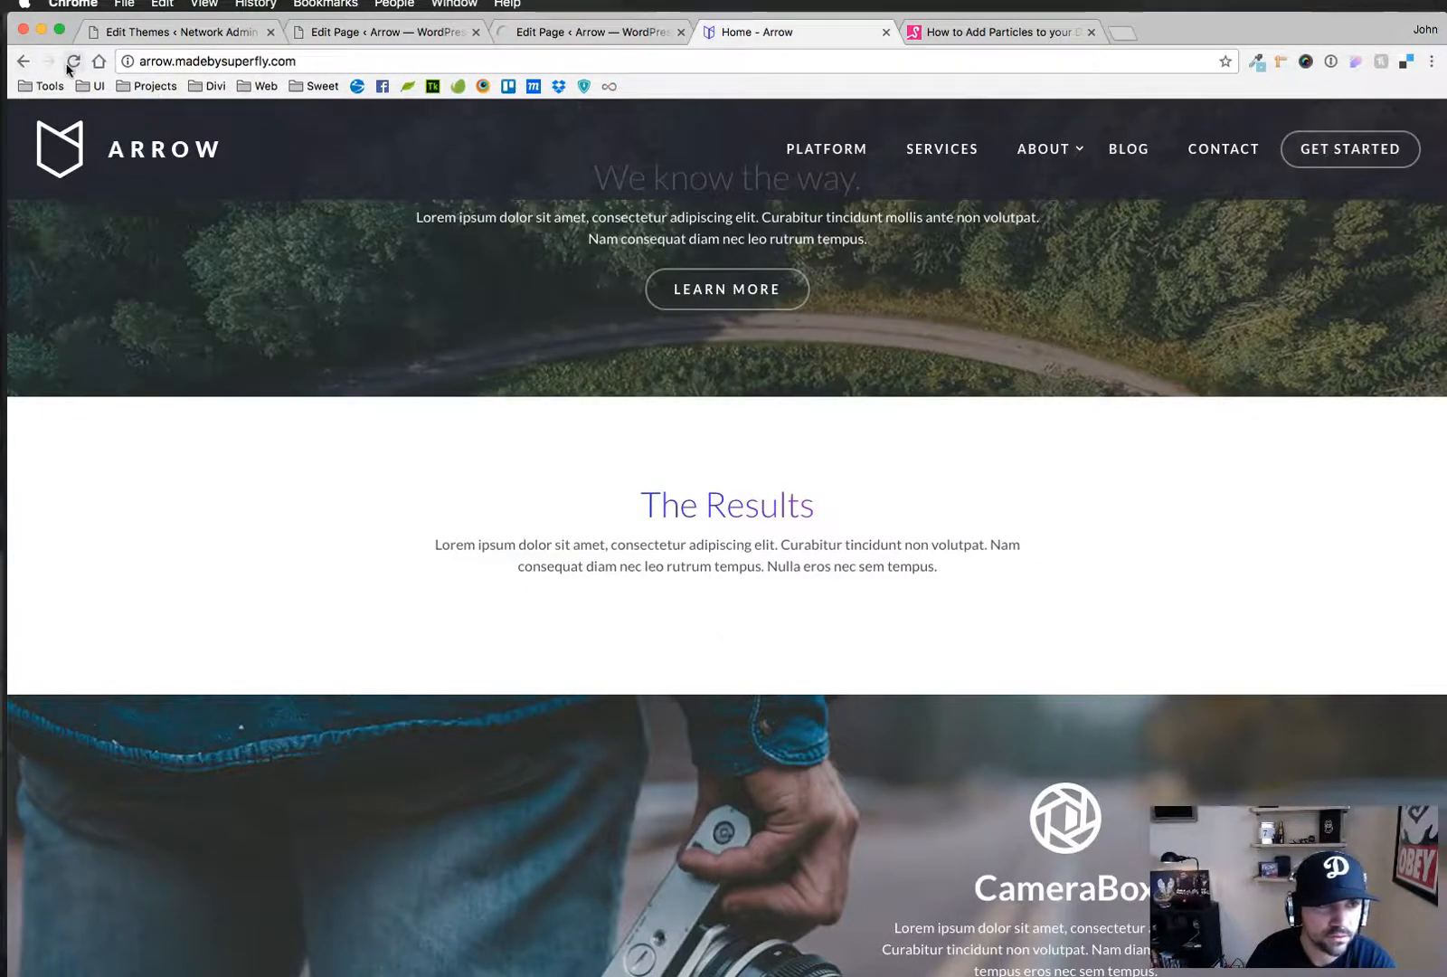
left_click(74, 61)
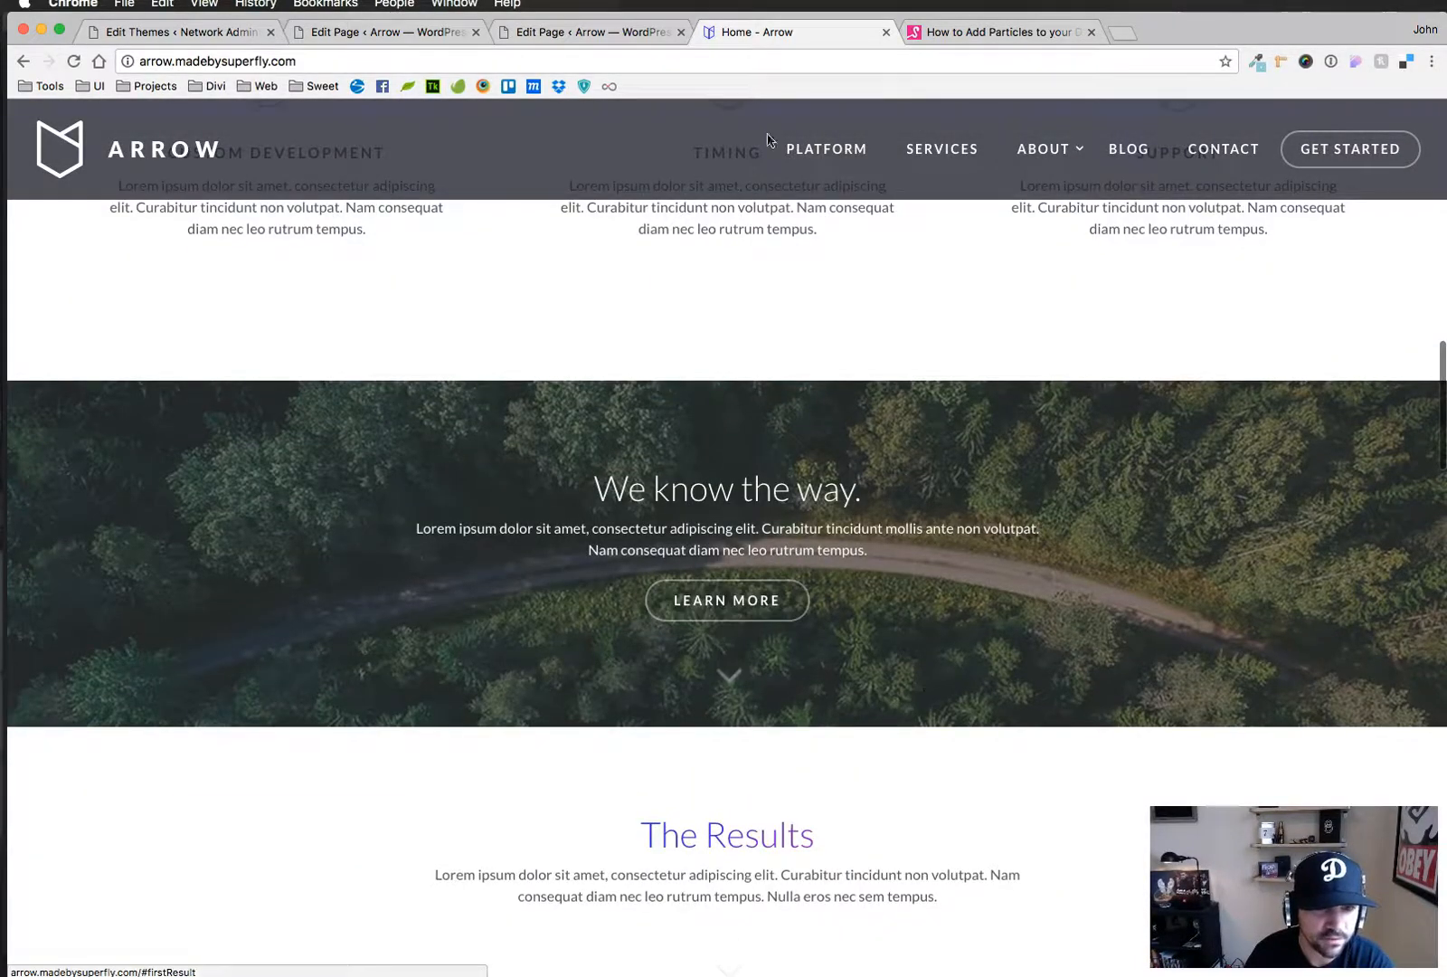
Return to the builder layout and scroll to The Results section with its Arrow module
left_click(591, 33)
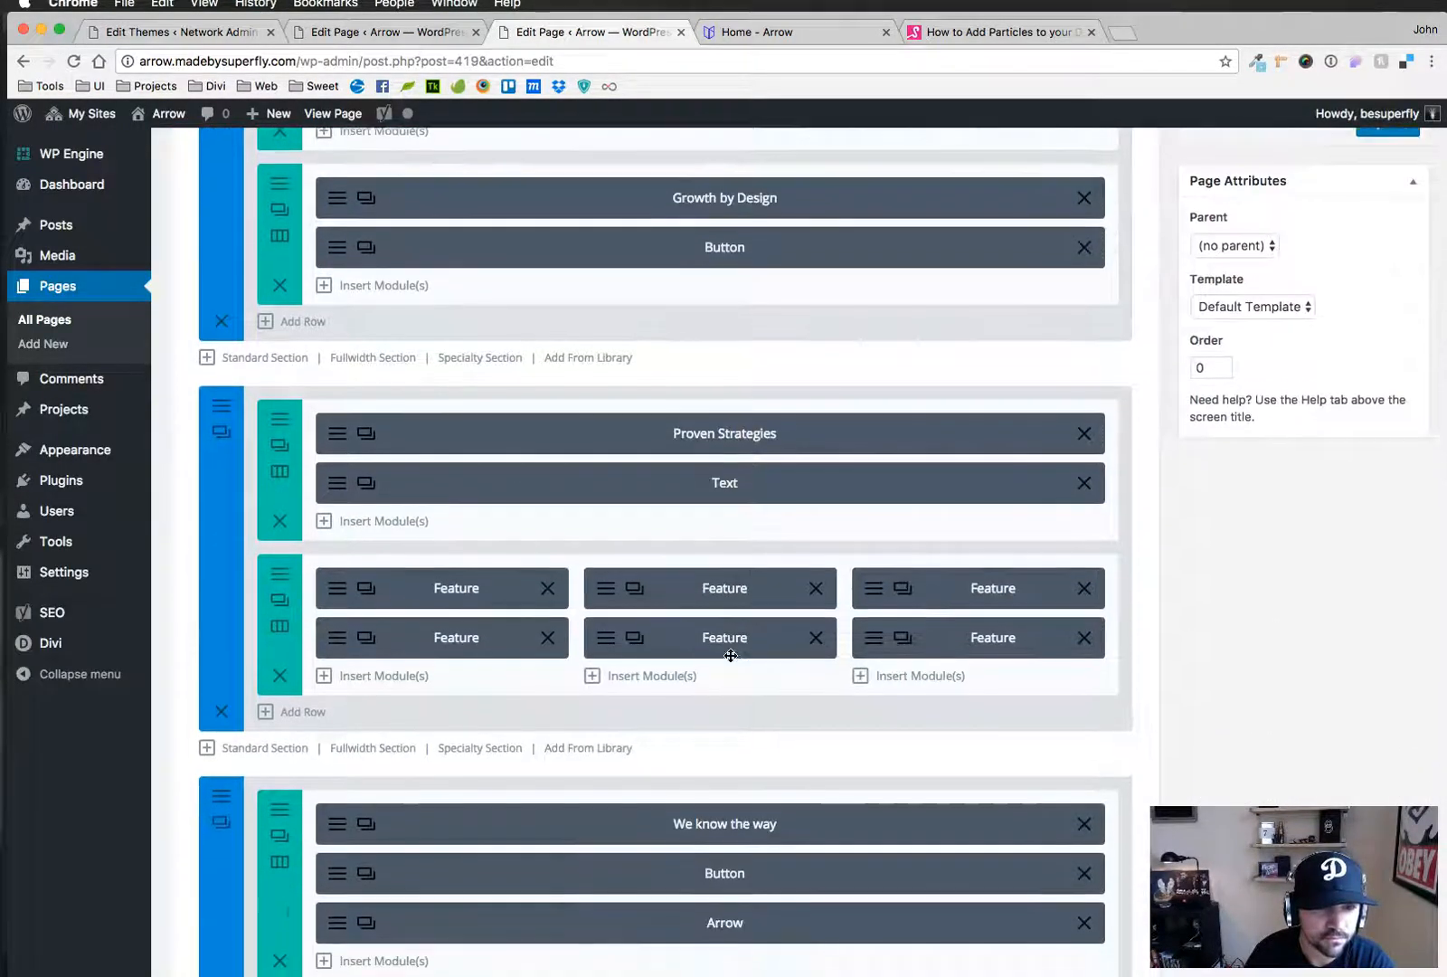
scroll("down", 3)
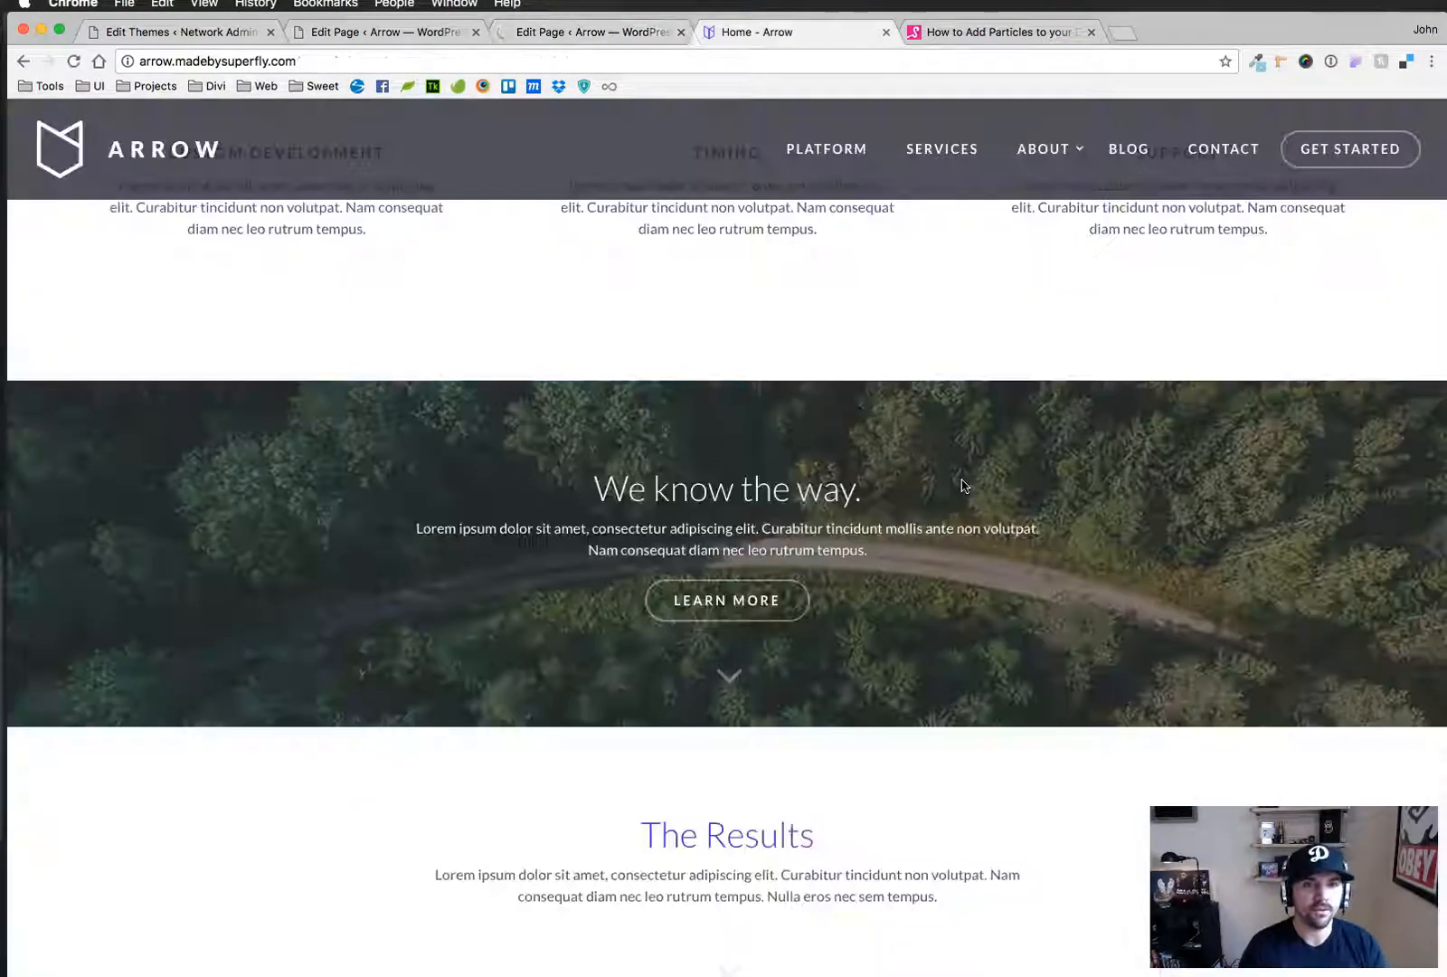
scroll("down", 3)
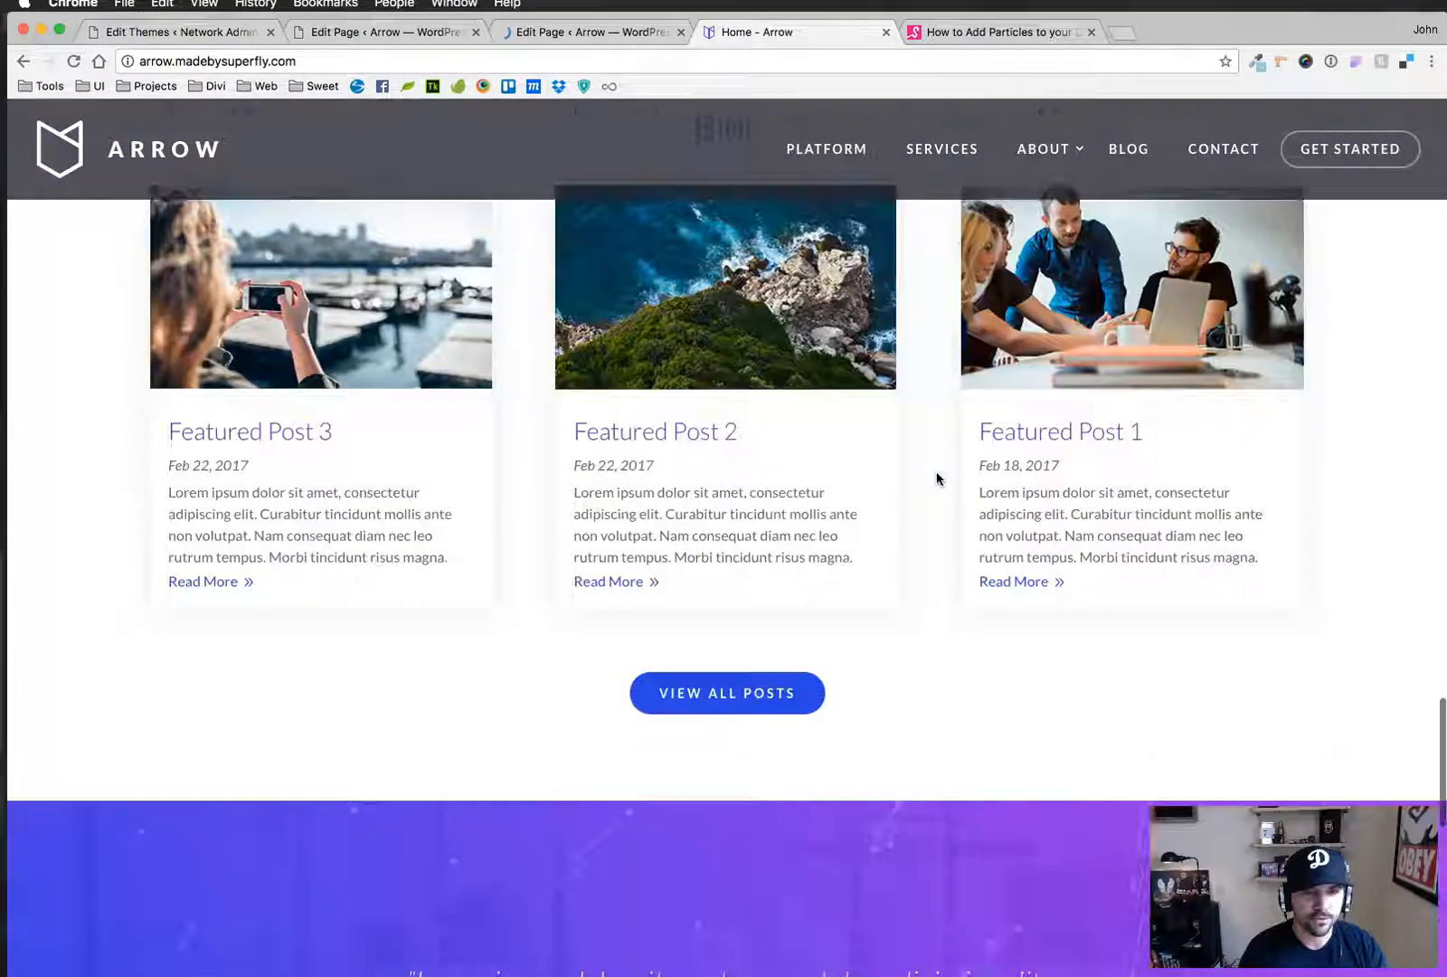
scroll("down", 3)
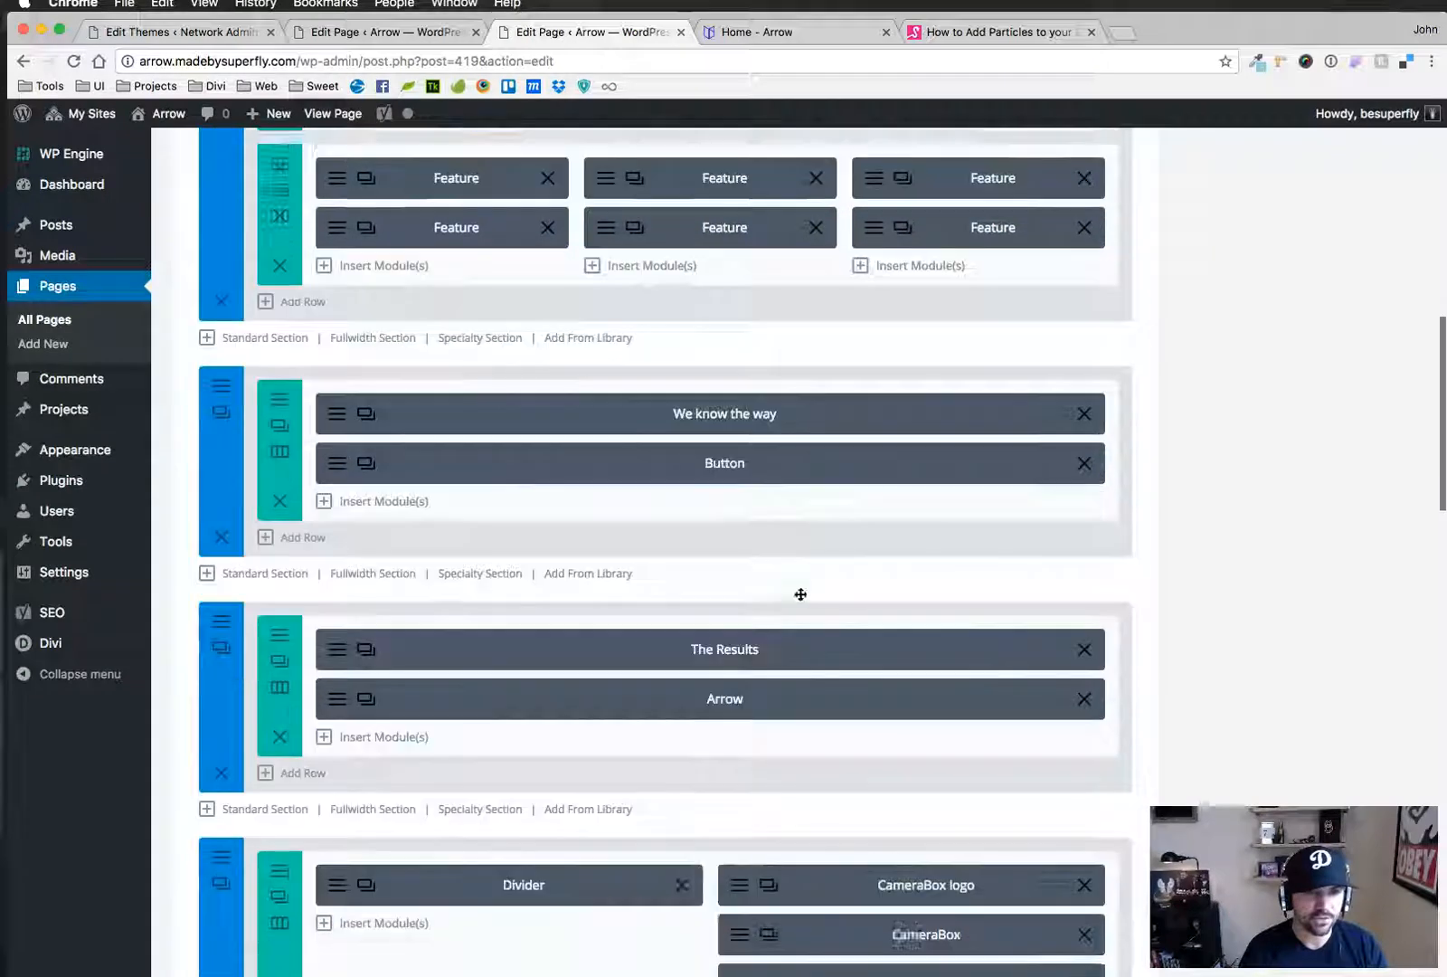
Preview the particle testimonials on the live tab, then reopen the Particleground Code module settings
scroll("down", 3)
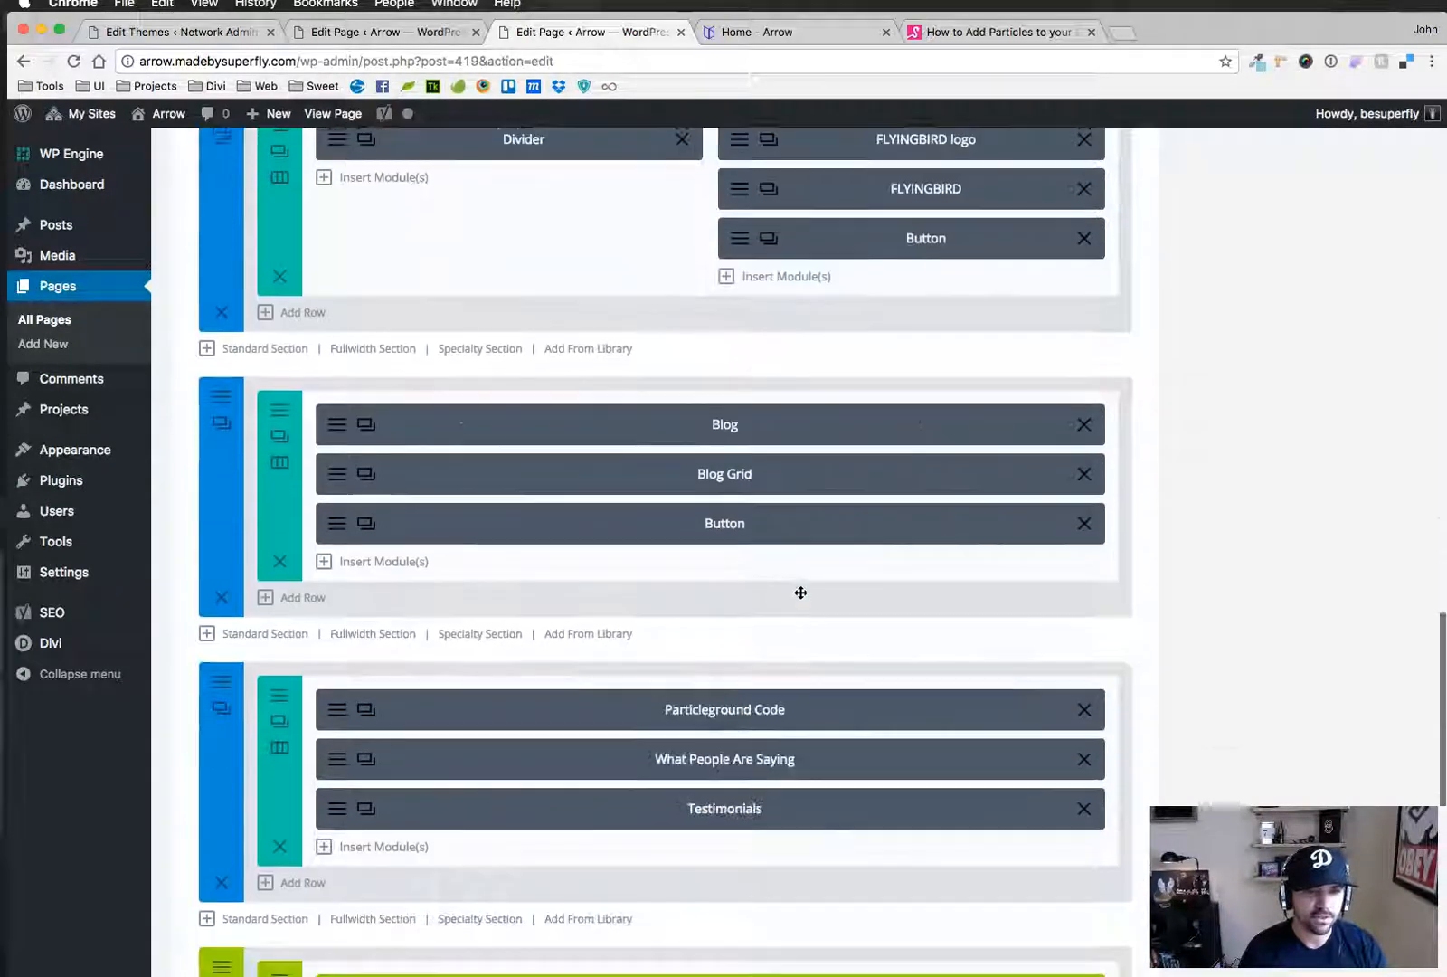
scroll("down", 3)
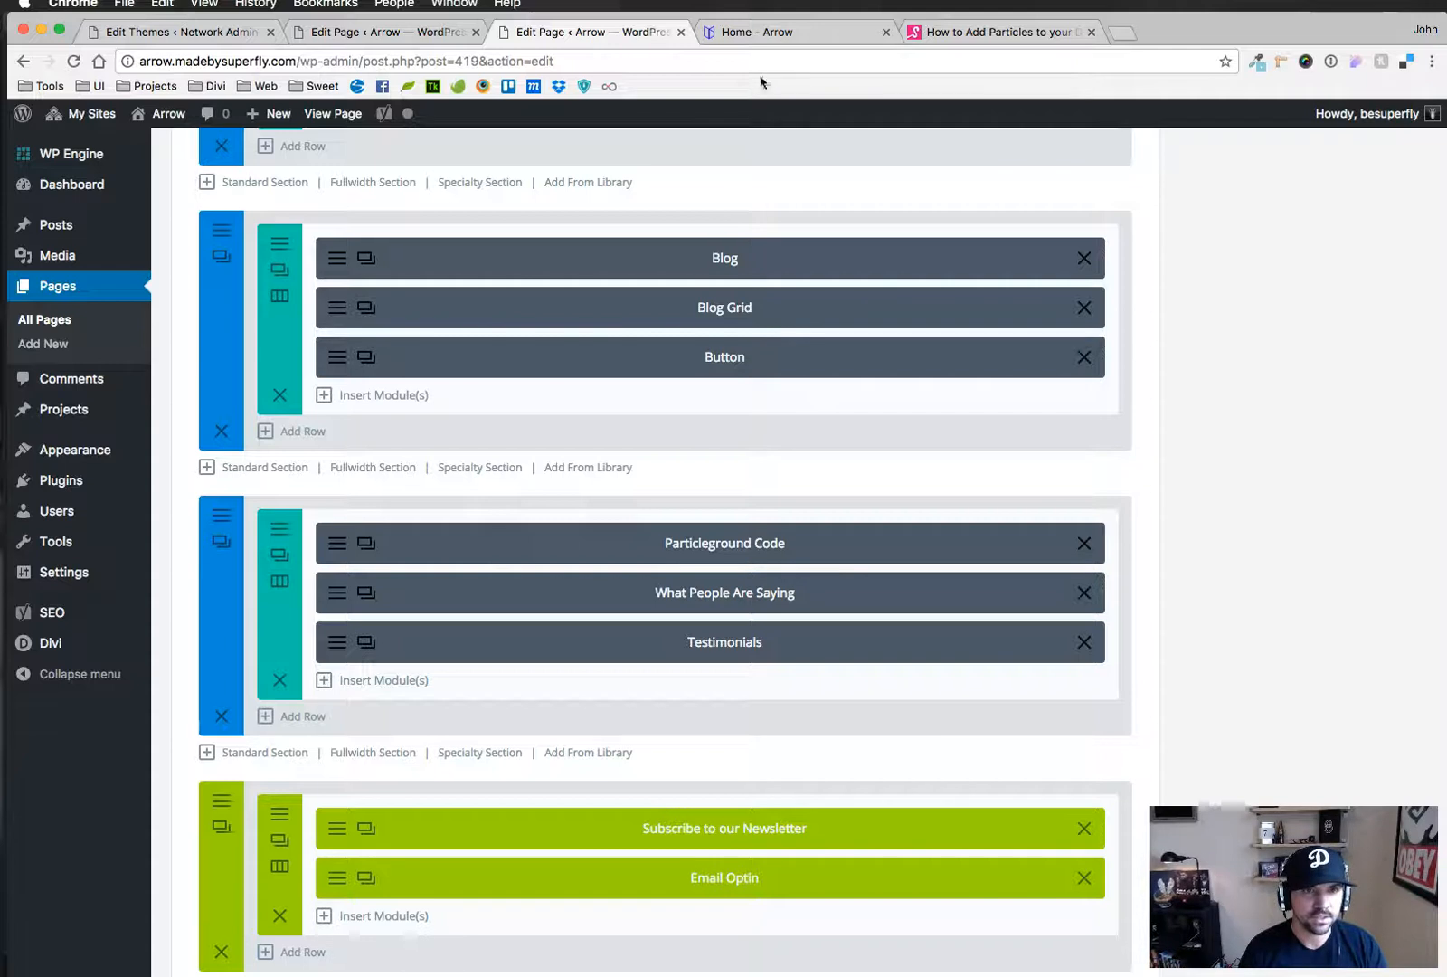
left_click(794, 30)
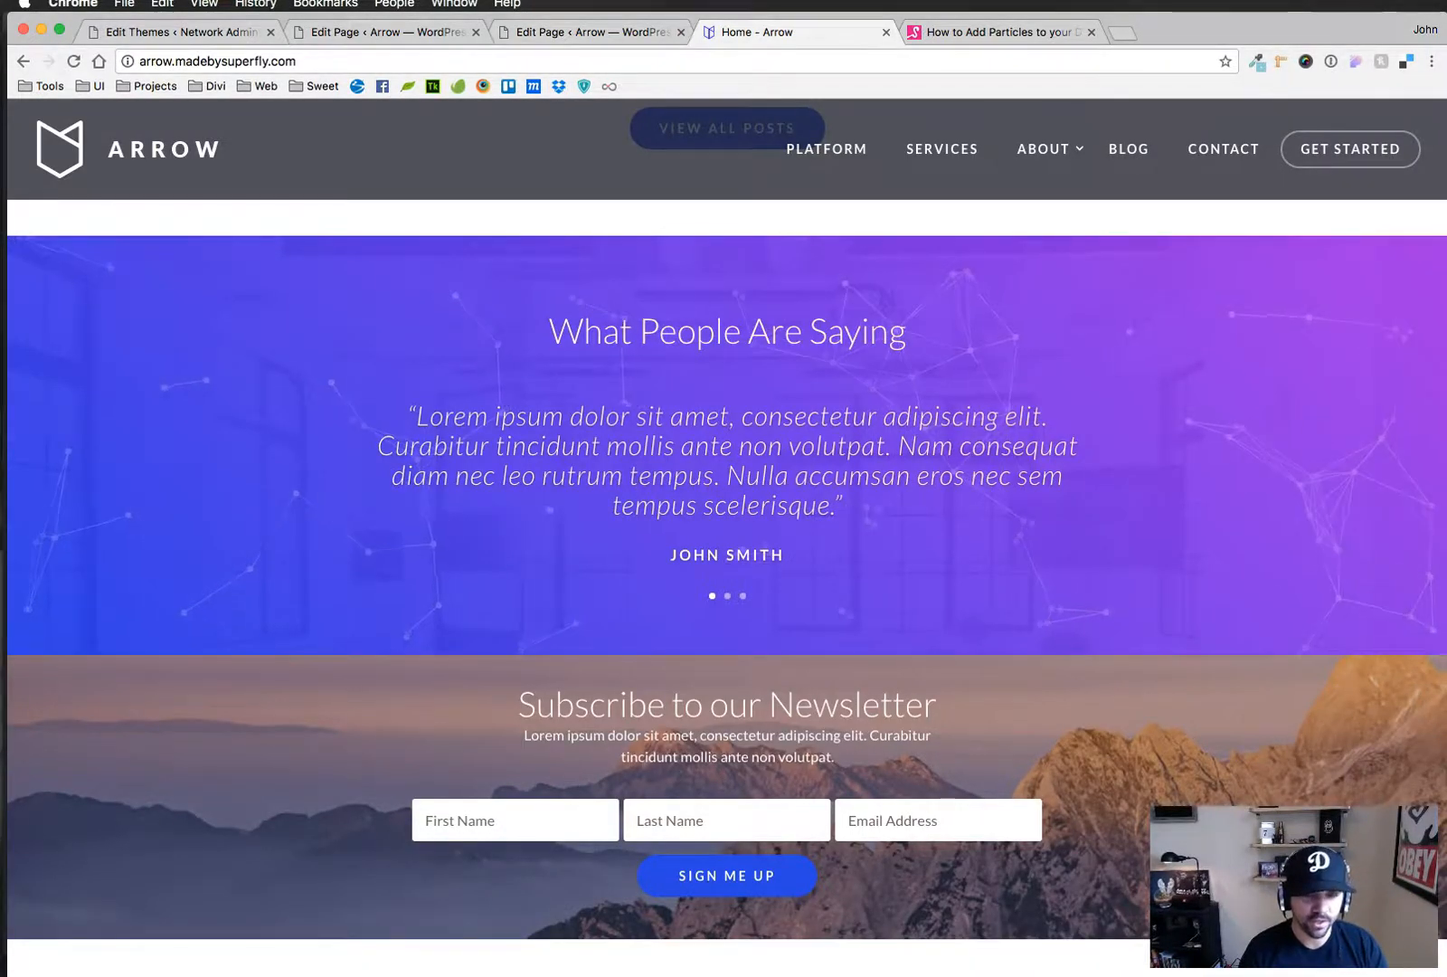
left_click(586, 32)
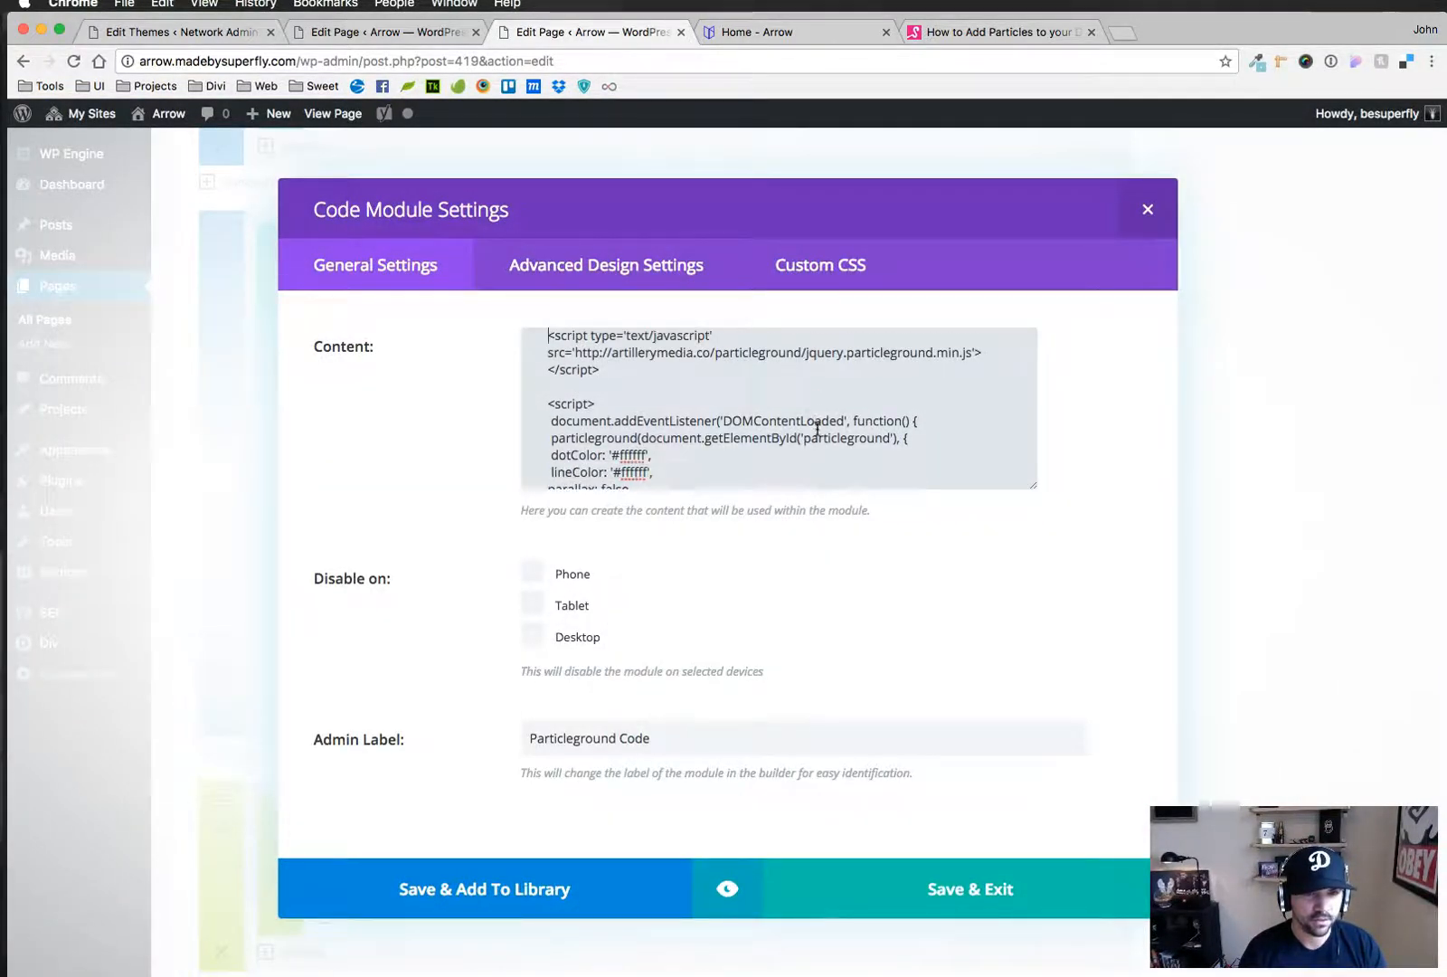
Glance at the besuperfly tutorial, then highlight the script's white dotColor, lineColor and parallax-off options
scroll("down", 3)
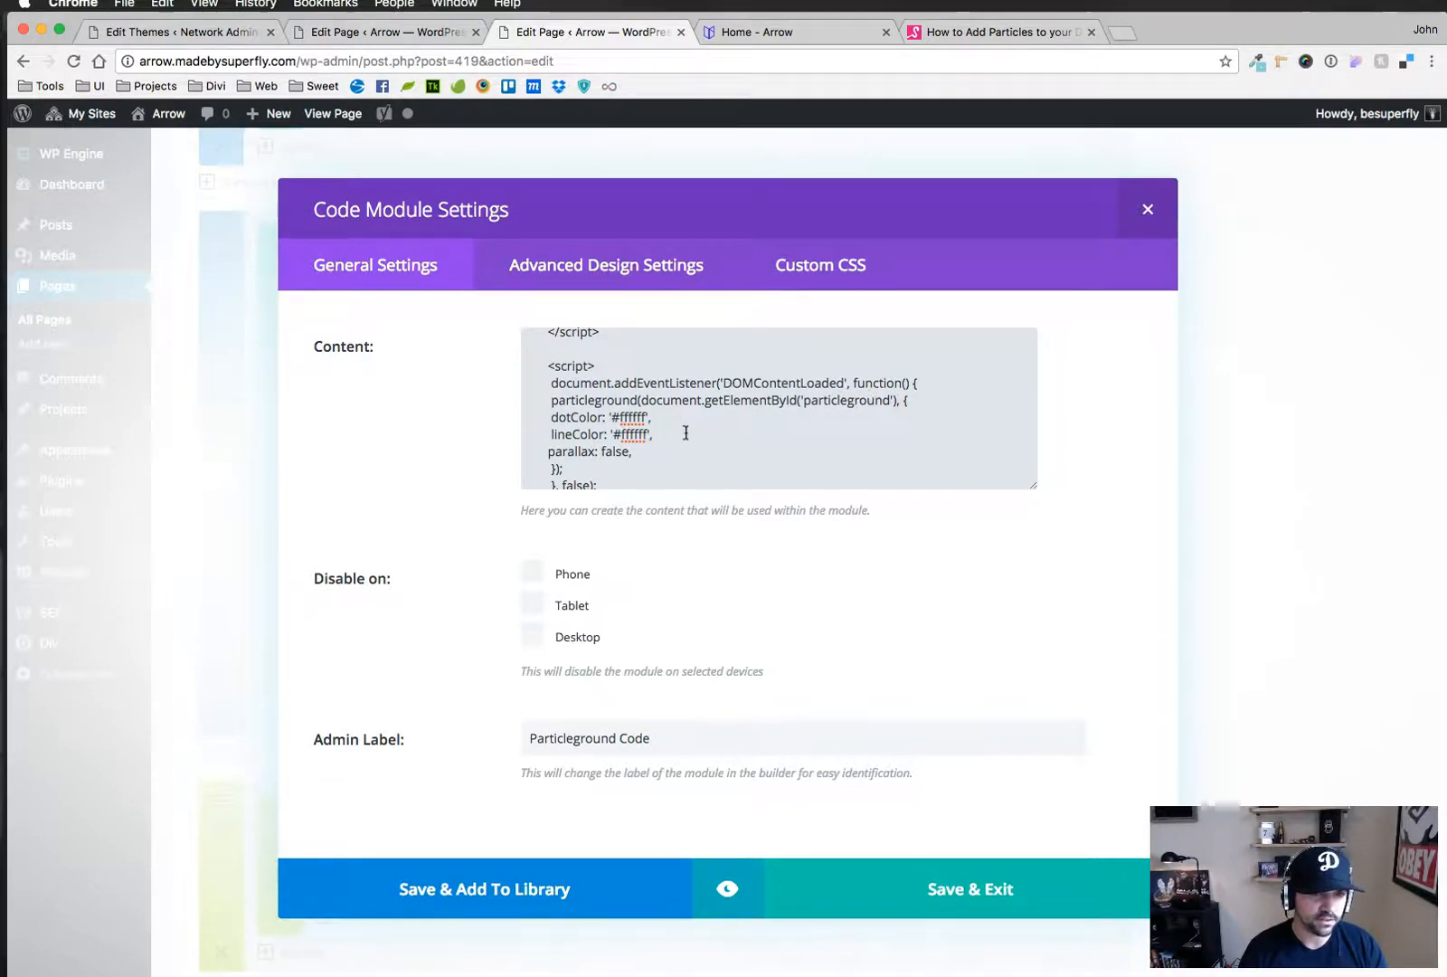
left_click(996, 31)
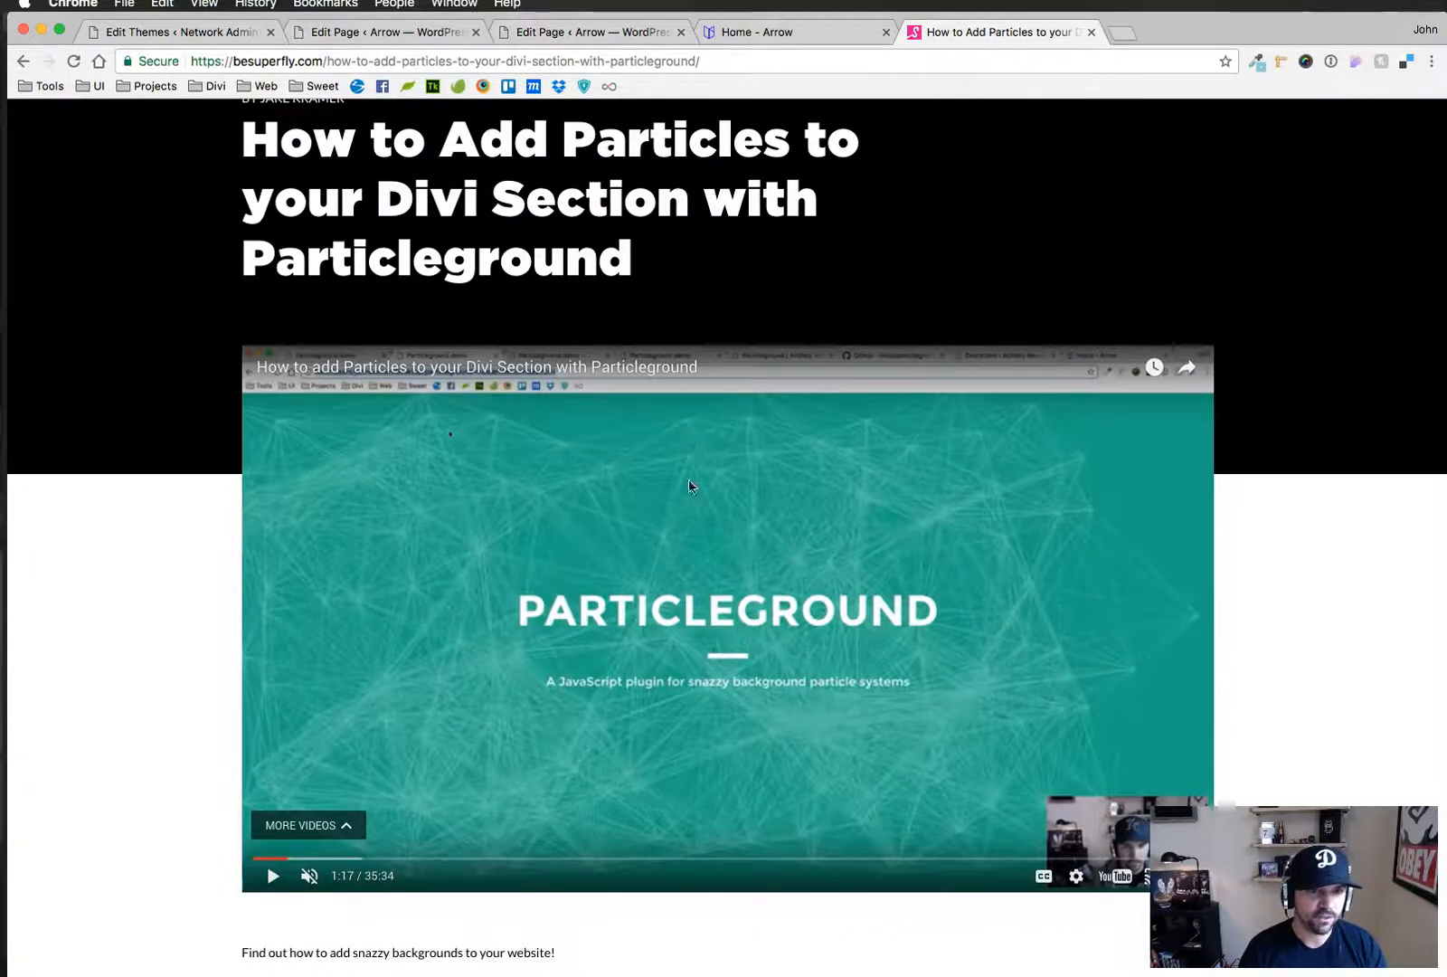
left_click(591, 30)
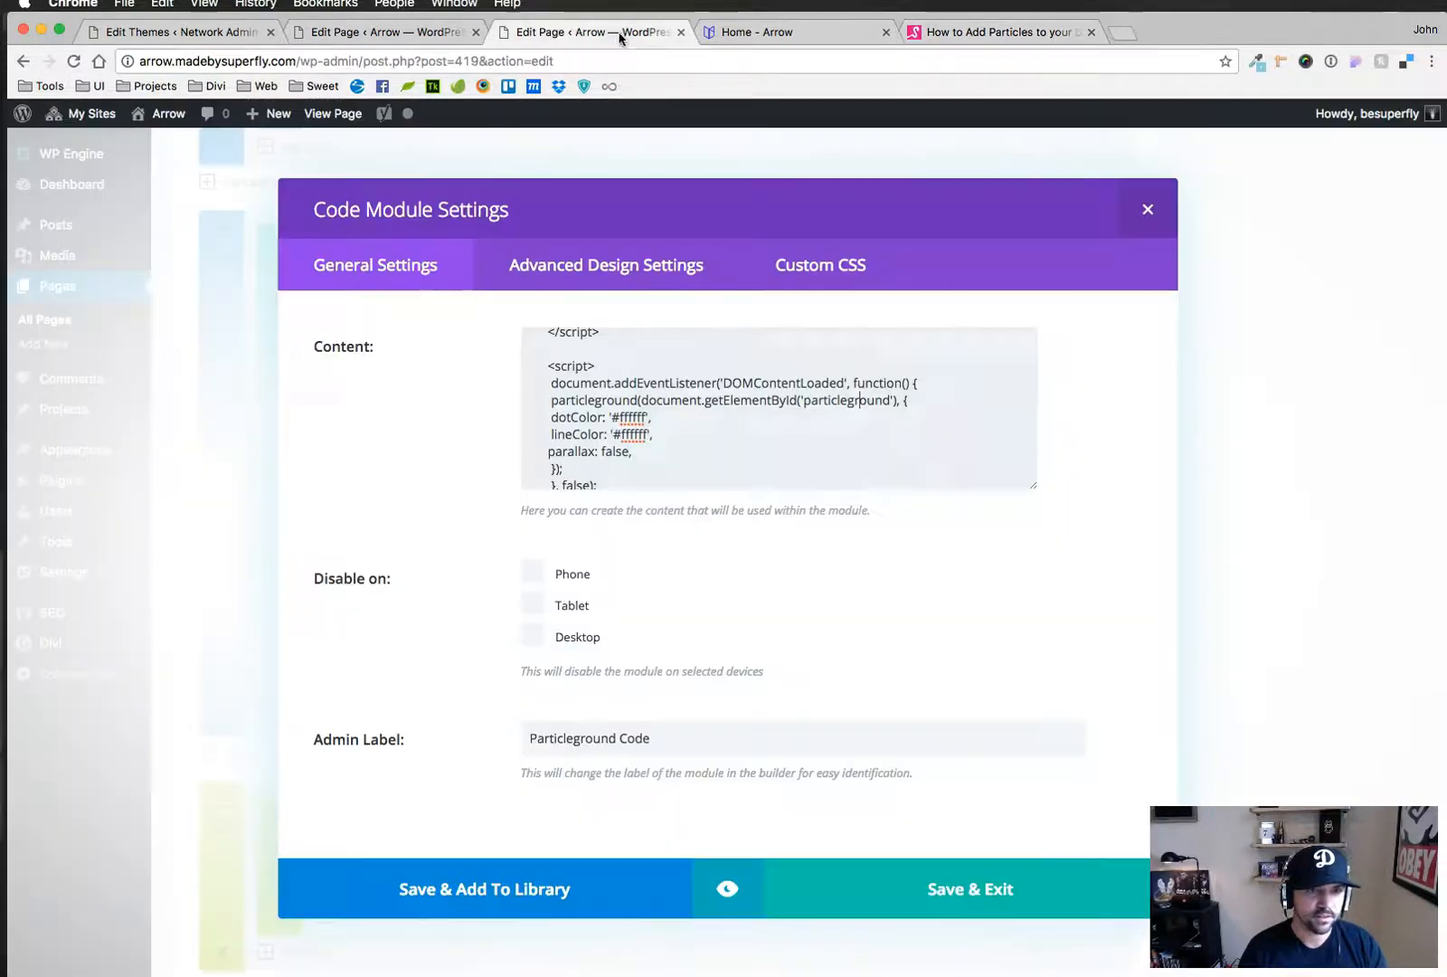
left_click_drag(552, 416, 631, 453)
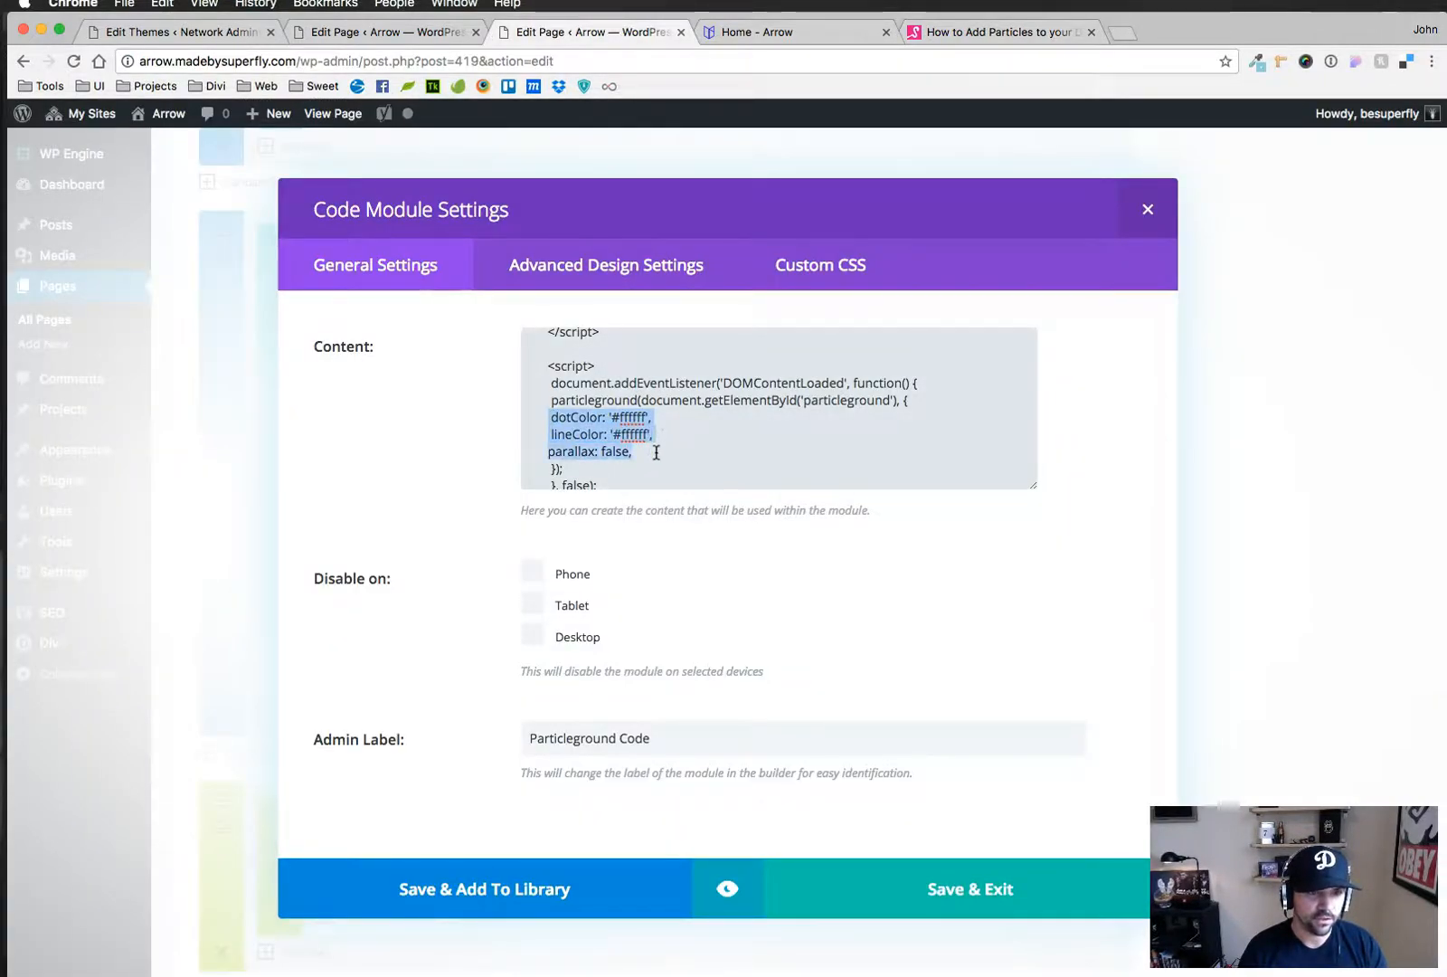
mouse_move(850, 707)
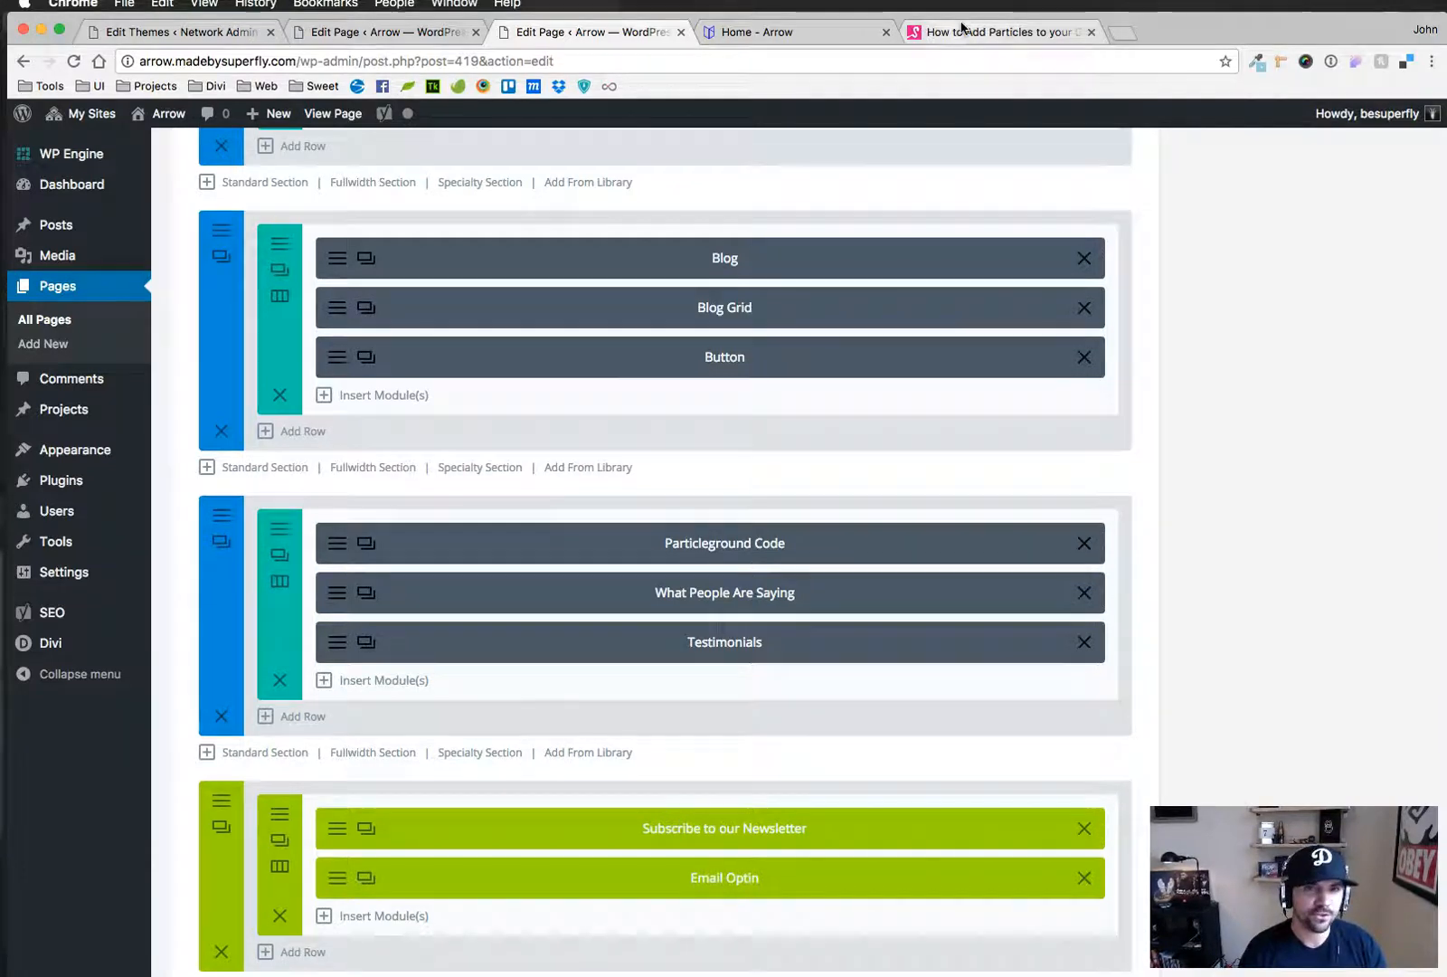
View the live home page's particle testimonials and CameraBox and Unlimited sections
left_click(1000, 31)
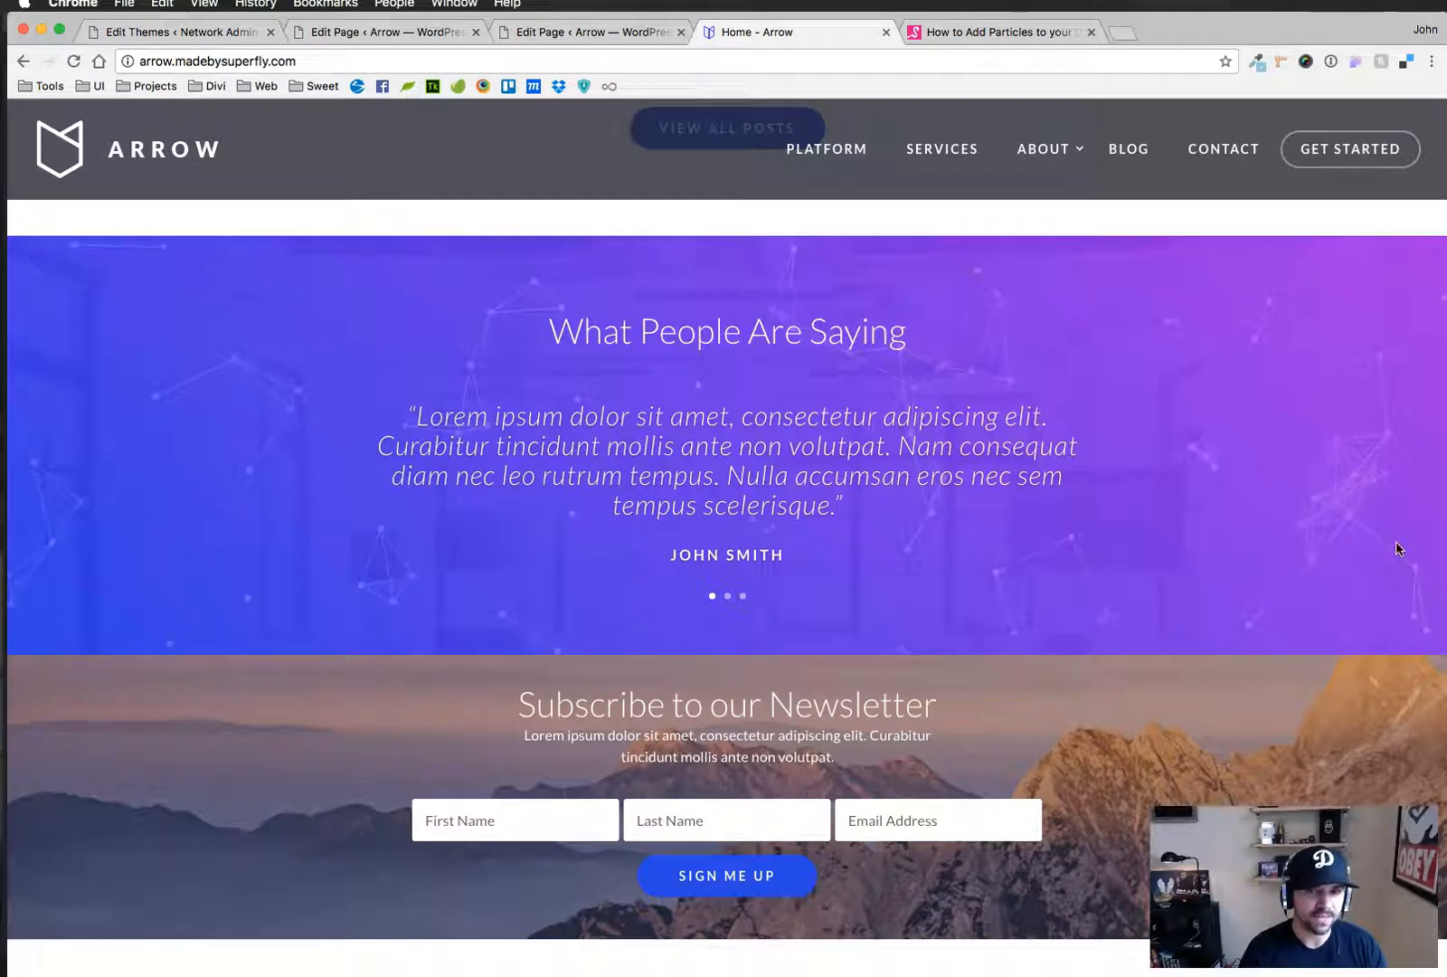
scroll("up", 3)
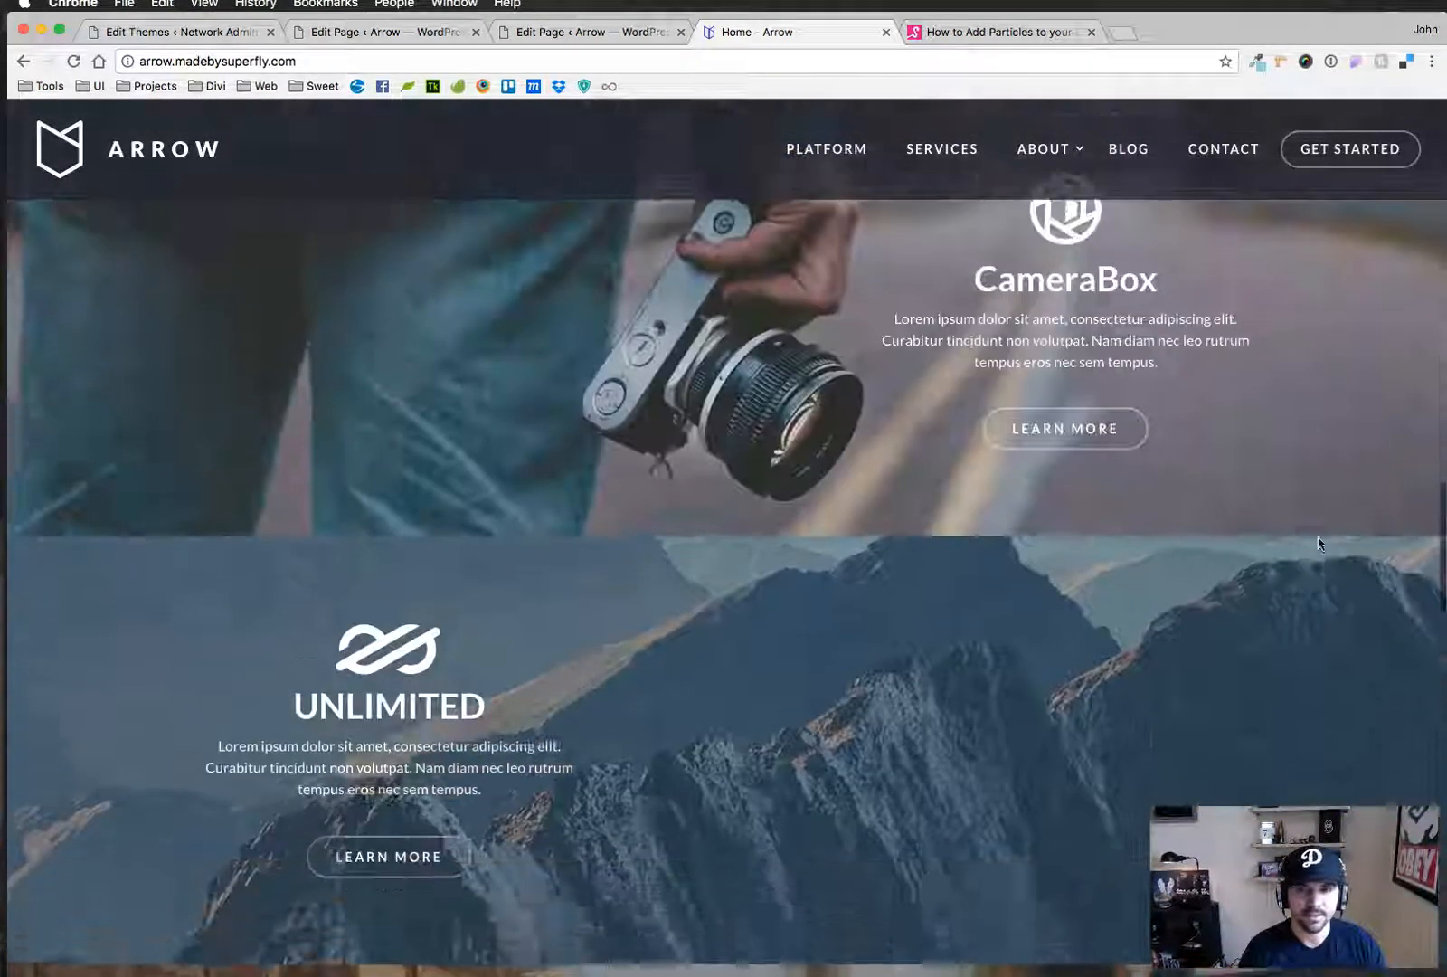